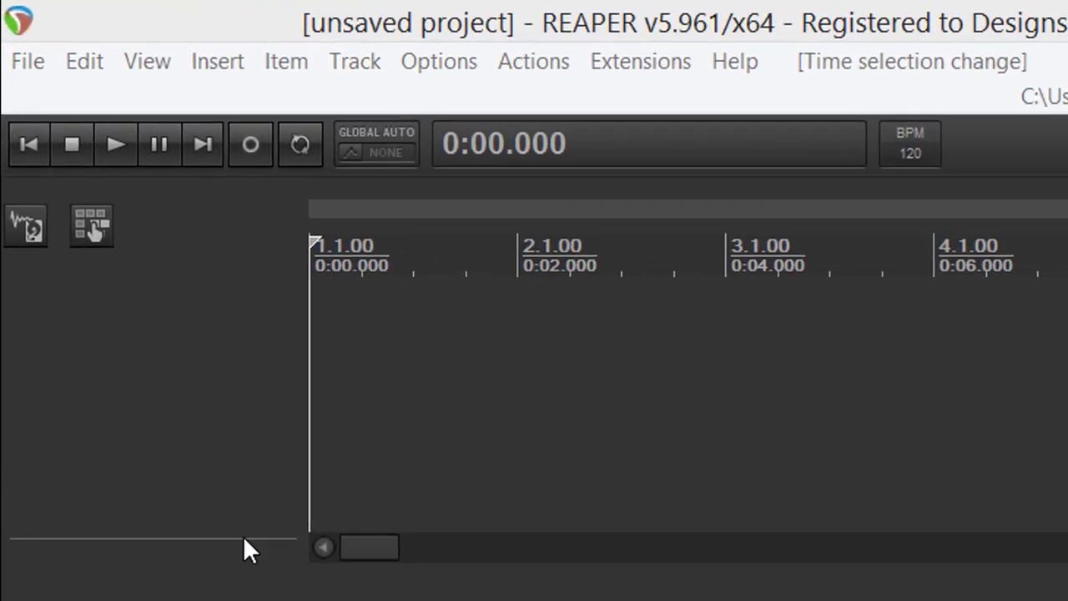
mouse_move(158, 325)
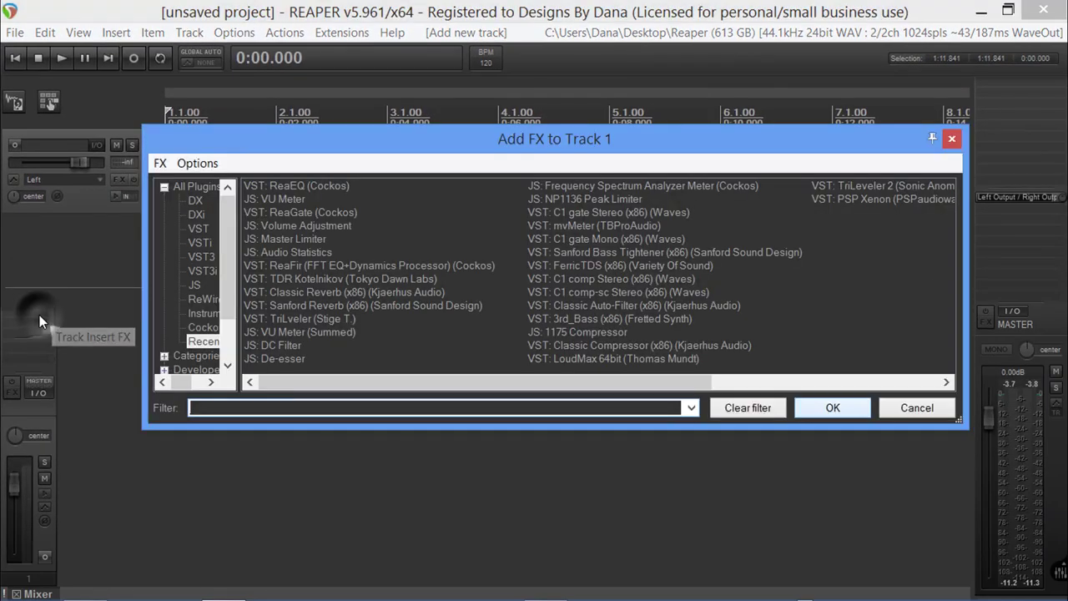
mouse_move(303, 254)
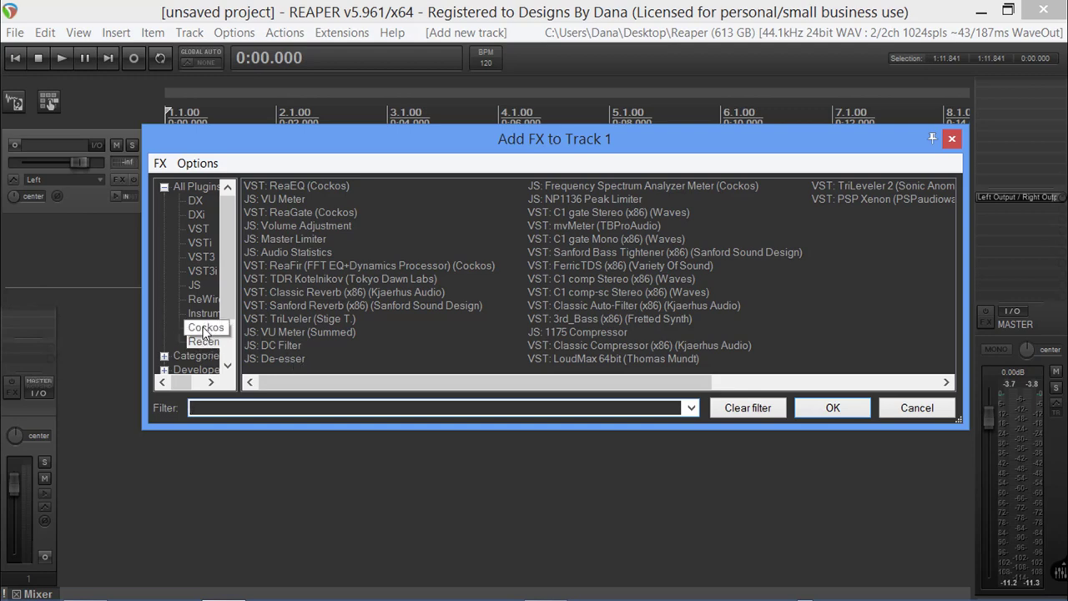
- Browse the plugin categories in Add FX and show the Cockos plugins
left_click(204, 298)
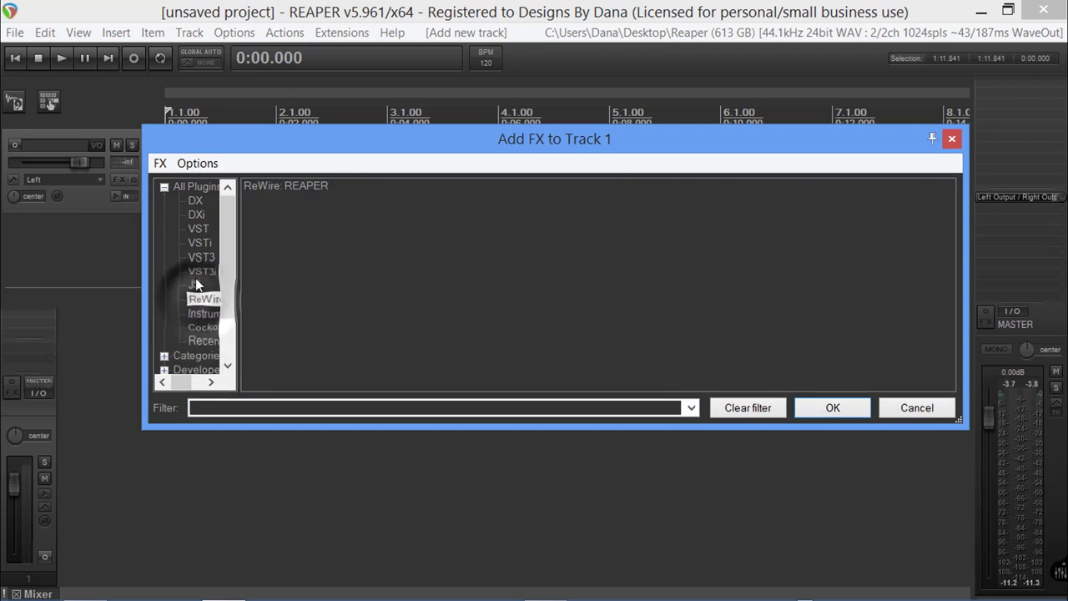
left_click(193, 283)
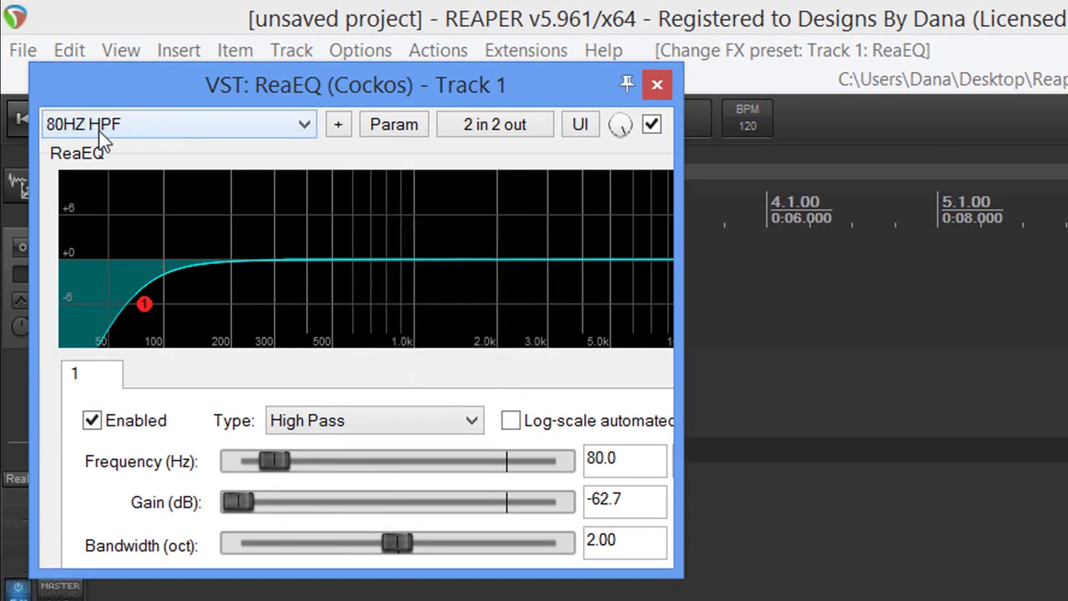
mouse_move(257, 170)
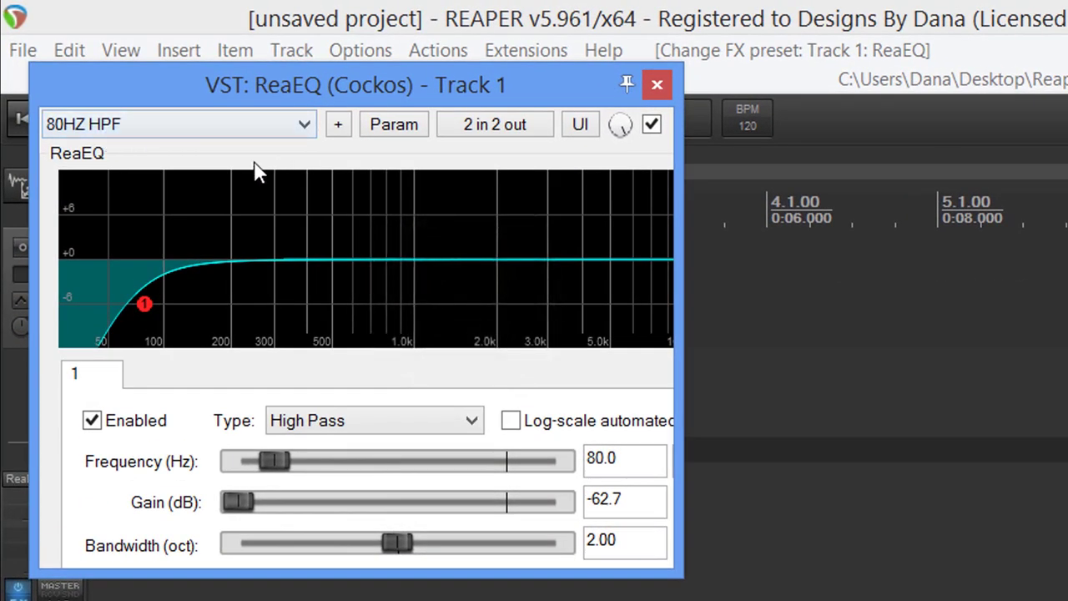
- Load the 'stock - Basic 100 HPF' preset in ReaEQ
left_click(175, 123)
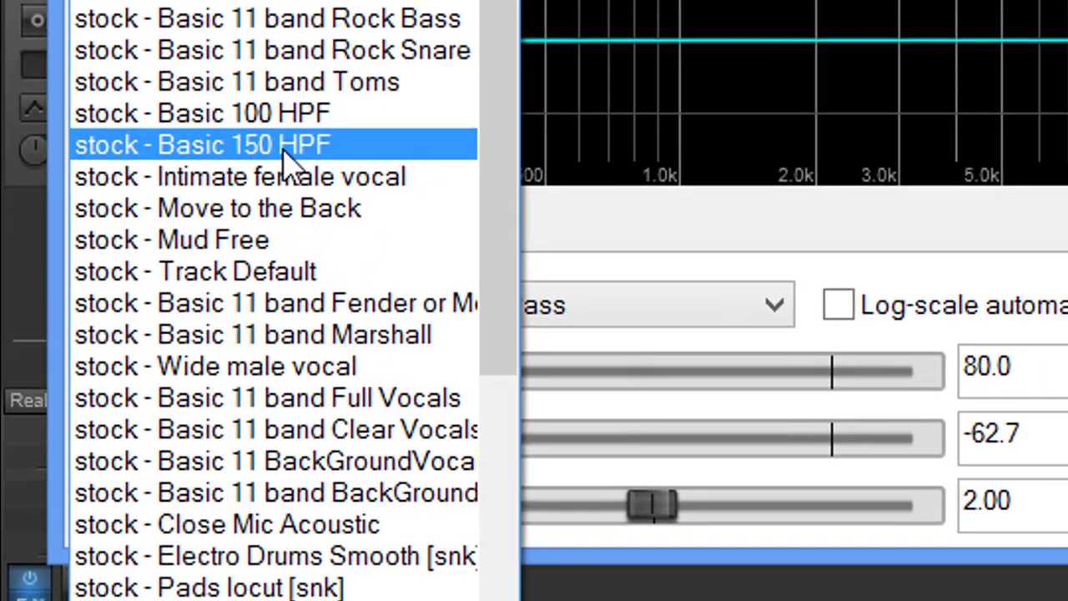
mouse_move(208, 163)
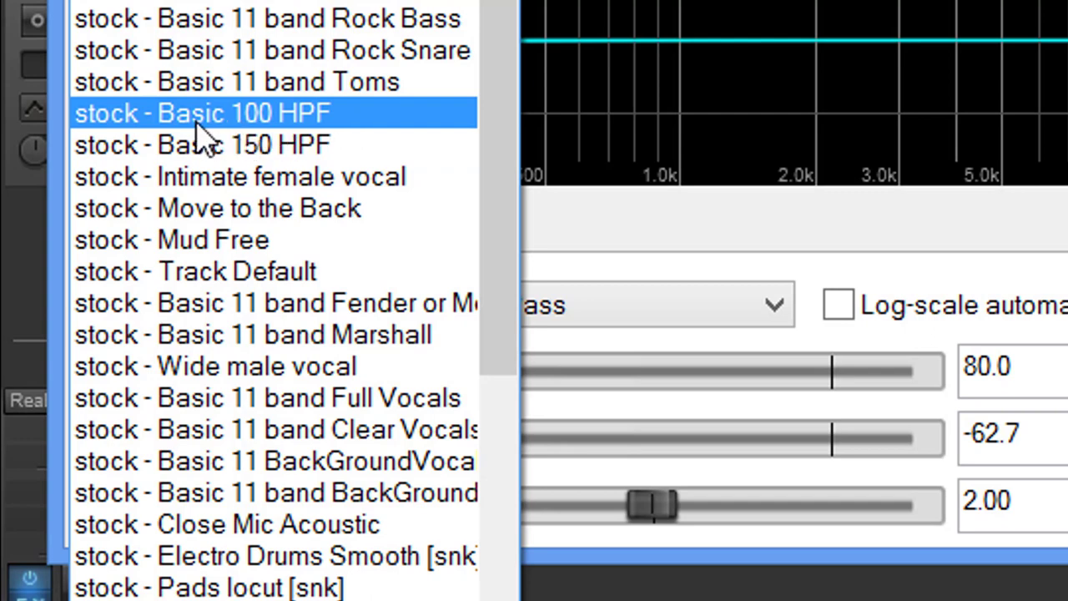
left_click(204, 113)
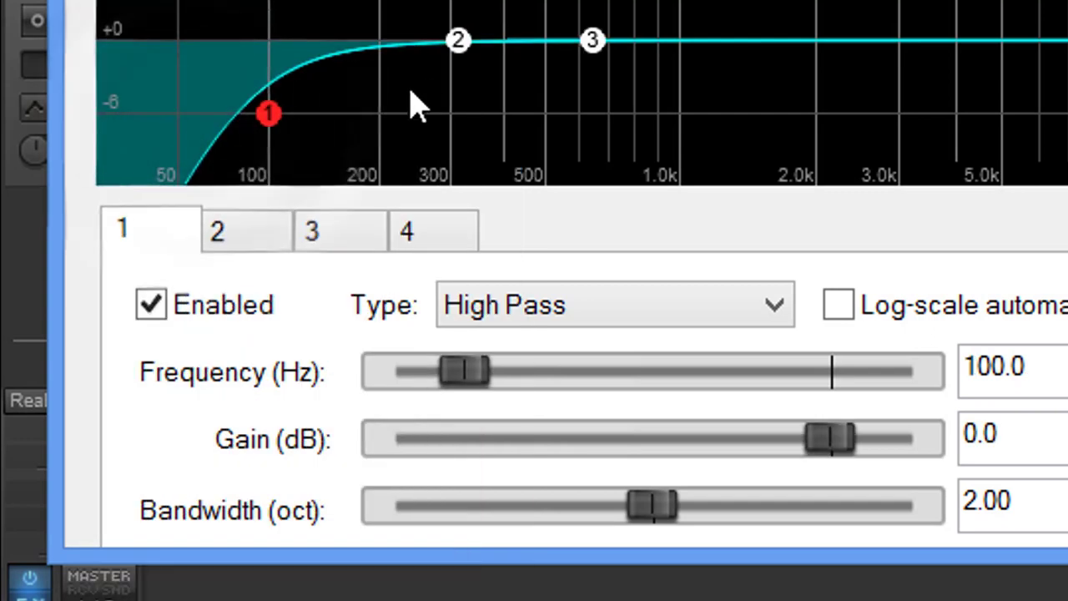
mouse_move(592, 59)
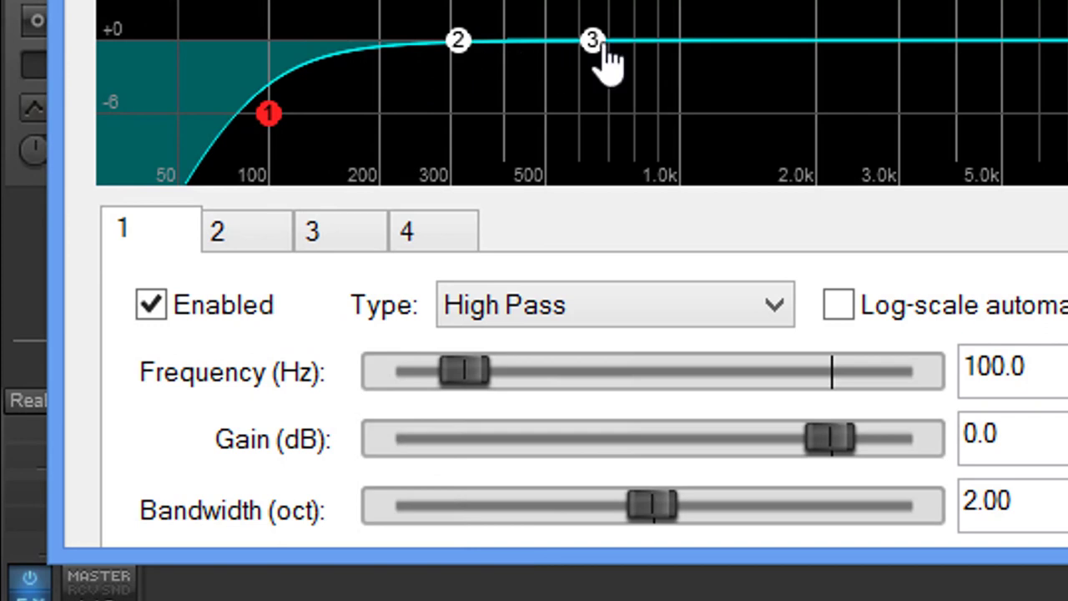
mouse_move(554, 367)
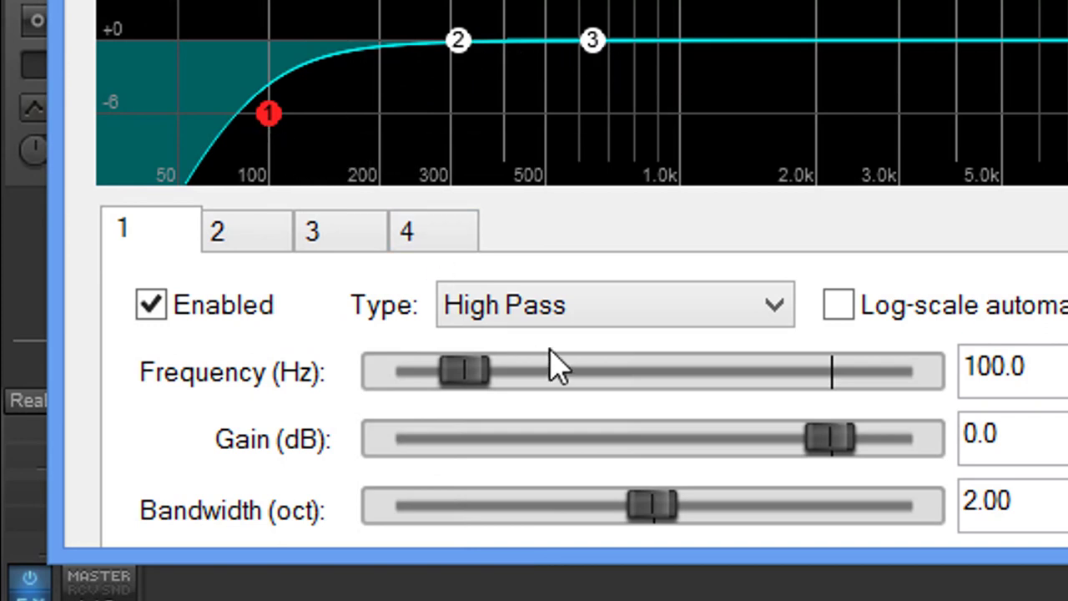
- Lower band 1's high-pass frequency to 80 Hz and start saving it as a preset
left_click(1010, 366)
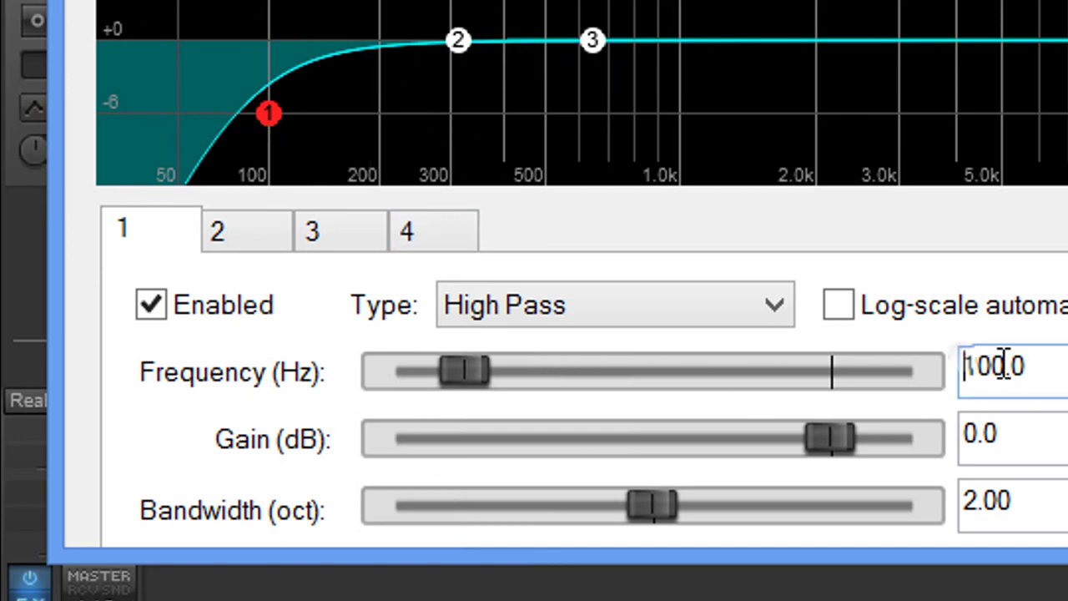
type("8")
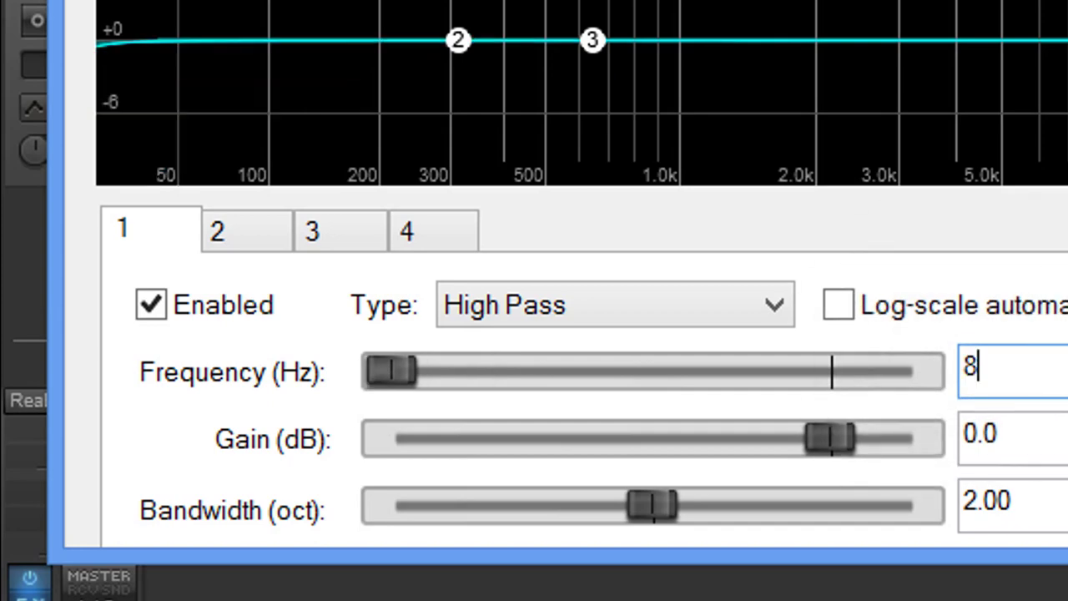
type("0")
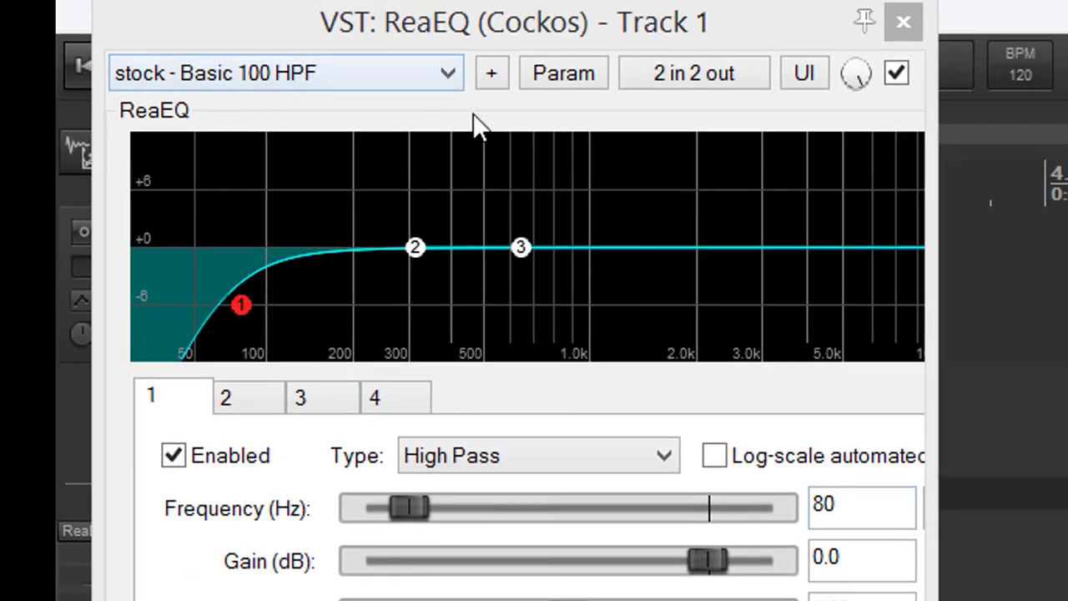
left_click(491, 73)
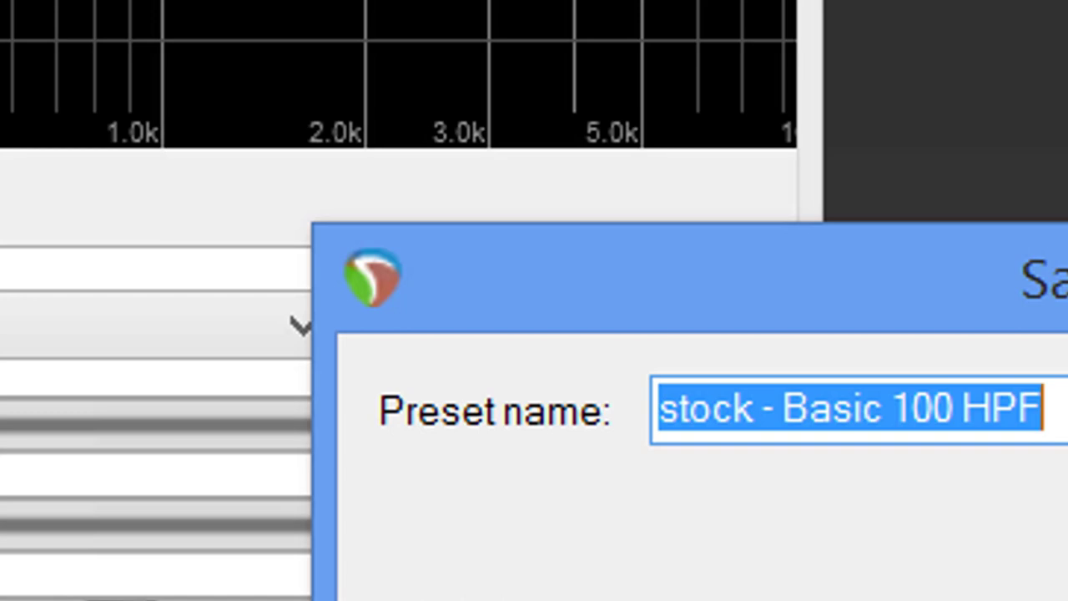
- Name the new EQ preset '80 HPF'
type("8")
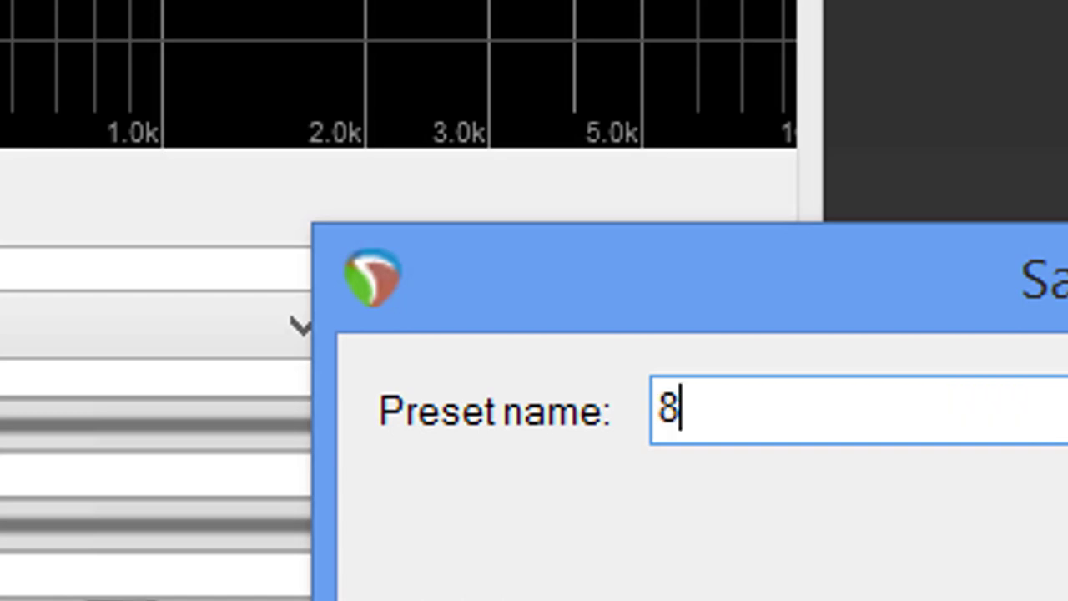
type("0 H")
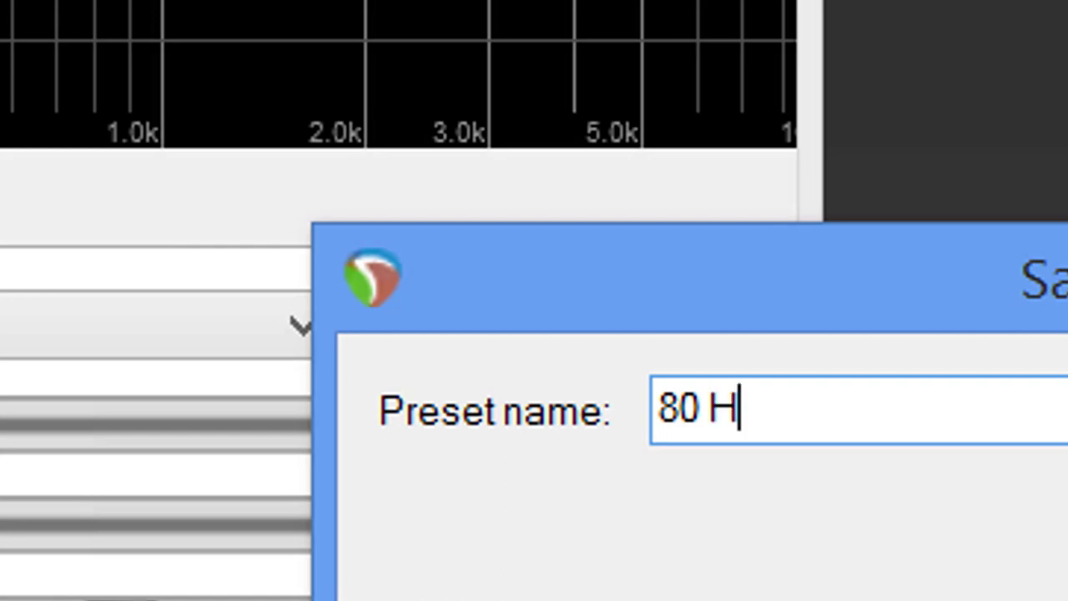
type("PF")
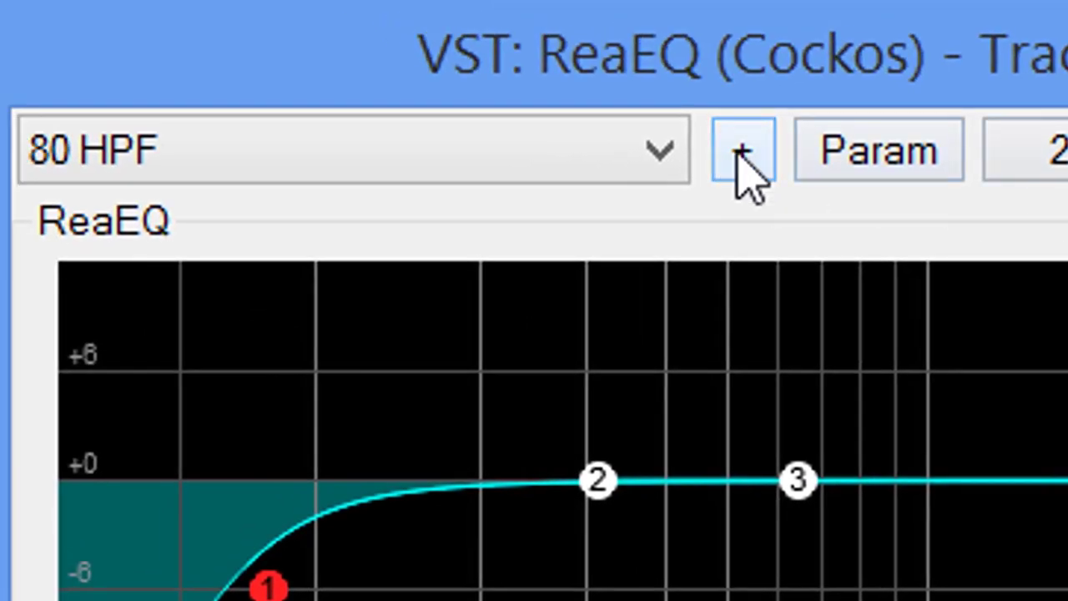
- Make 80 HPF the default ReaEQ preset and move on to the master track's effects
left_click(741, 150)
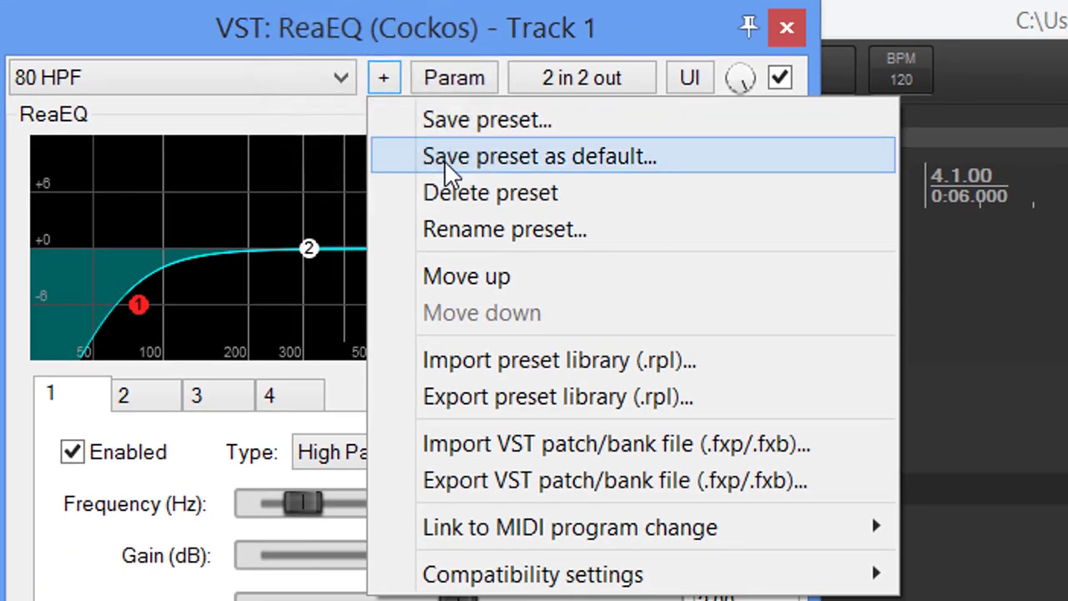
left_click(539, 157)
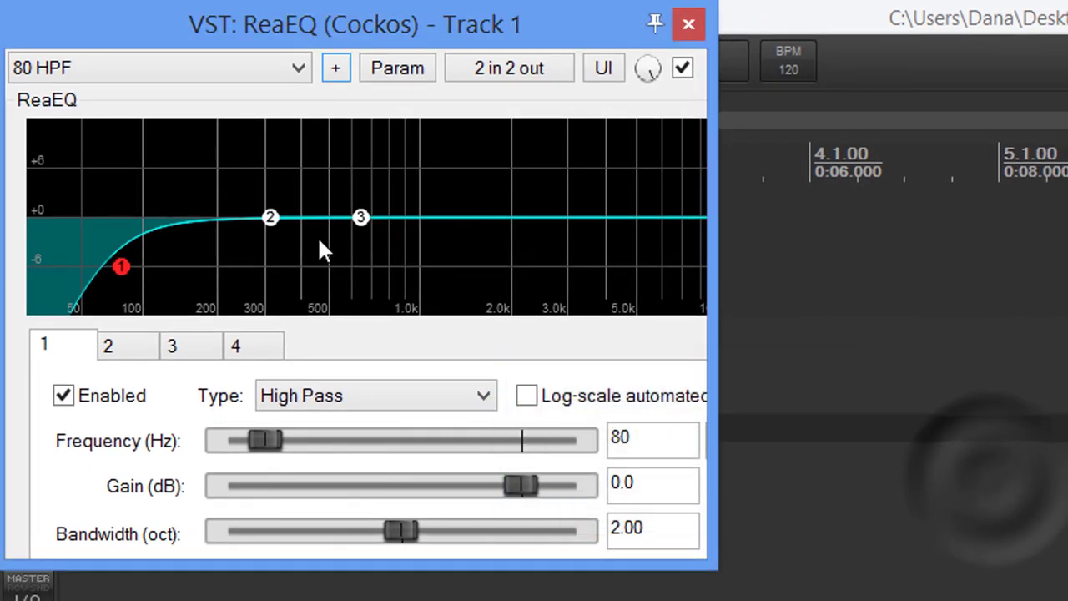
mouse_move(125, 130)
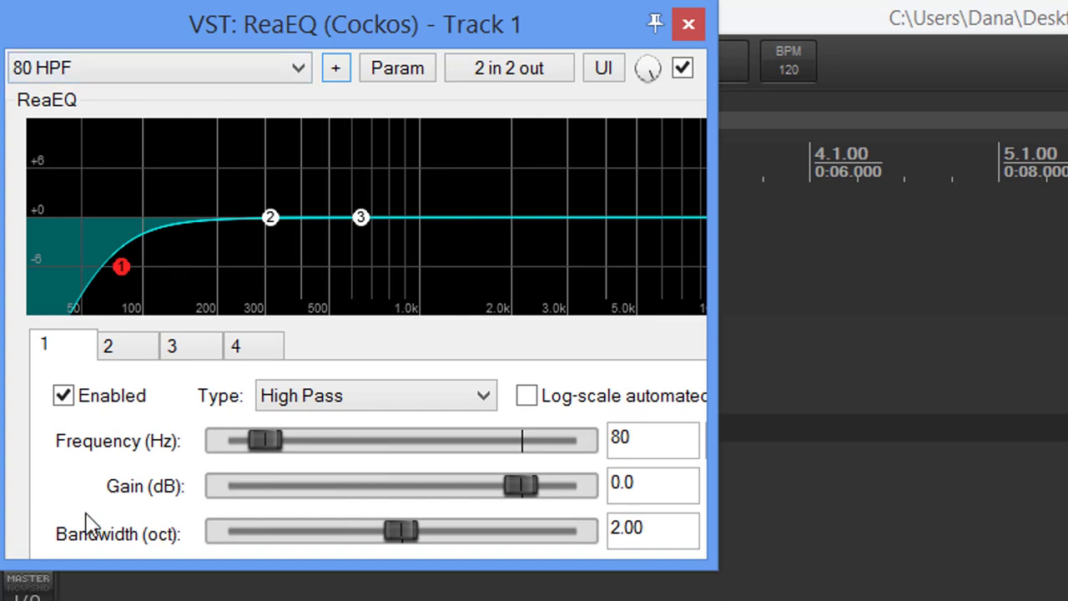
left_click(688, 23)
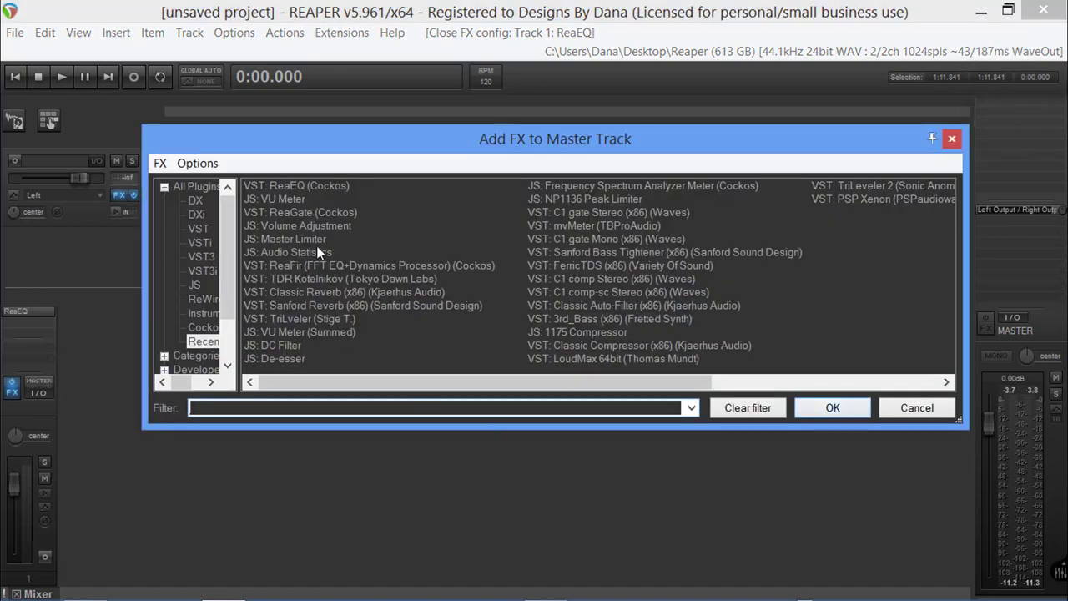
- Add Volume Adjustment and ReaGate with the saved voiceover gate preset to the master track
double_click(297, 225)
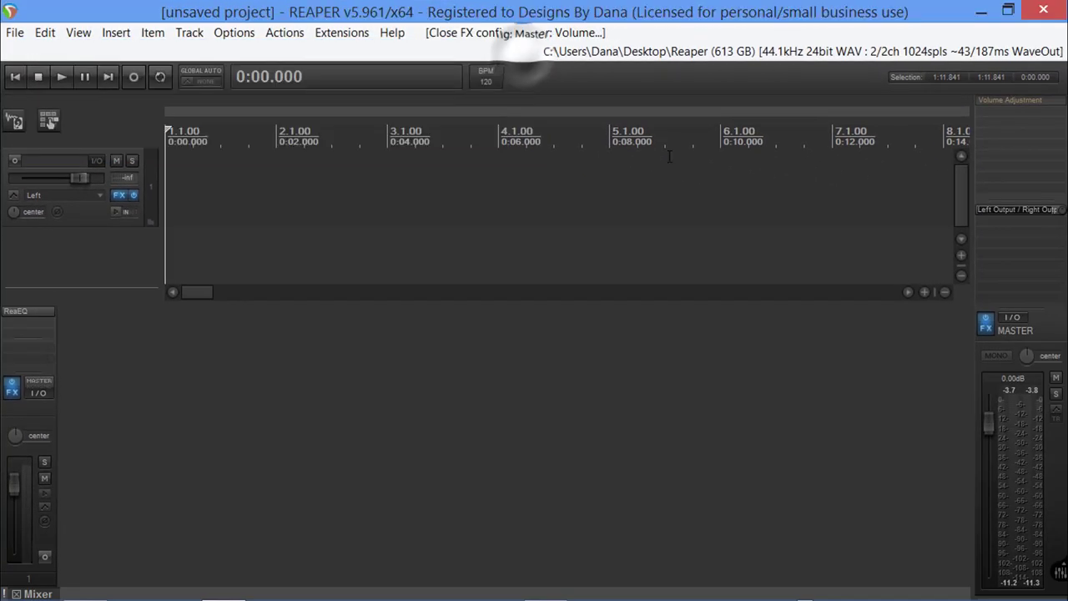
left_click(12, 388)
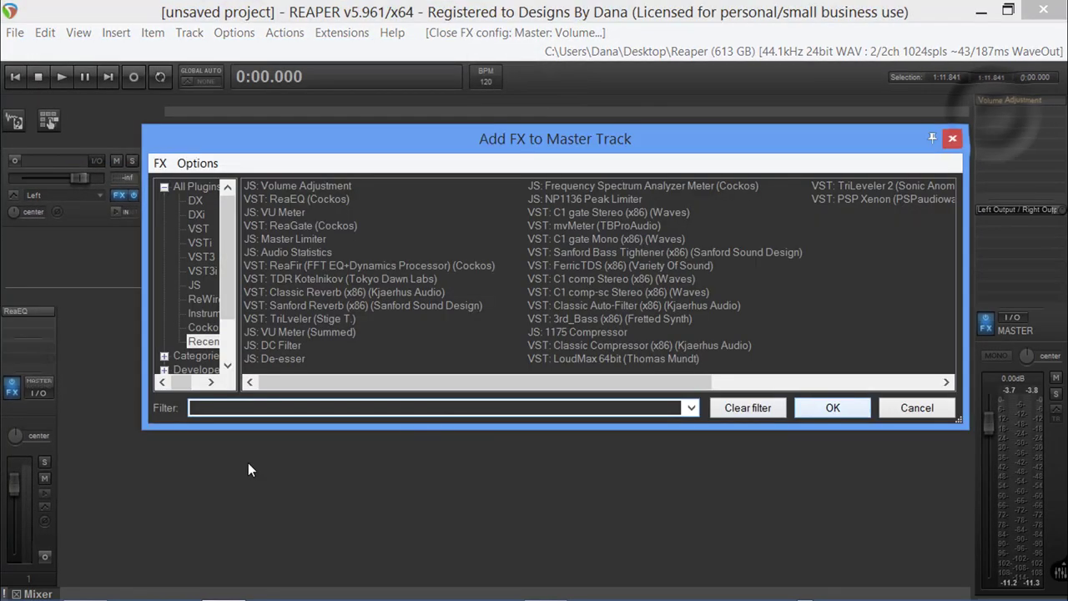
double_click(301, 225)
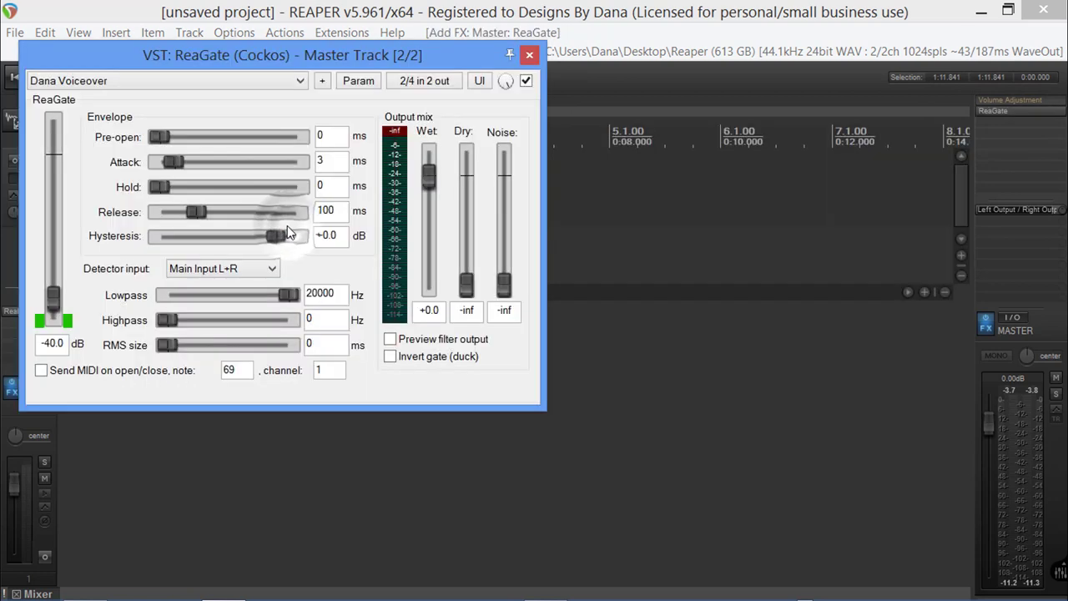
left_click(526, 80)
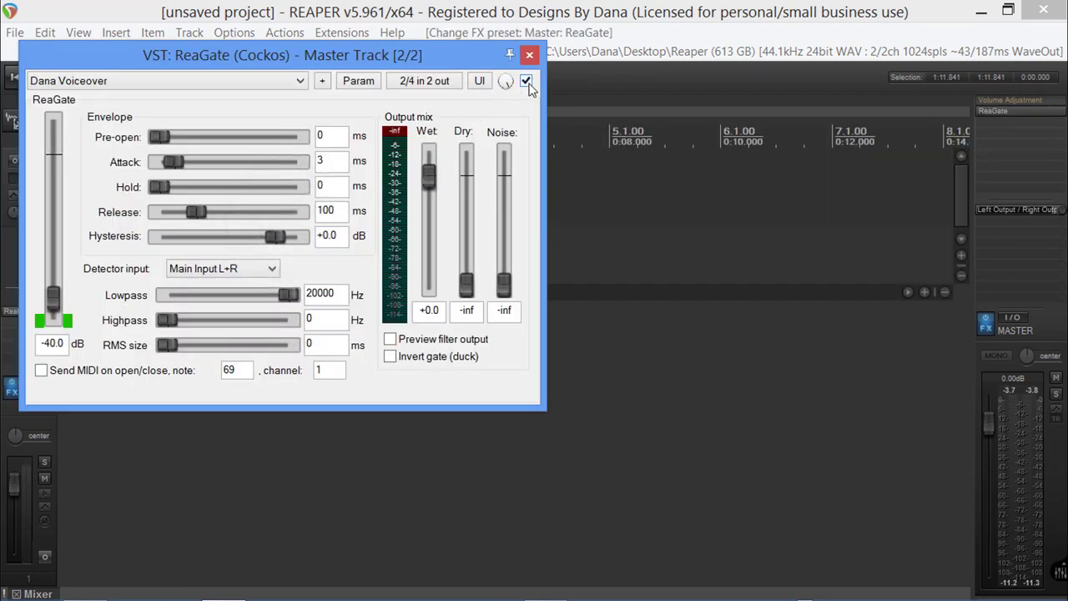
left_click(530, 55)
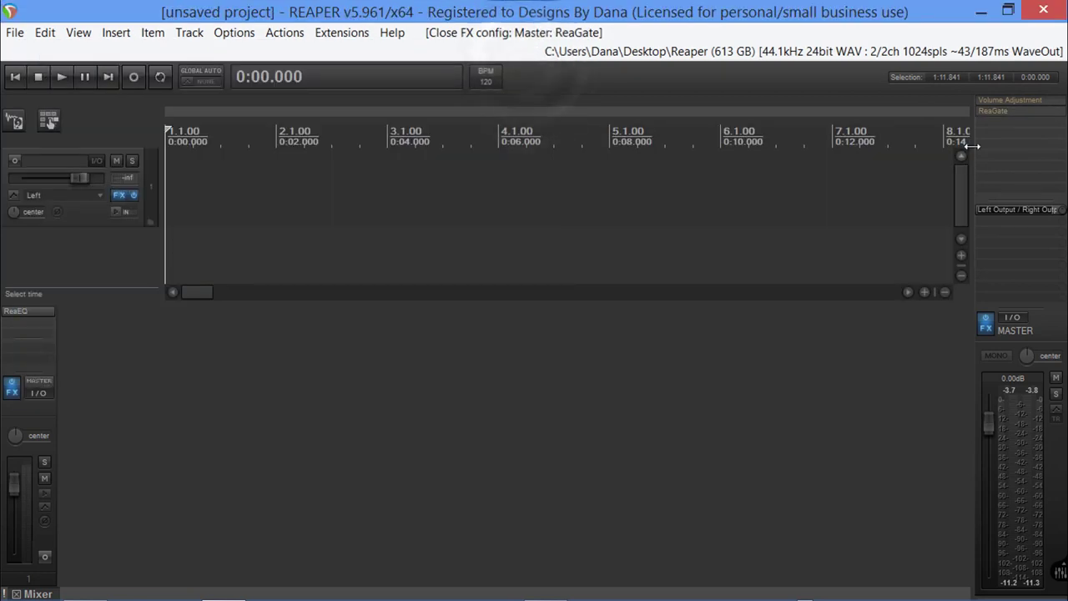
- Add Audio Statistics to the master track's effect chain
left_click(12, 386)
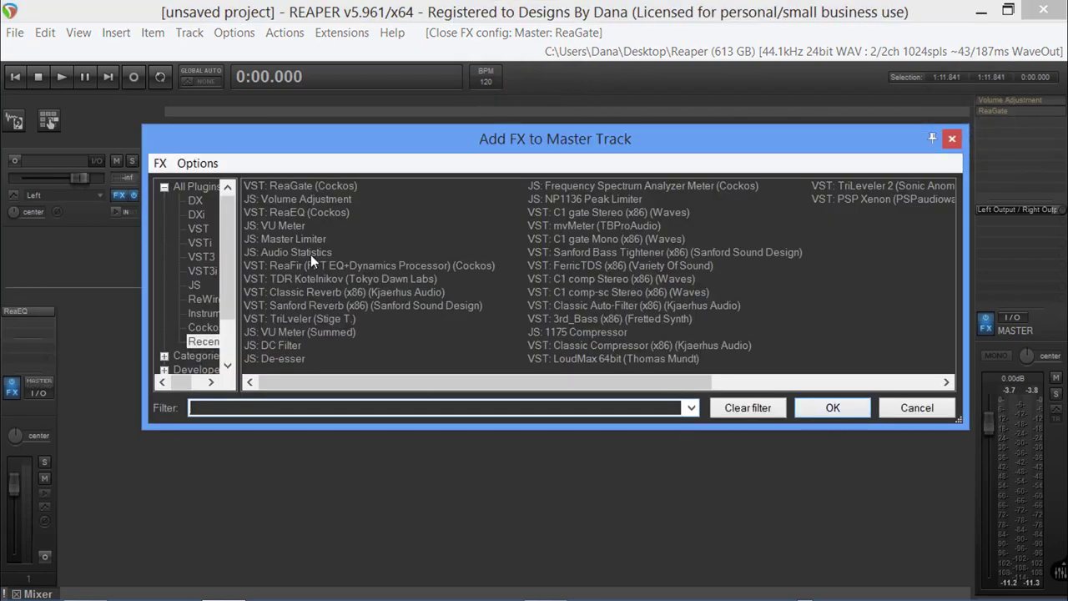
left_click(287, 252)
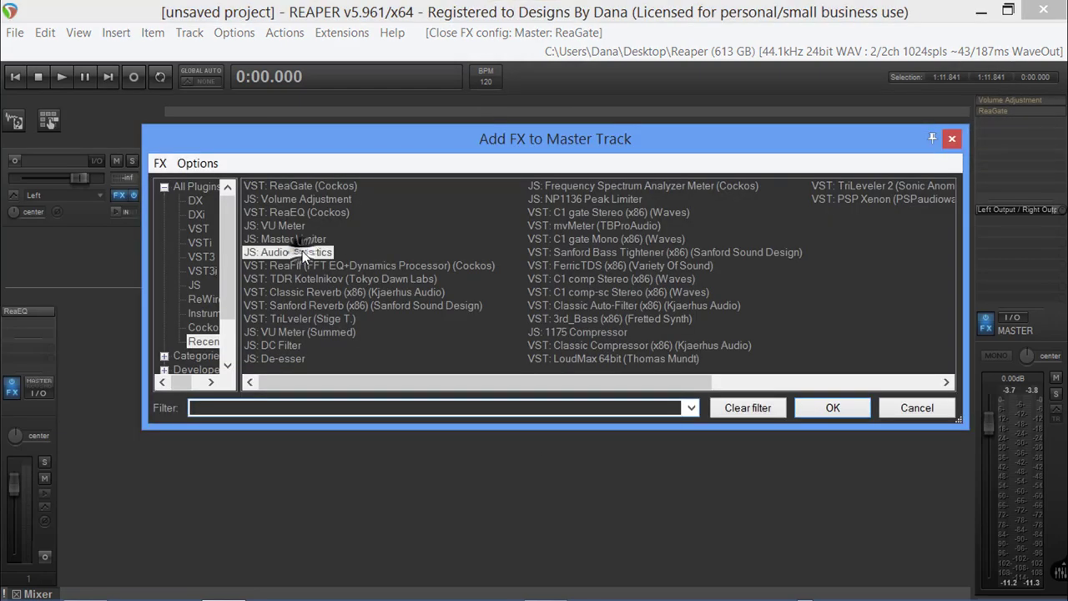
double_click(287, 251)
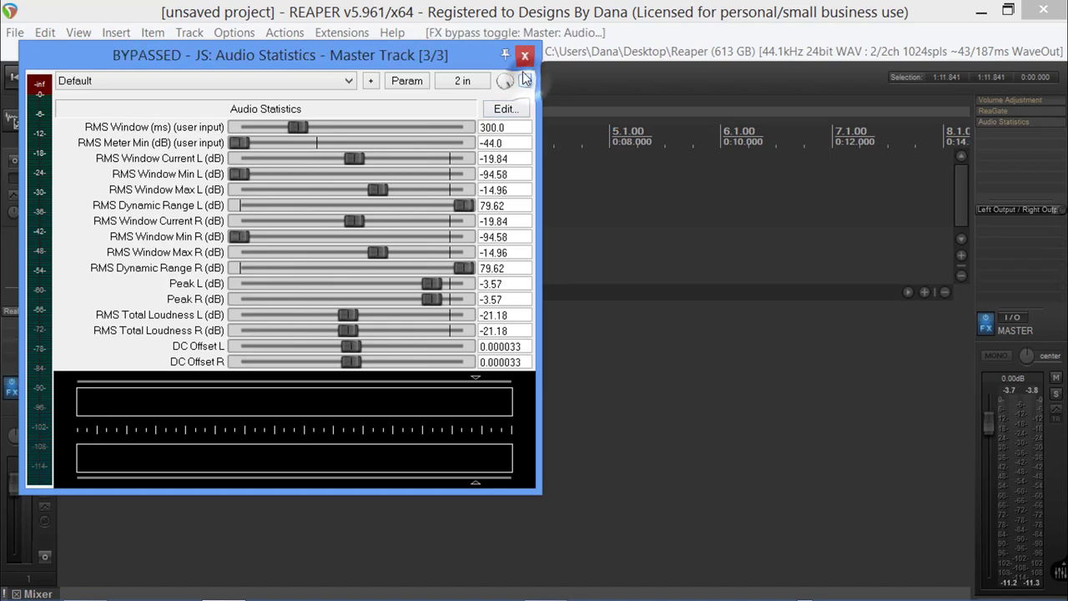
left_click(524, 56)
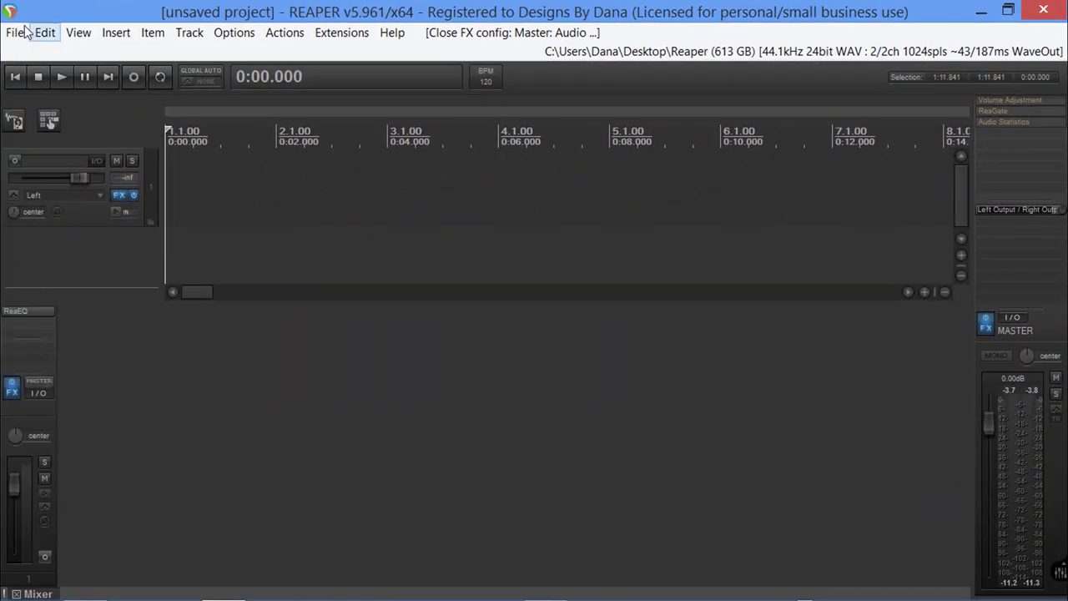
- Save the project as a template named 'Audio Book'
left_click(13, 33)
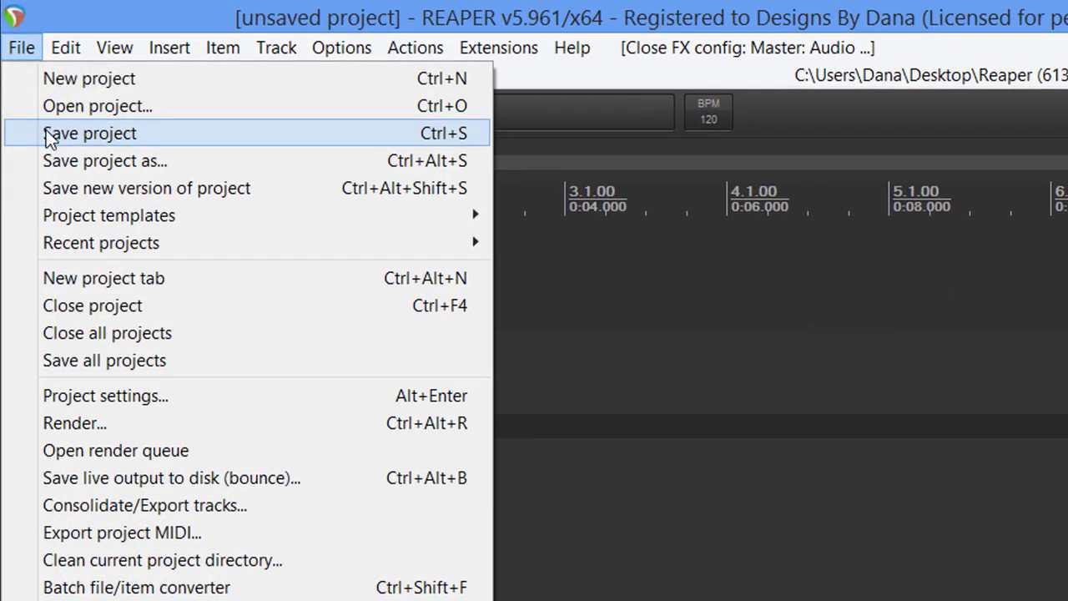
mouse_move(64, 187)
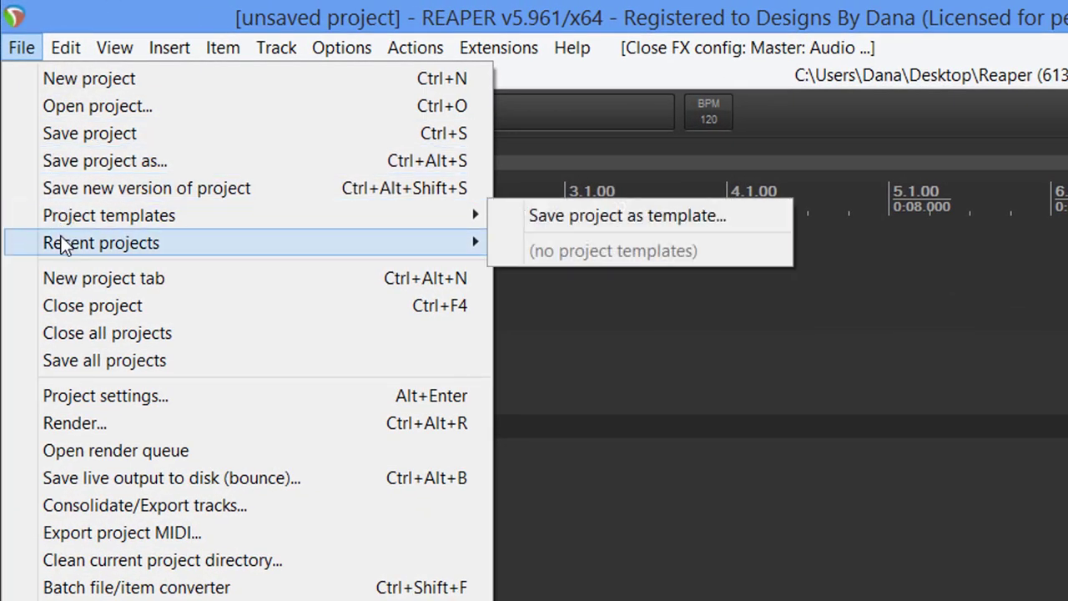
mouse_move(124, 227)
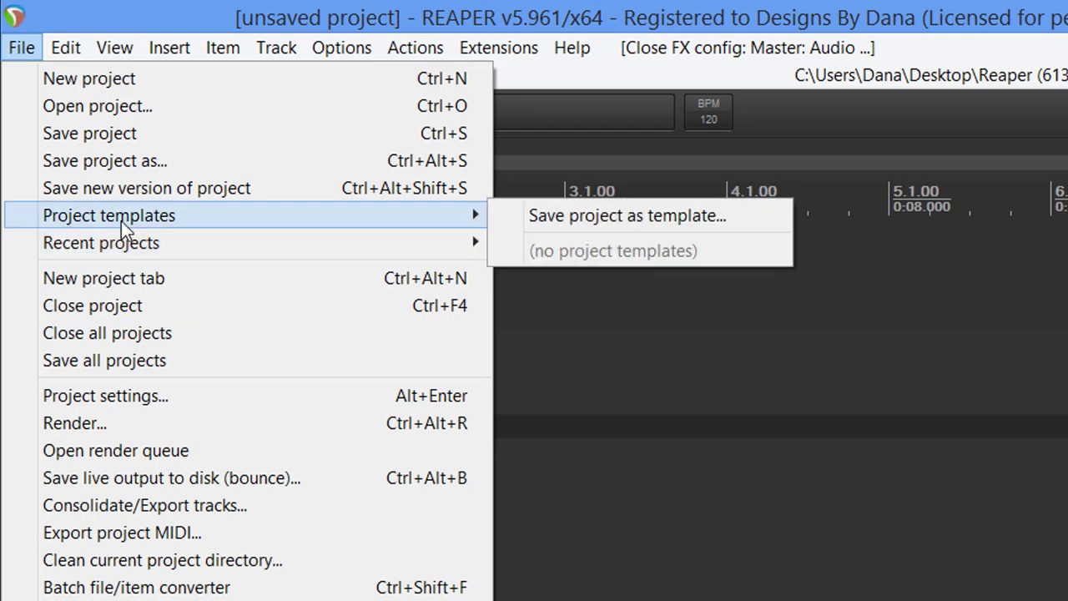
left_click(628, 215)
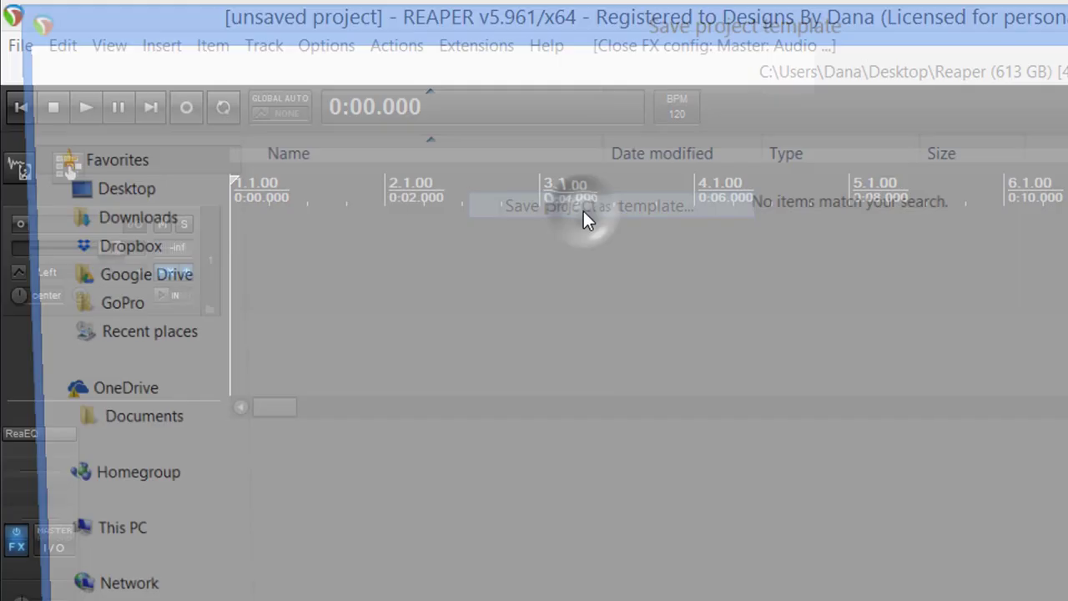
left_click(581, 207)
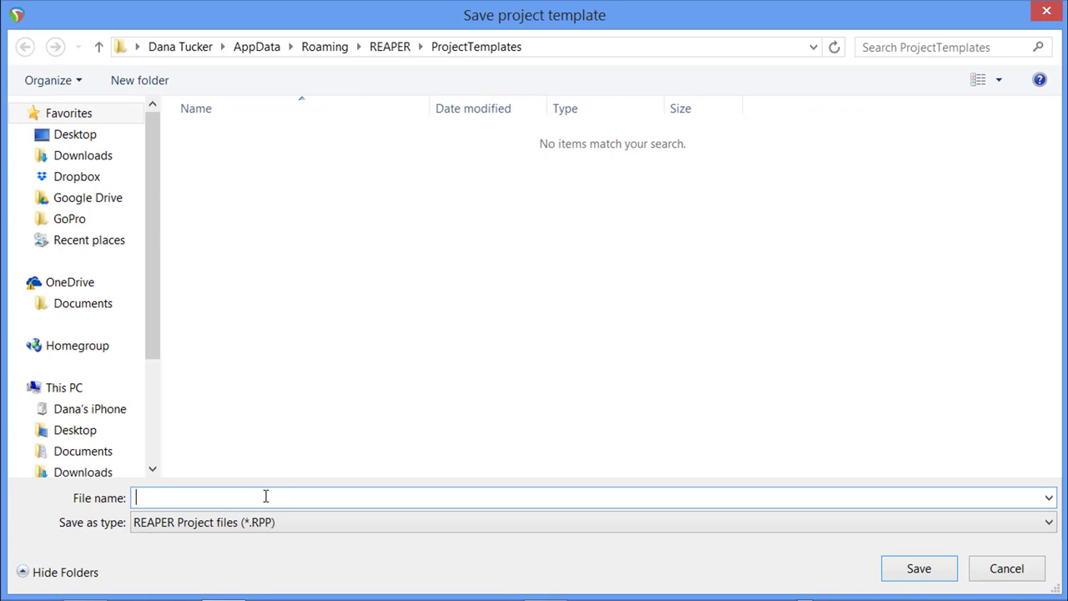
type("Audio")
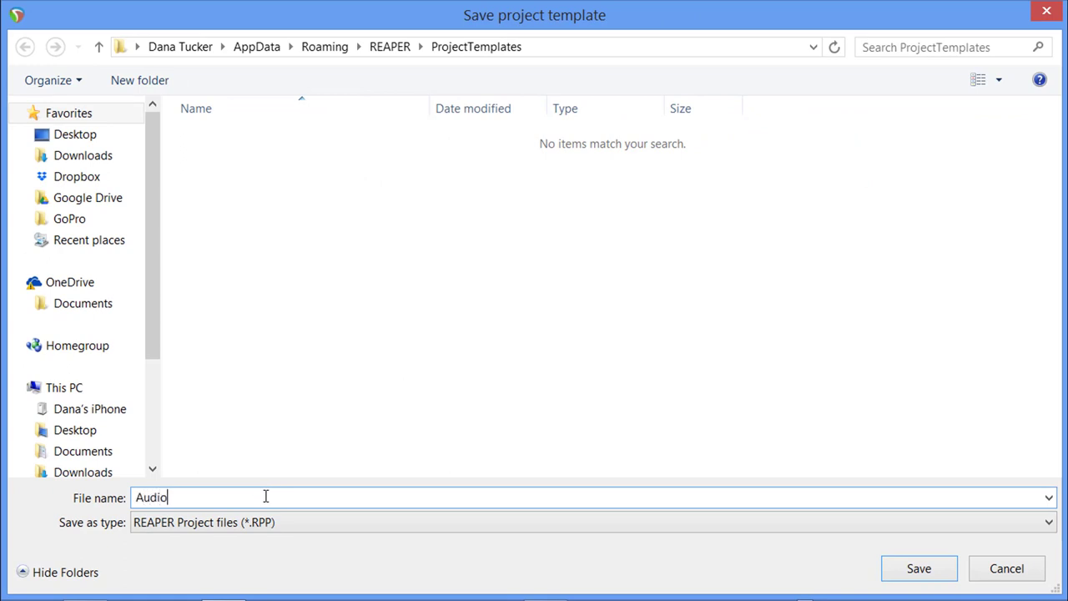
type("Book")
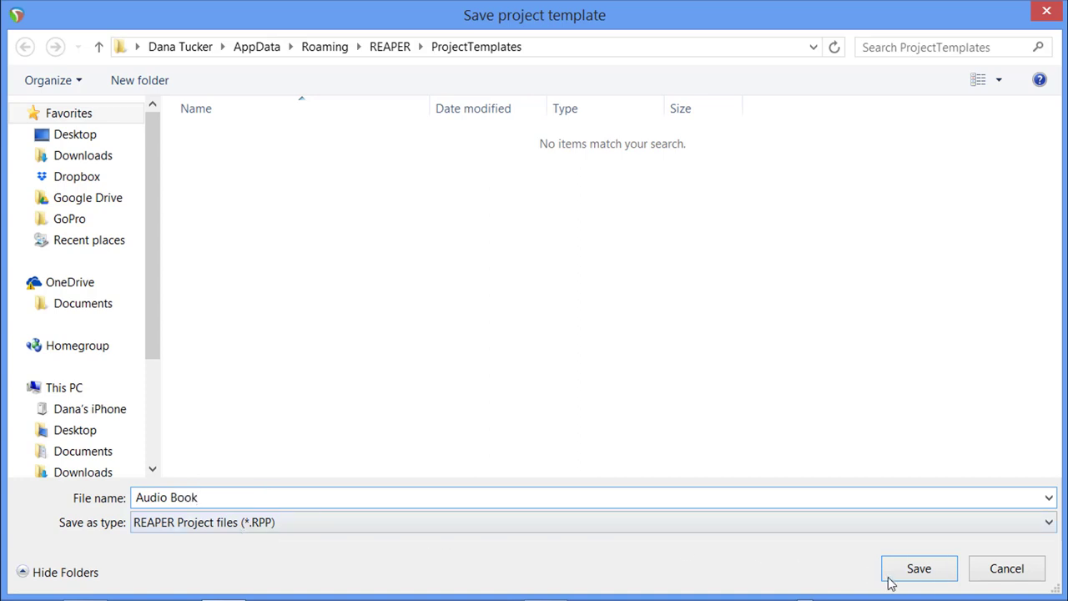
left_click(918, 568)
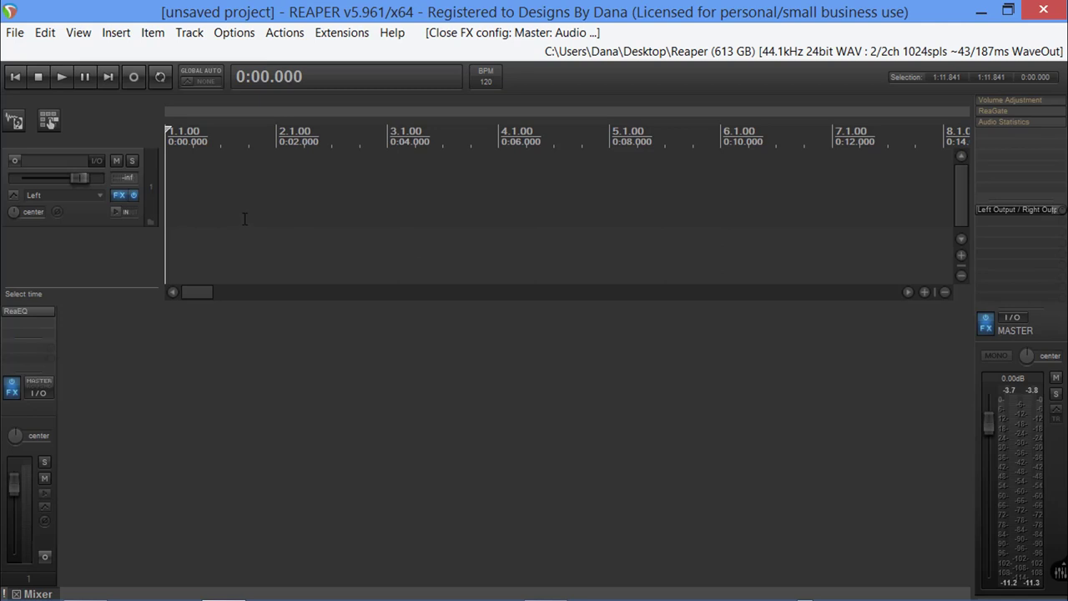
mouse_move(307, 250)
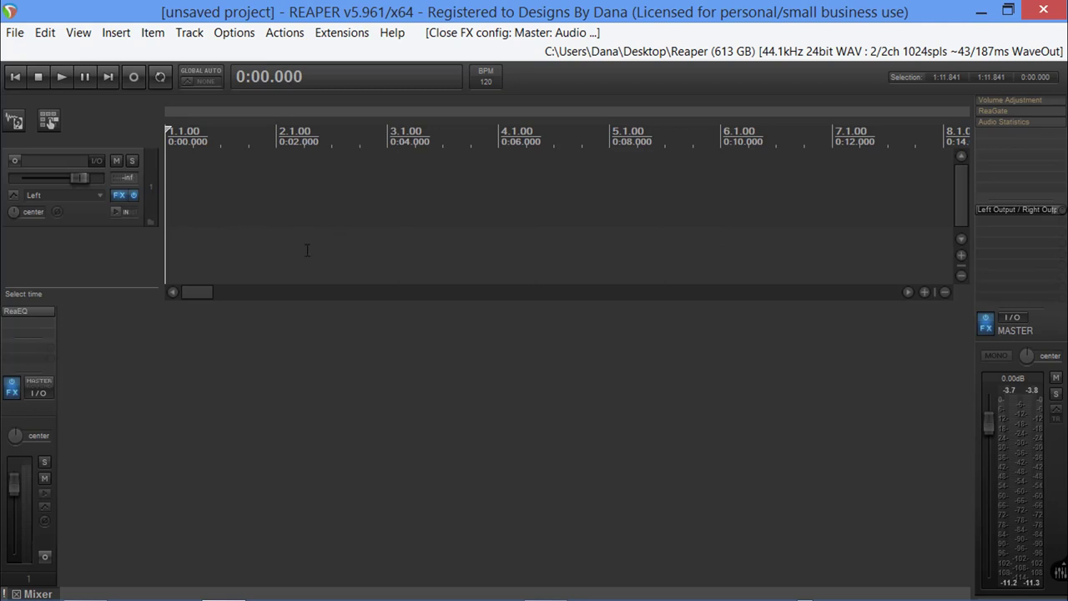
mouse_move(185, 168)
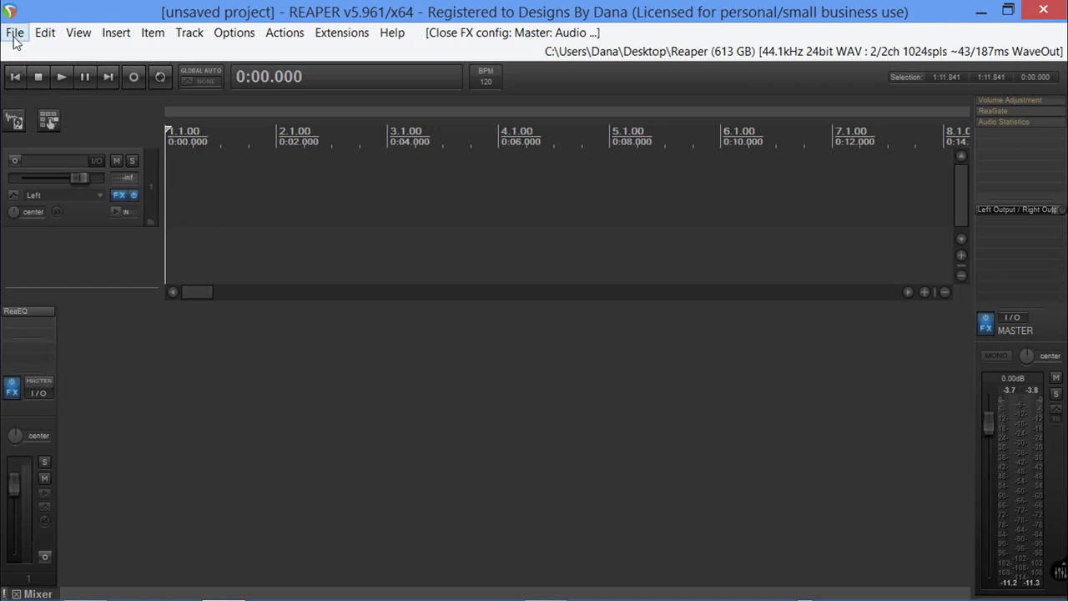
- Start a new project, discarding the current one without saving
left_click(13, 33)
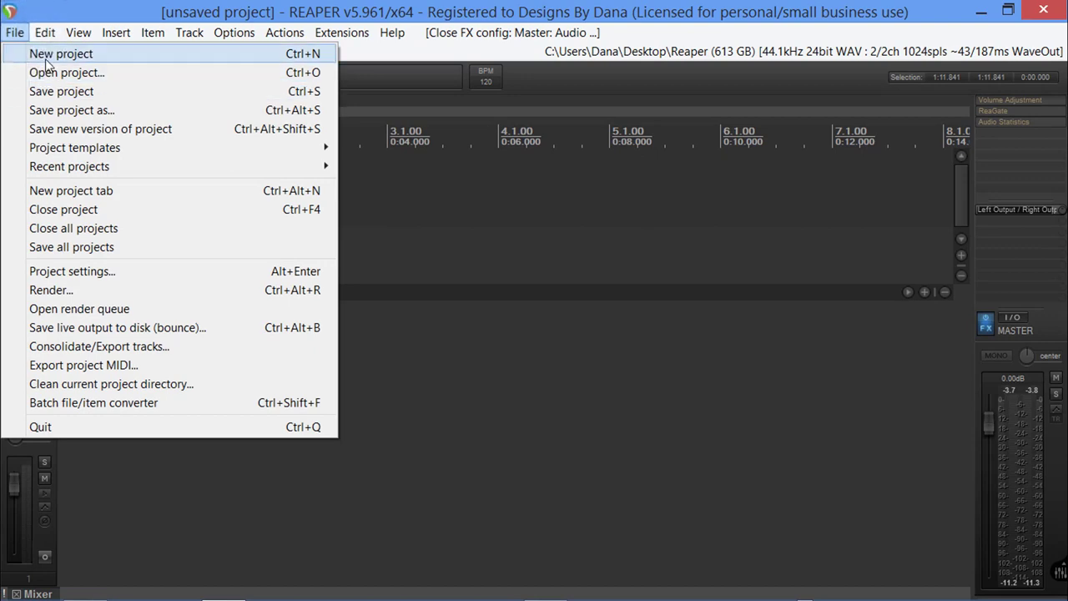
left_click(60, 54)
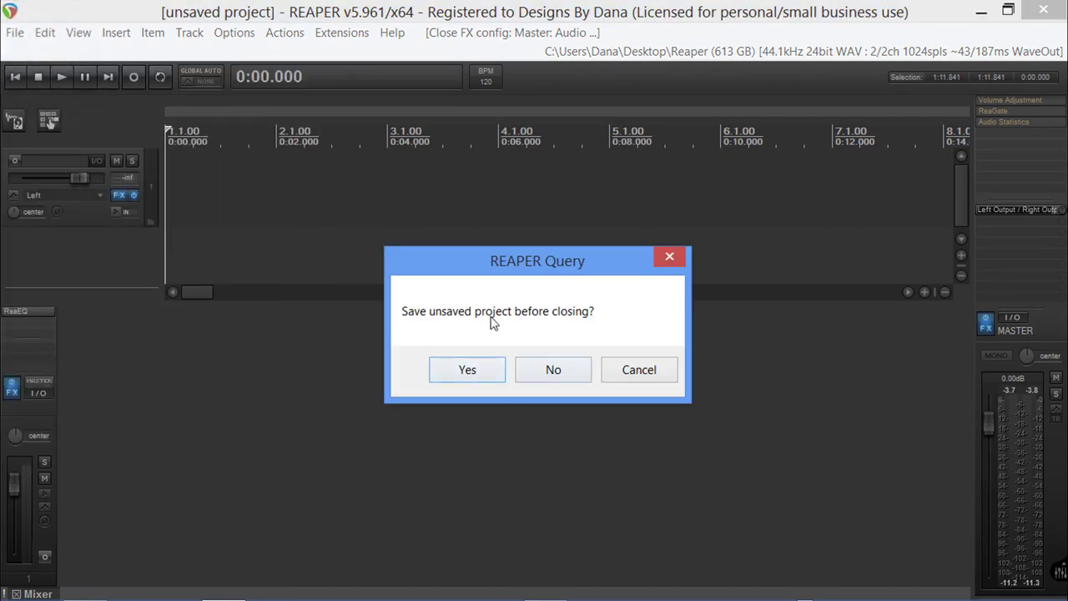
left_click(554, 371)
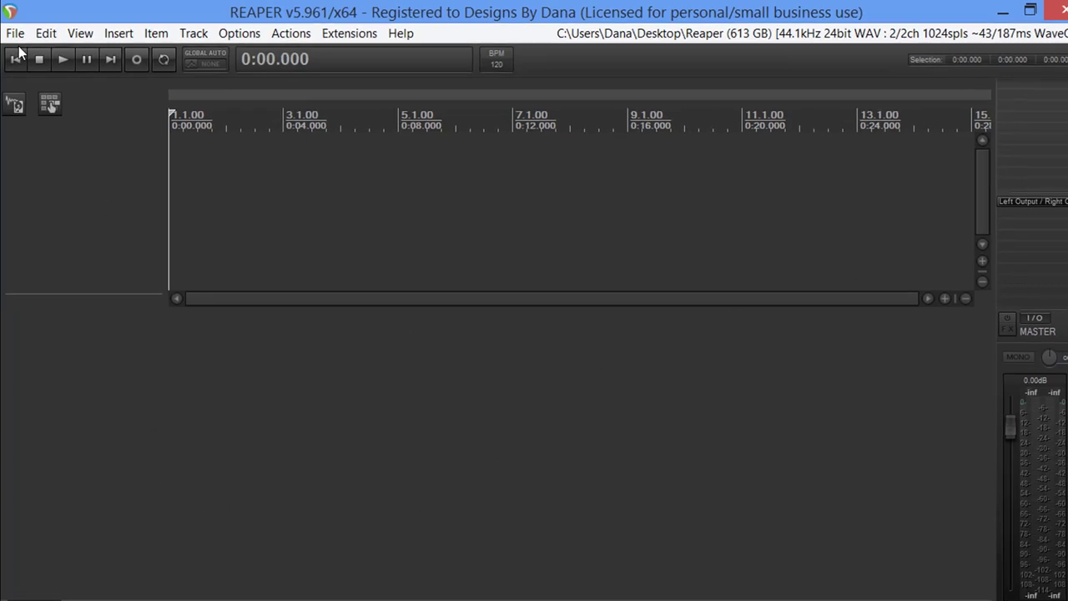
- Load the Audio Book project template and toggle the track's effects off
left_click(14, 34)
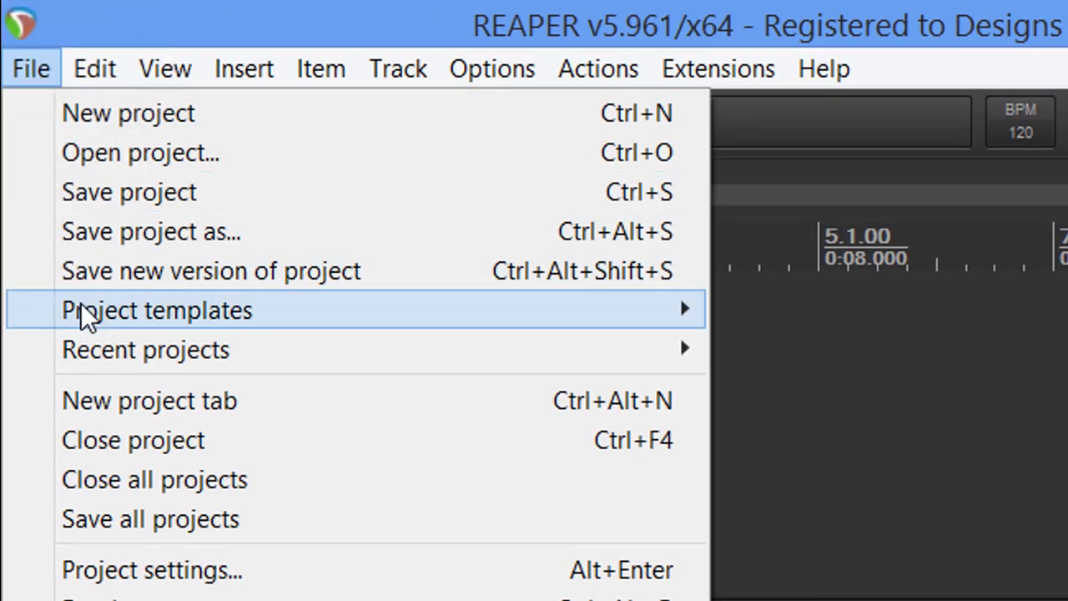
left_click(127, 114)
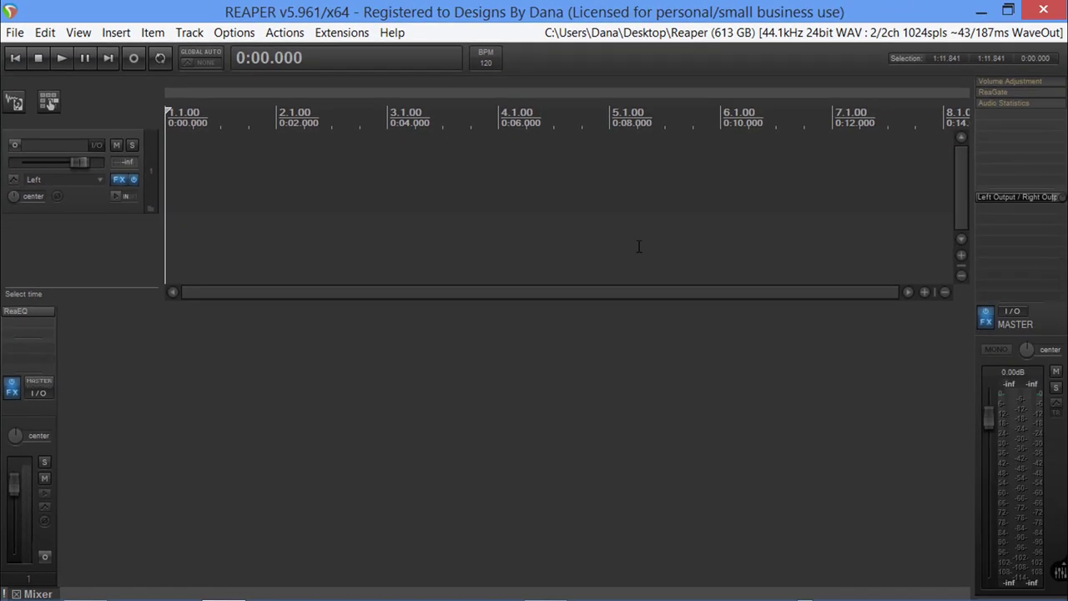
mouse_move(488, 294)
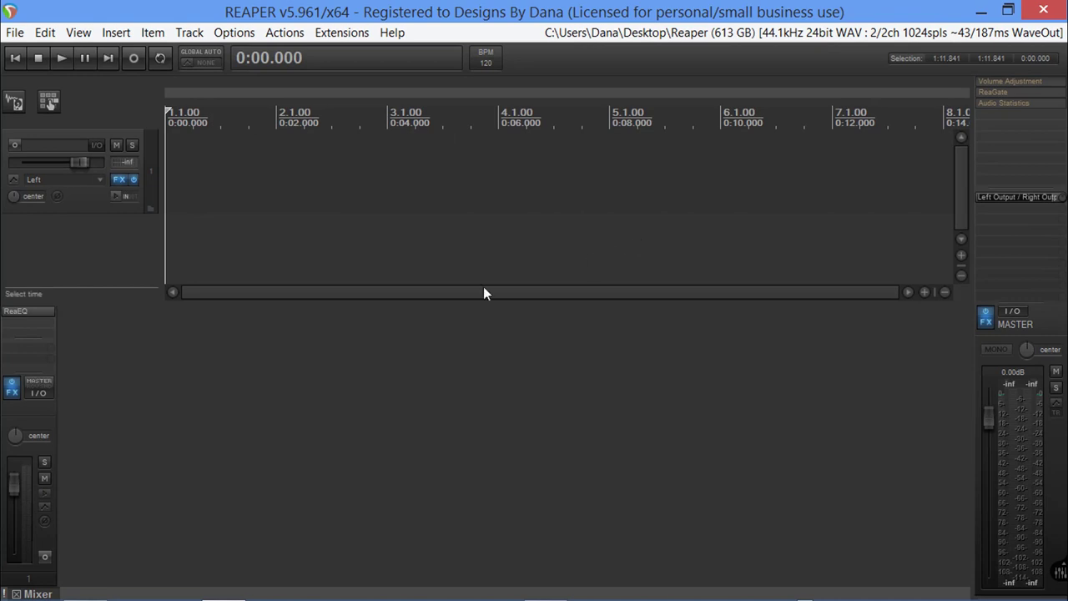
mouse_move(25, 314)
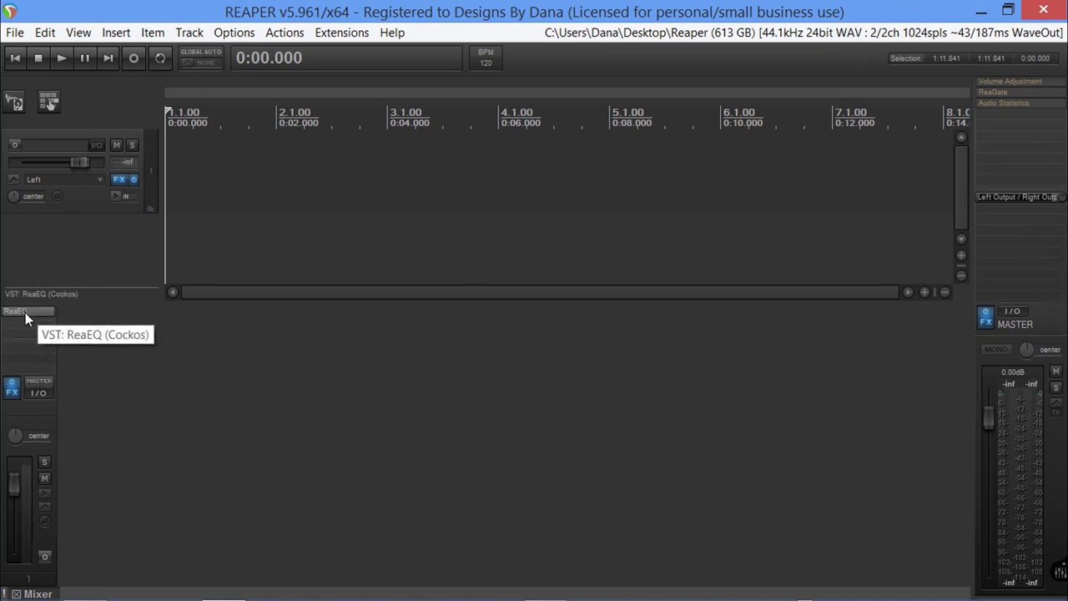
mouse_move(14, 387)
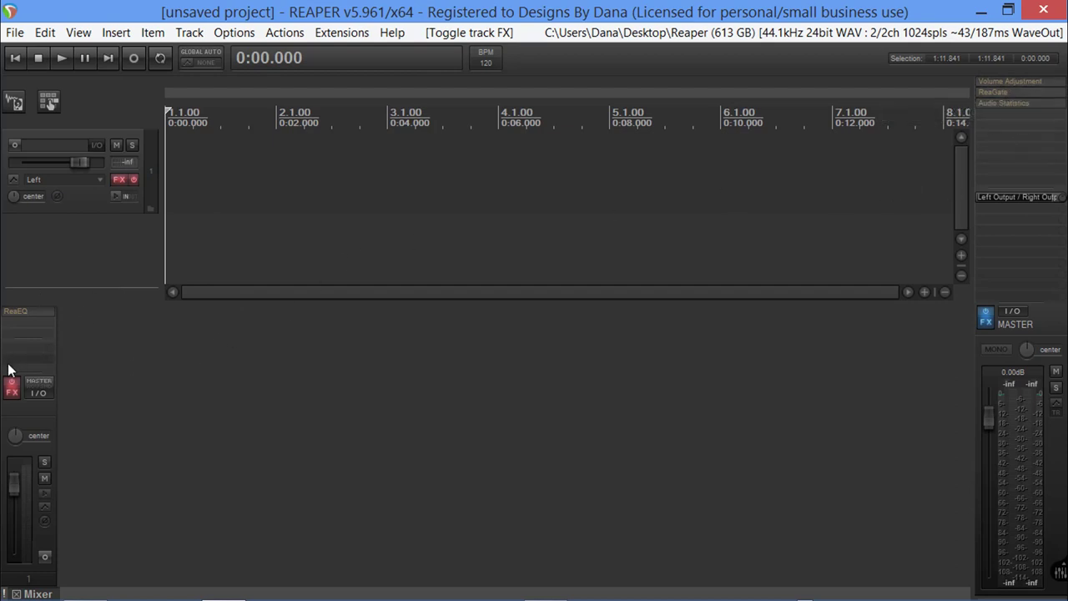
left_click(11, 387)
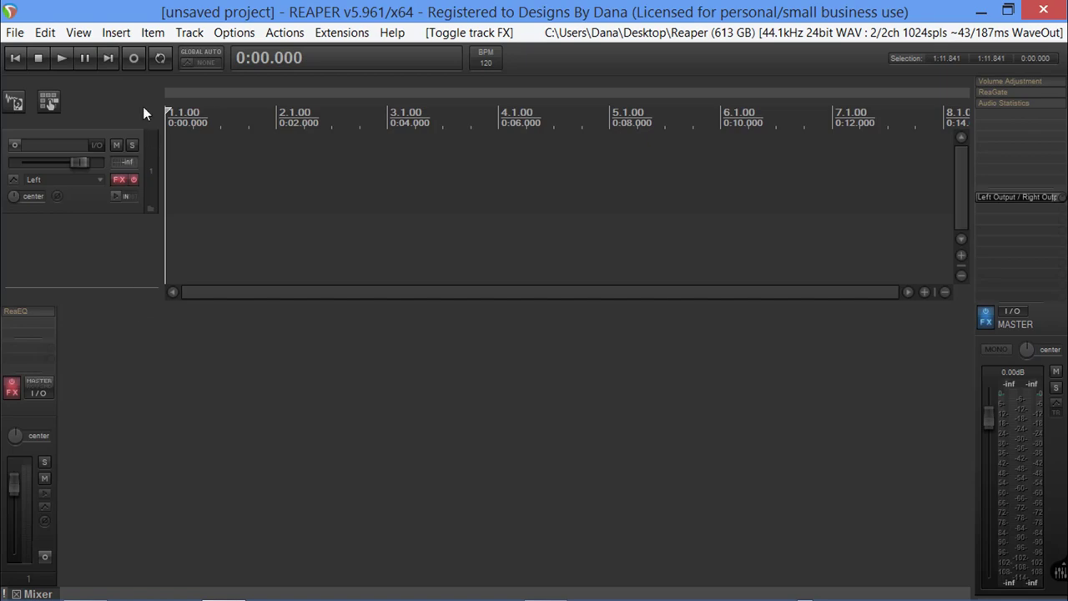
- Import the 'Trisha Rose - ch6mod1 edited 2.wav' recording onto the track
left_click(117, 33)
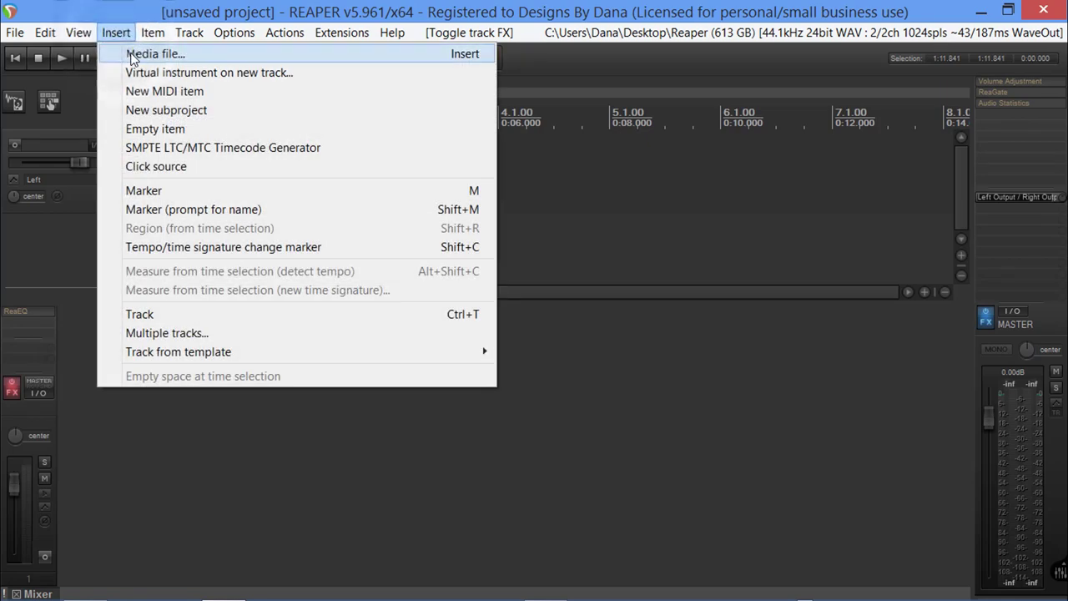
left_click(155, 53)
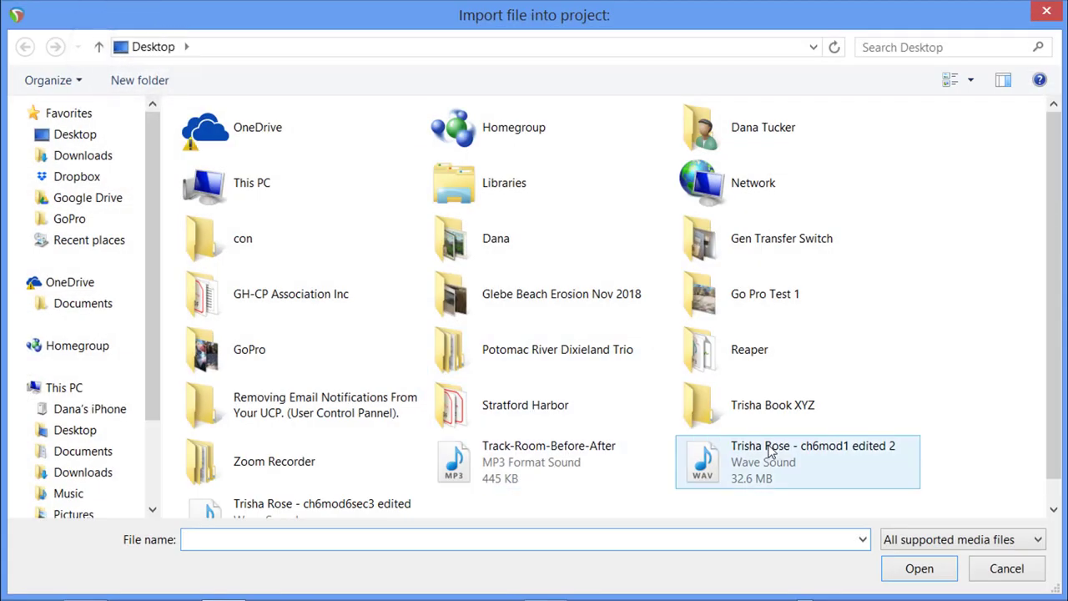
left_click(918, 568)
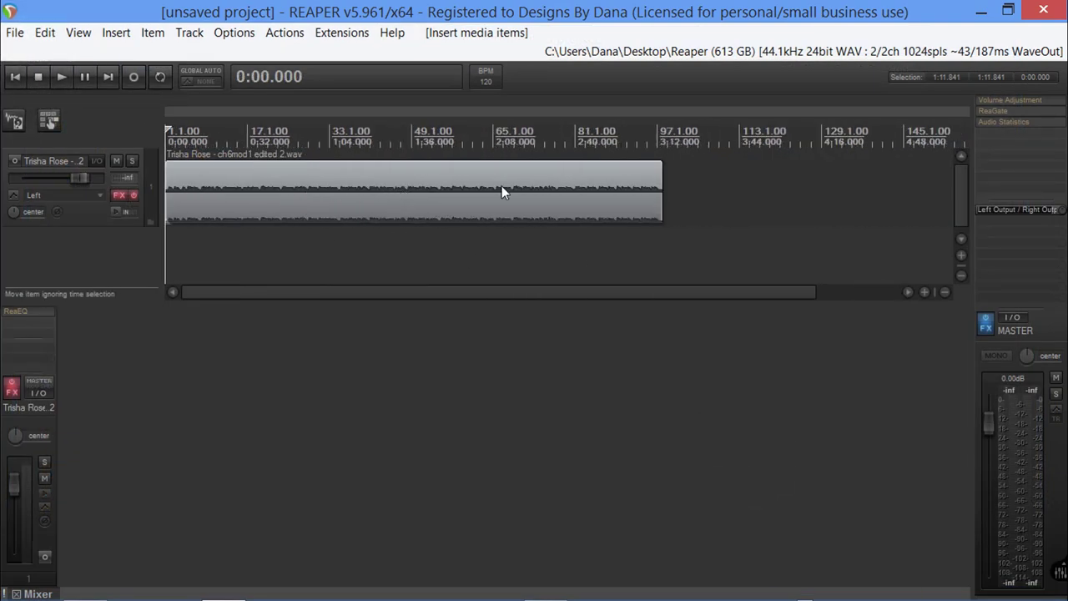
mouse_move(605, 197)
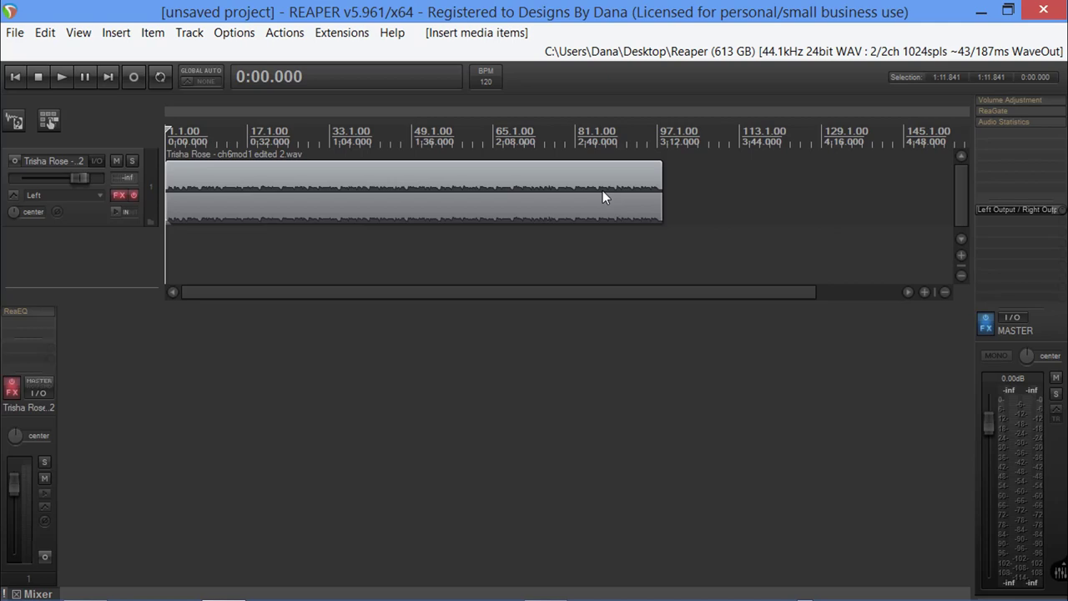
- Name the render output file 'chap-1-temp' in Render to File
left_click(14, 33)
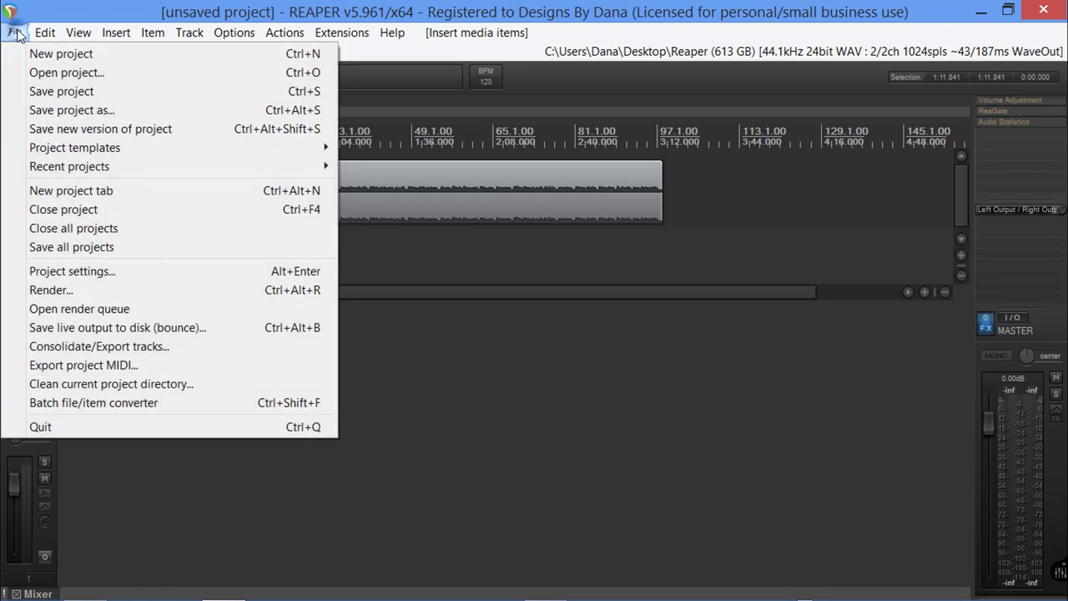
left_click(50, 290)
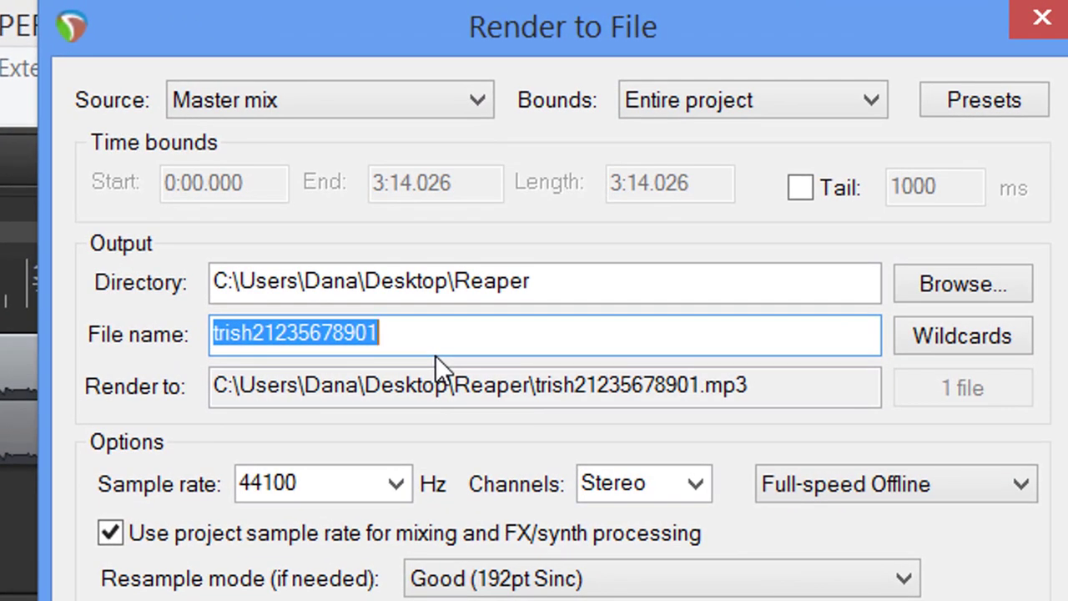
type("chap-1-")
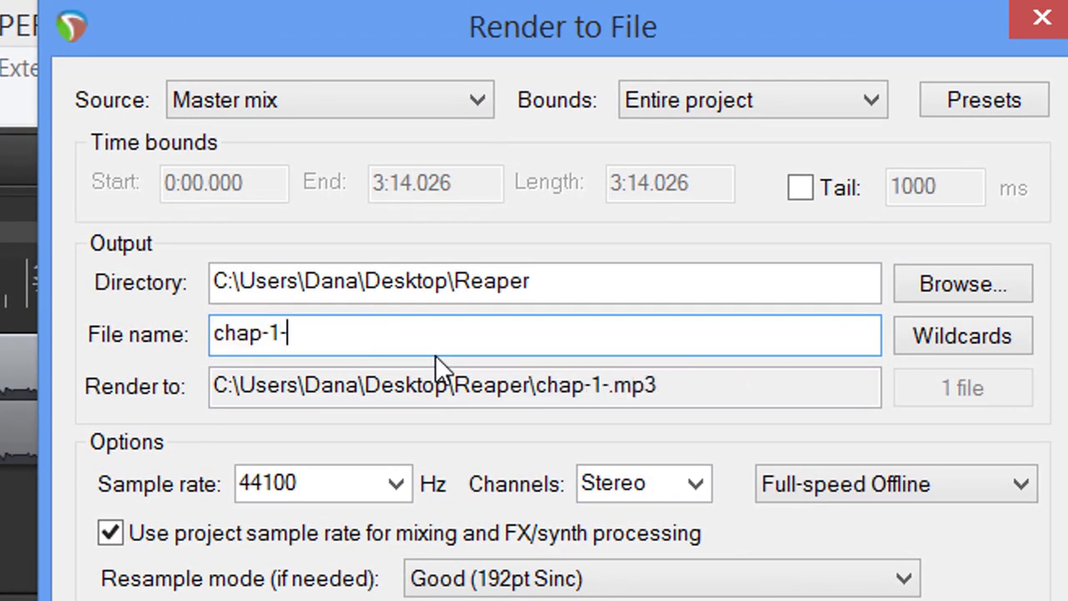
type("tem")
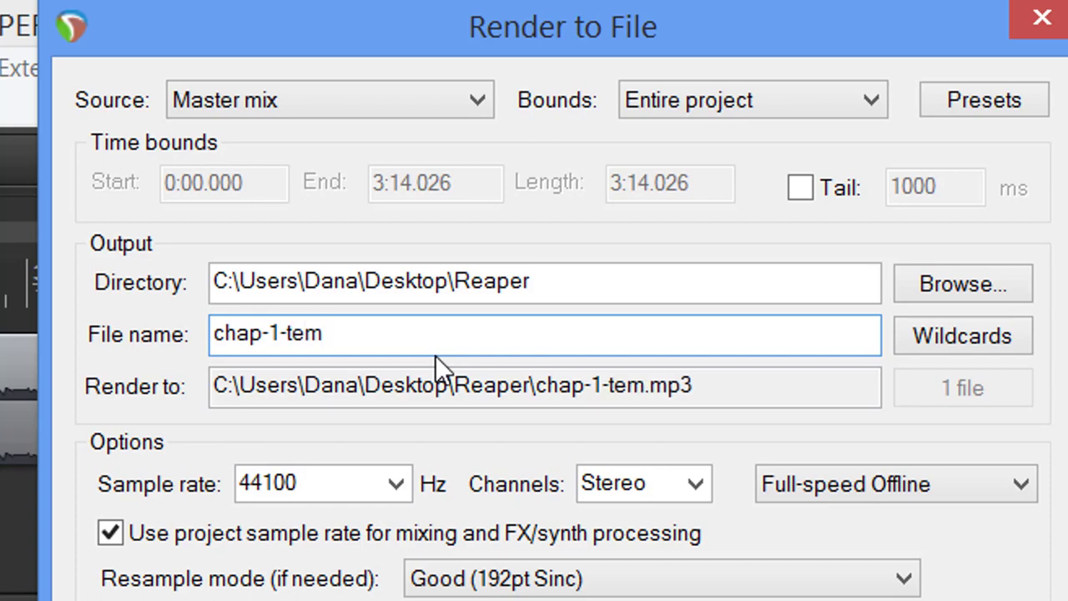
type("p")
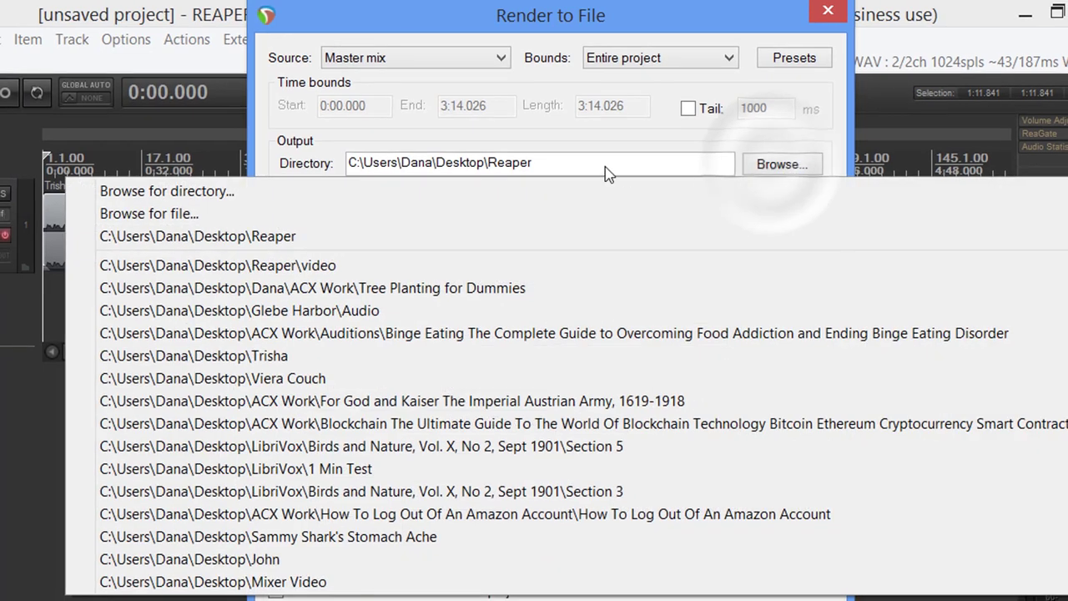
mouse_move(307, 207)
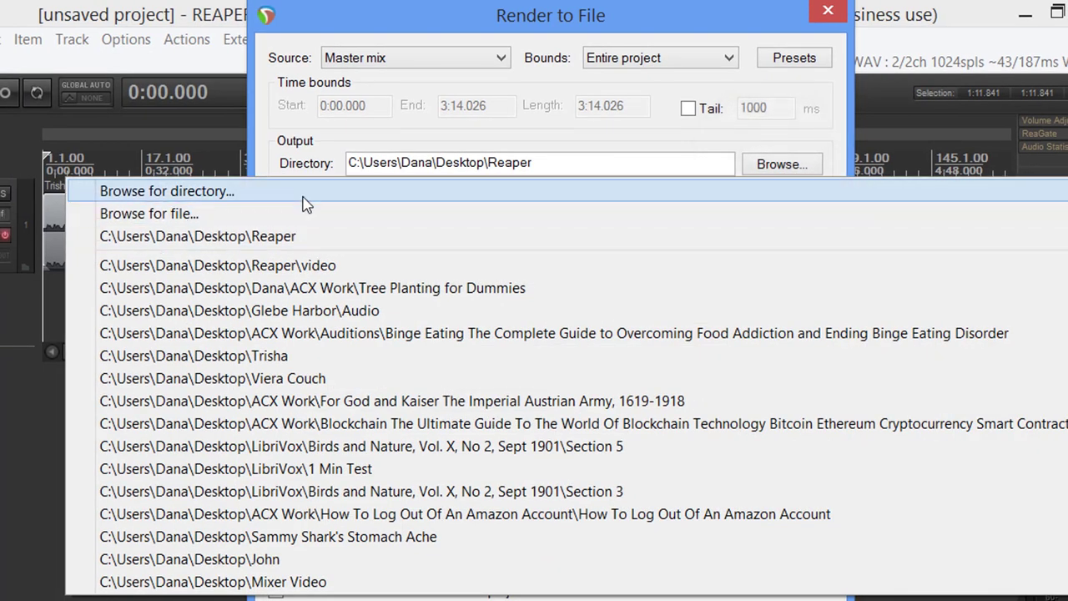
- Set the render output folder to Trisha Book XYZ on the Desktop
left_click(167, 190)
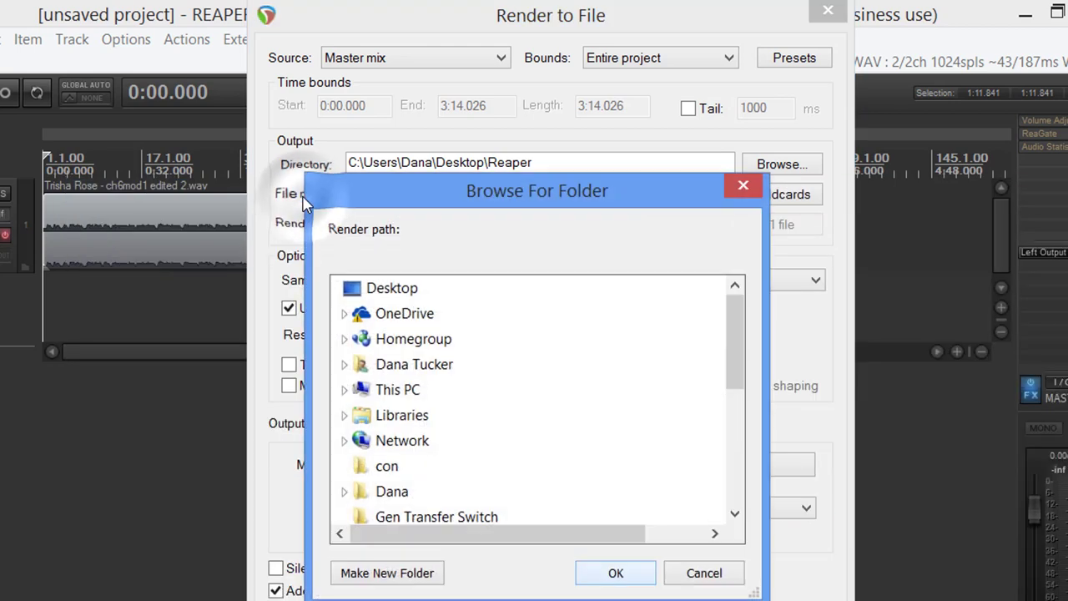
mouse_move(708, 349)
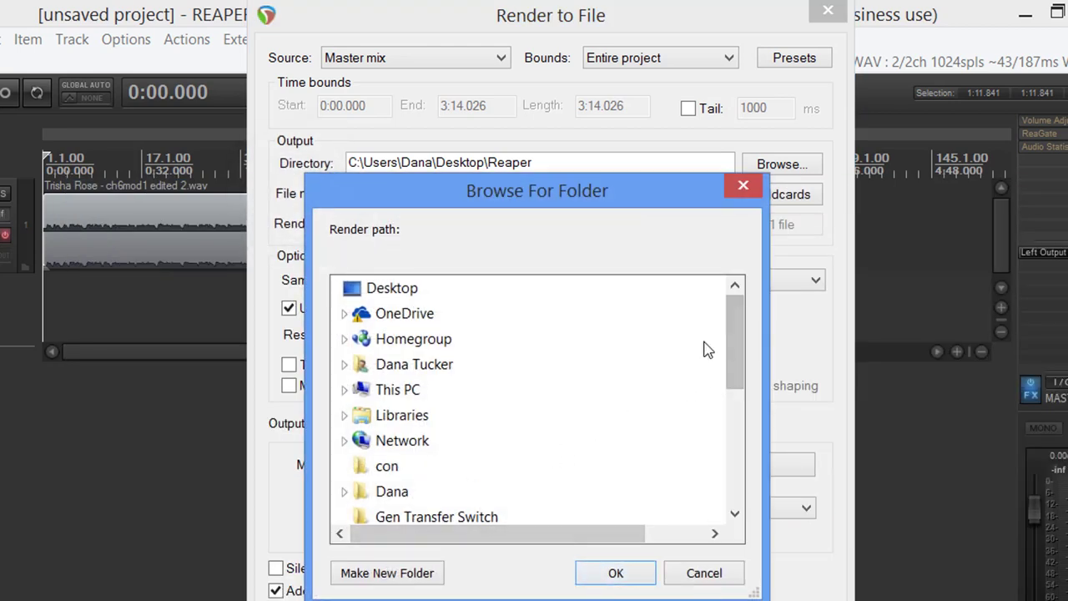
scroll("down", 3)
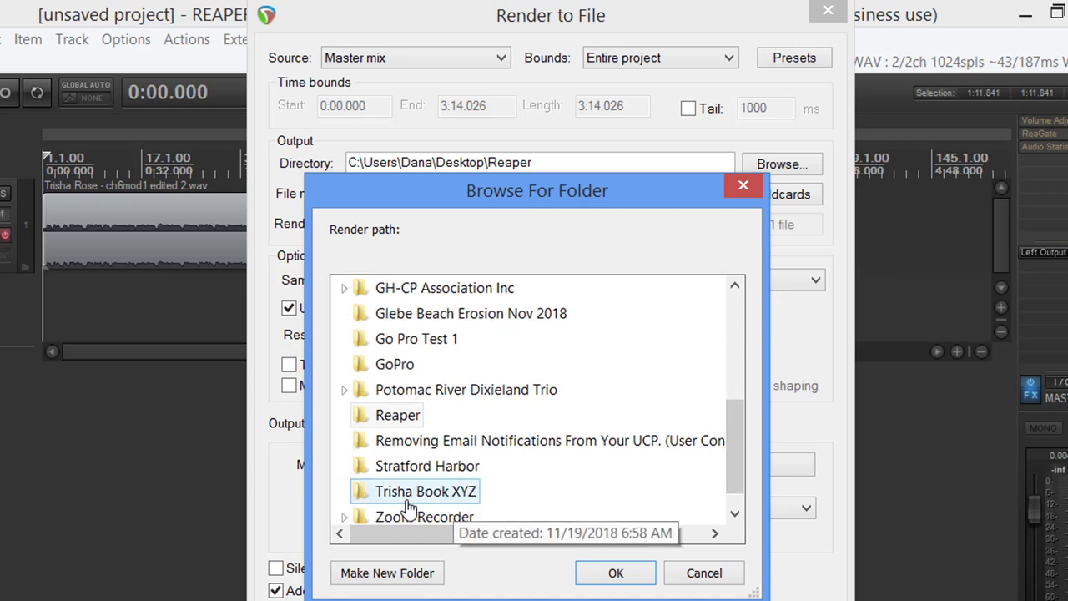
mouse_move(409, 499)
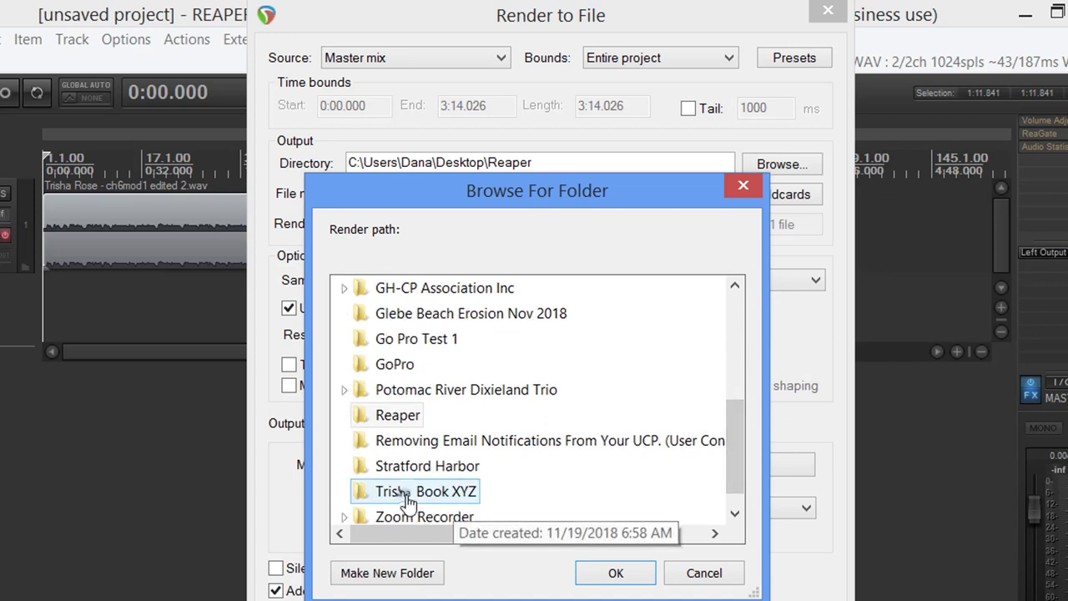
left_click(426, 490)
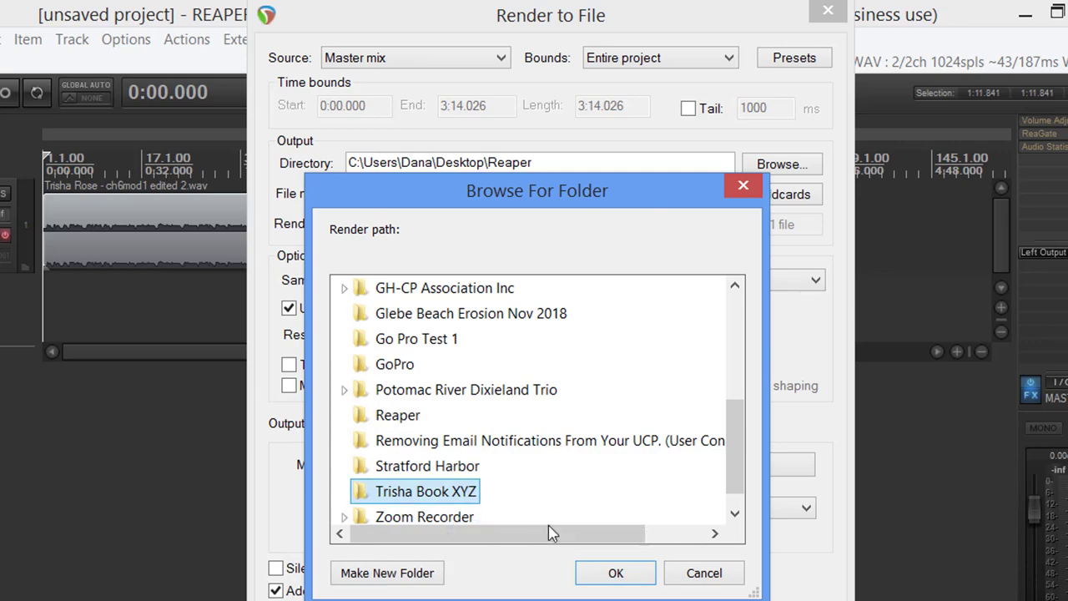
left_click(614, 573)
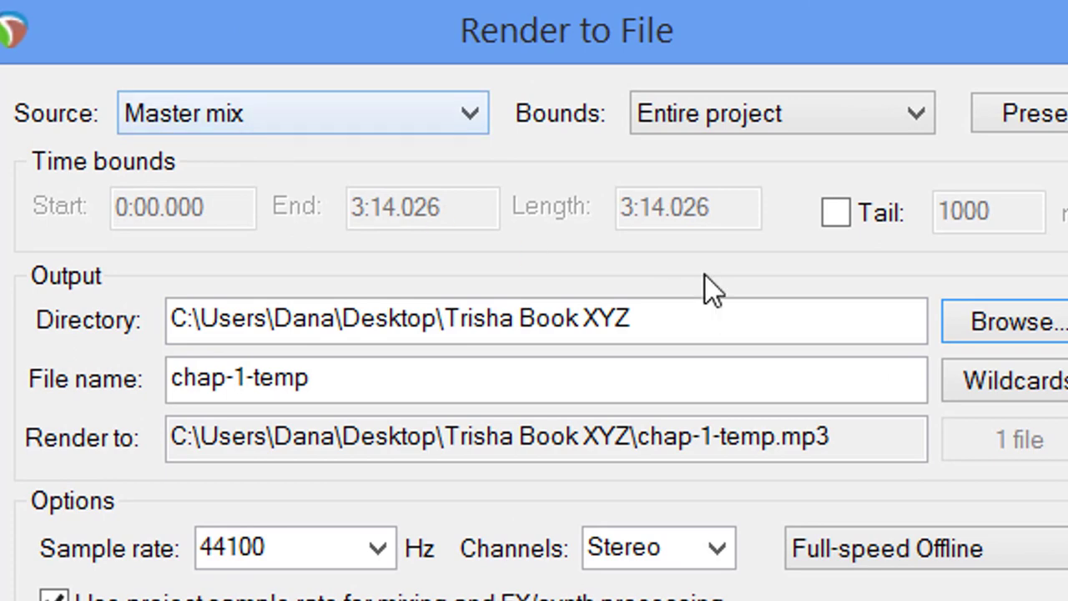
- Toggle the render tail on then off, keeping MP3 CBR 192 kbps for the entire project
left_click(835, 212)
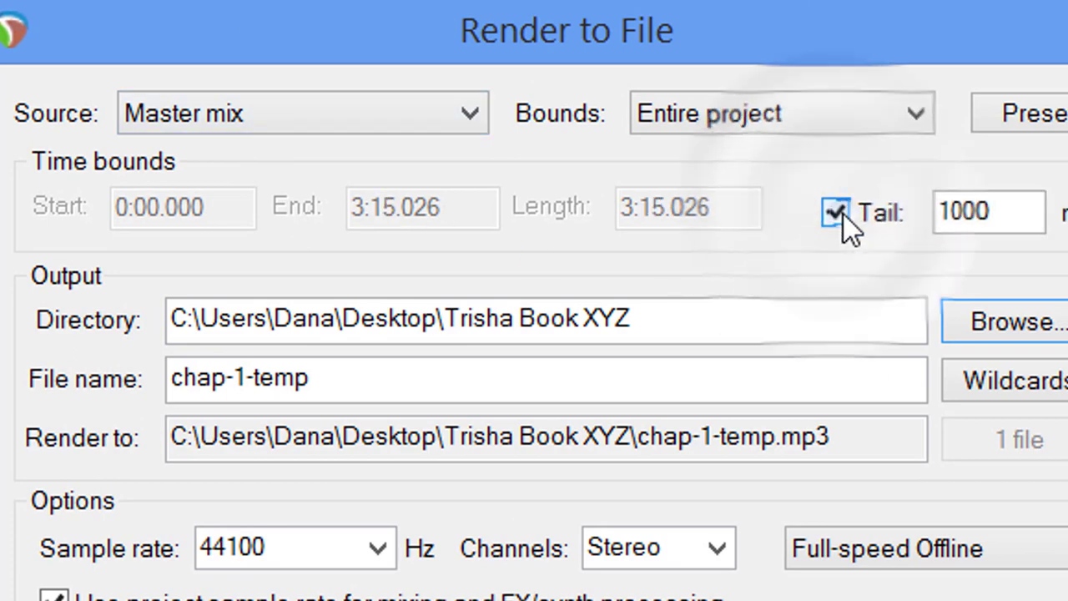
left_click(835, 210)
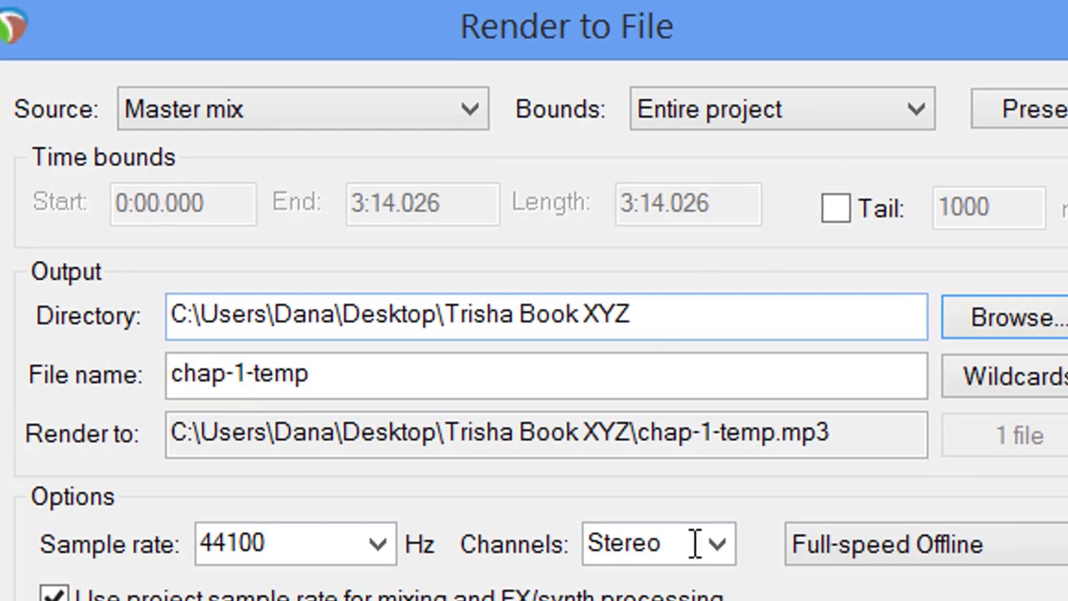
scroll("down", 3)
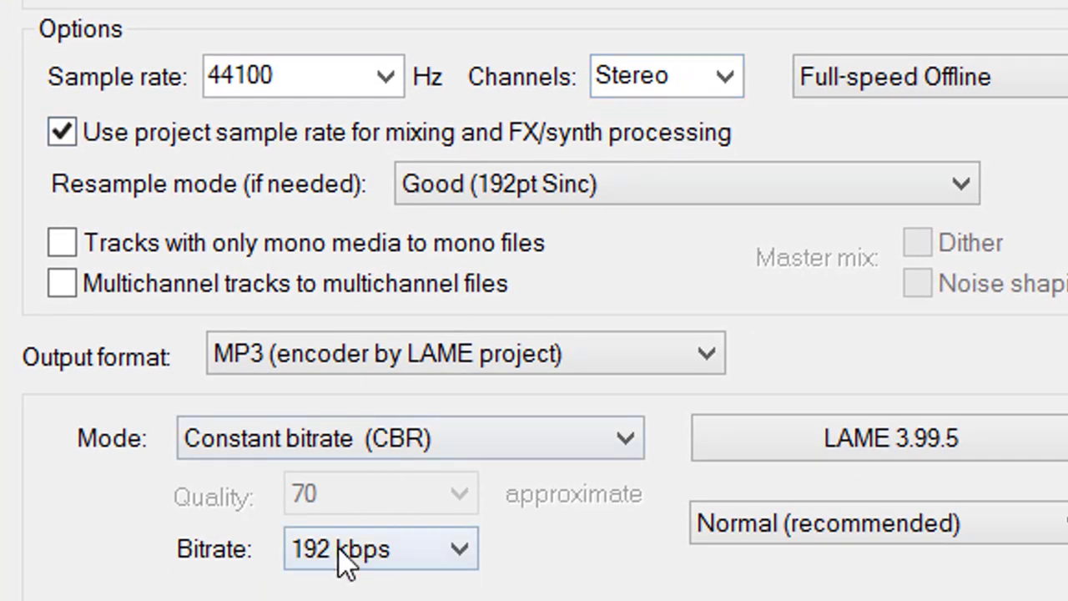
scroll("down", 3)
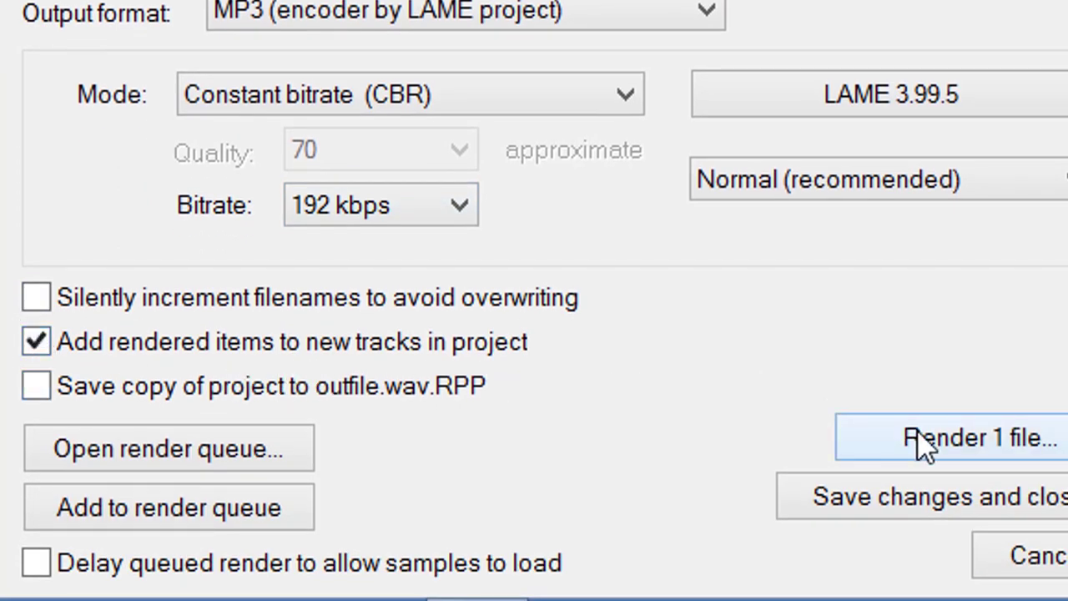
- Render chap-1-temp.mp3 and dismiss the finished render report
left_click(975, 437)
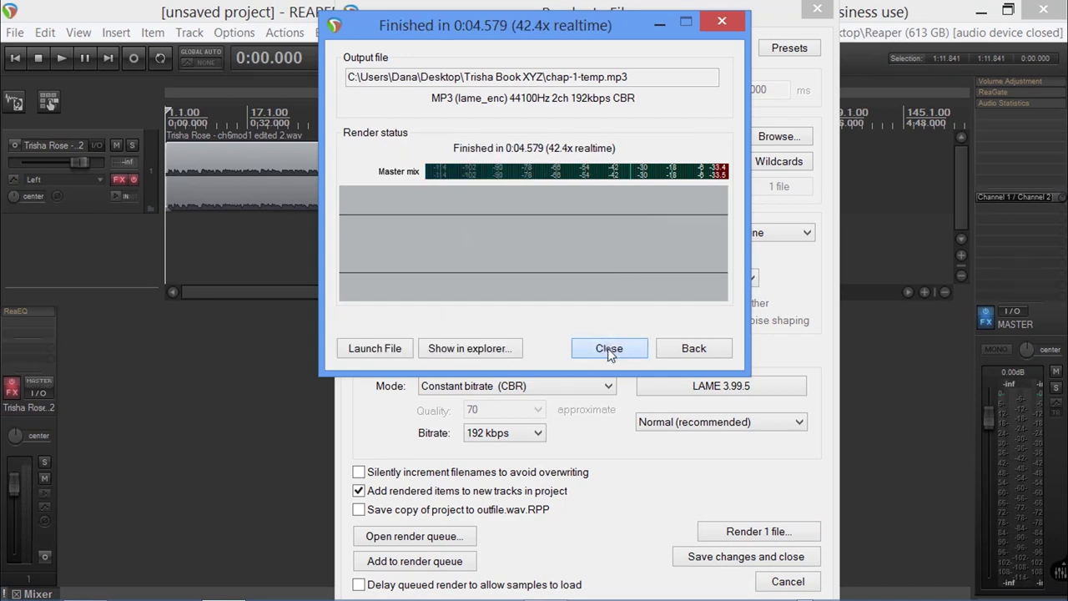
left_click(608, 349)
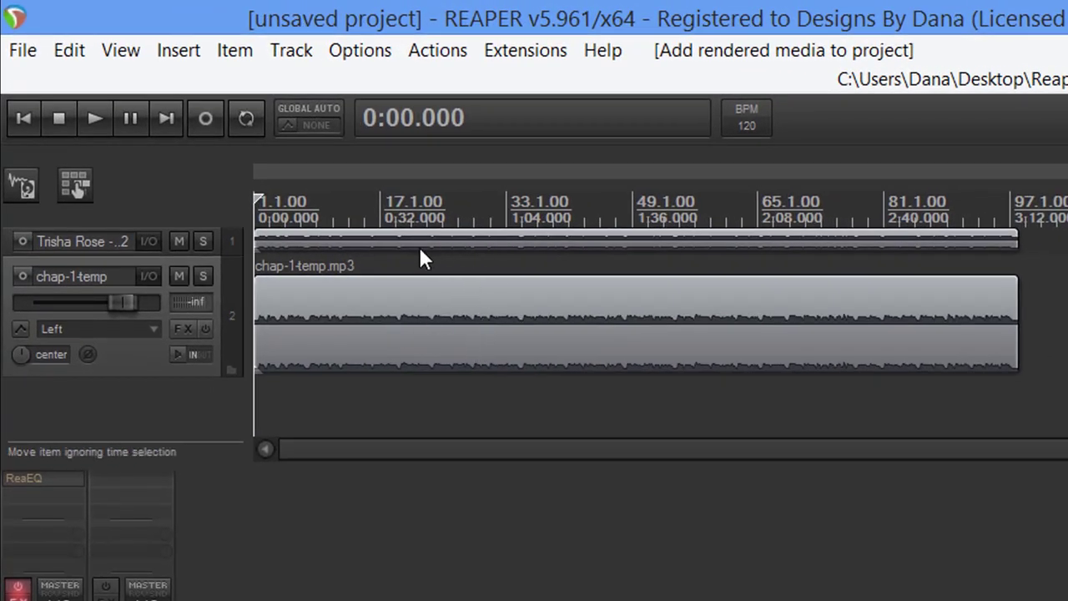
mouse_move(221, 534)
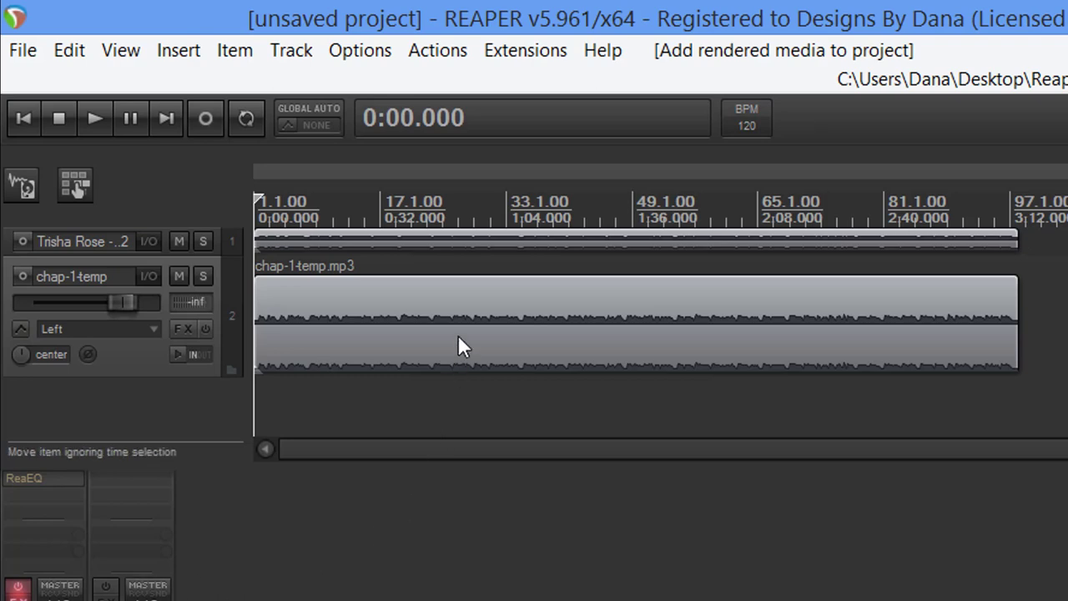
- Send the rendered chap-1-temp item to MP3Gain as an external editor
right_click(370, 342)
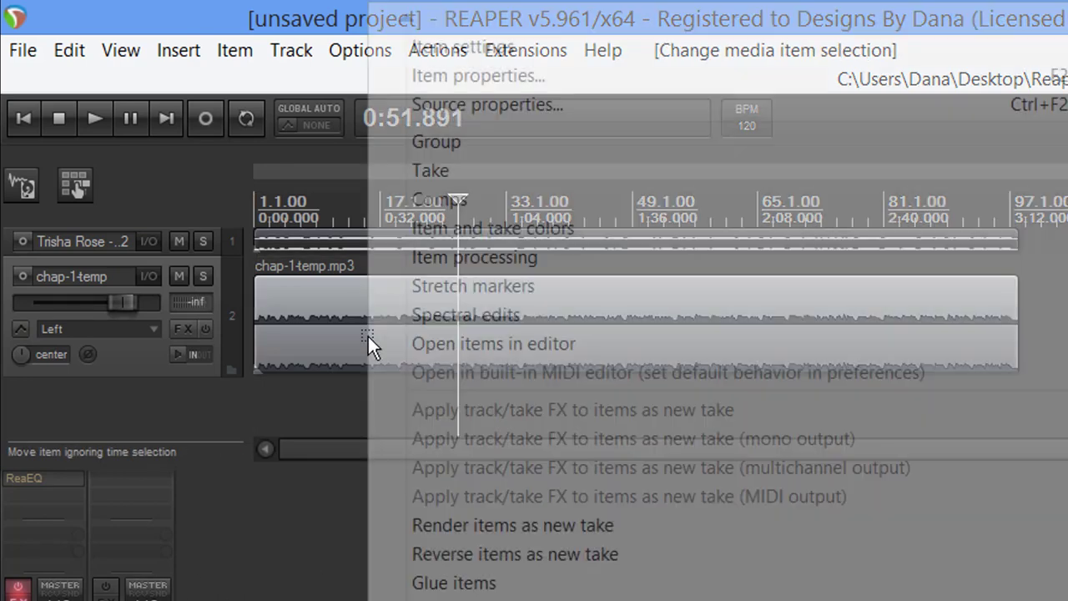
mouse_move(494, 344)
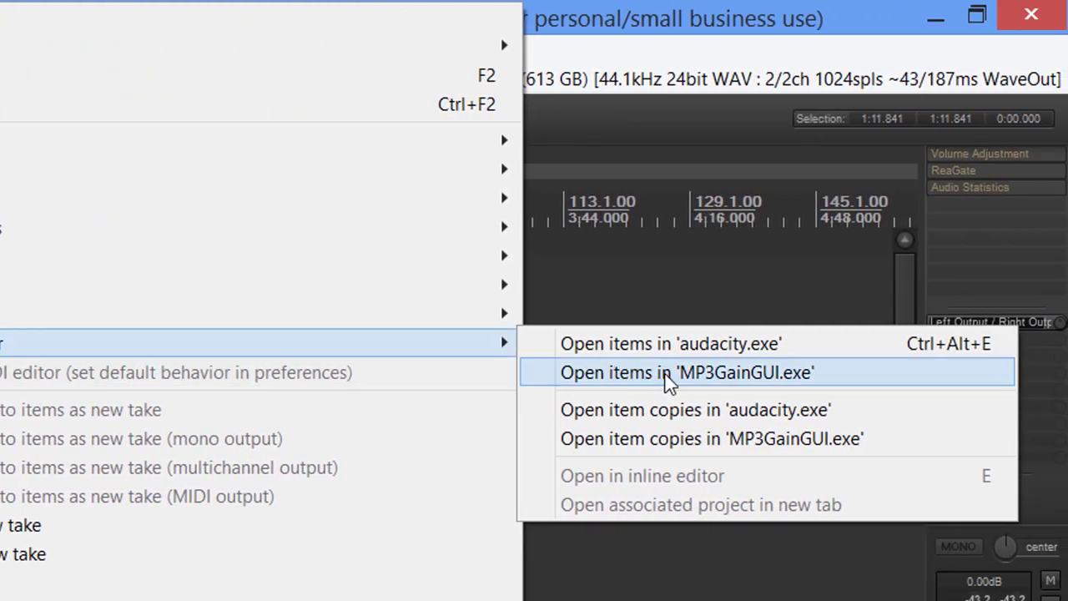
mouse_move(708, 384)
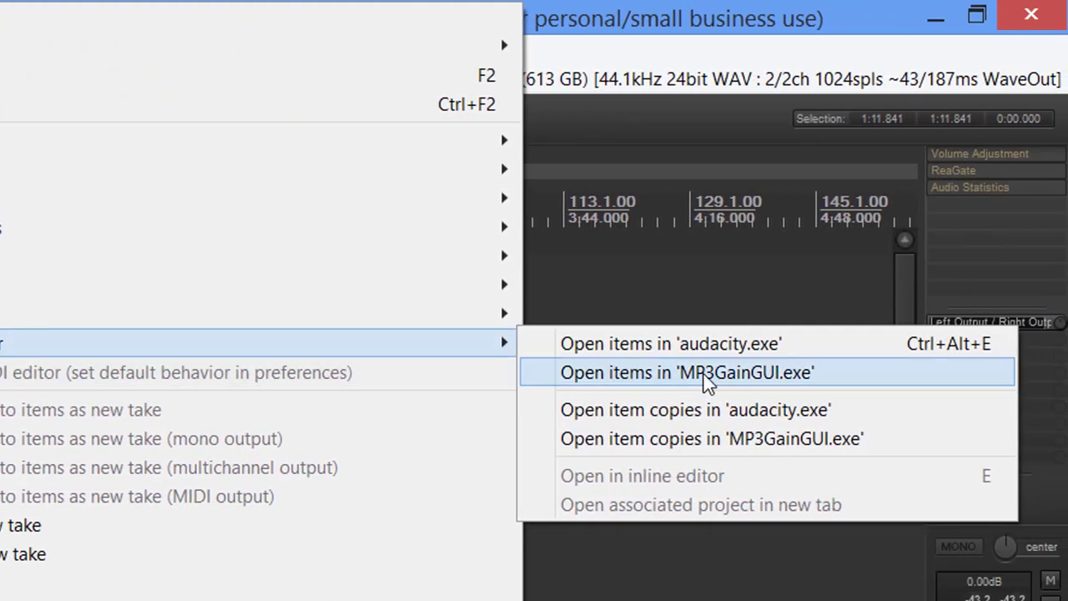
left_click(686, 373)
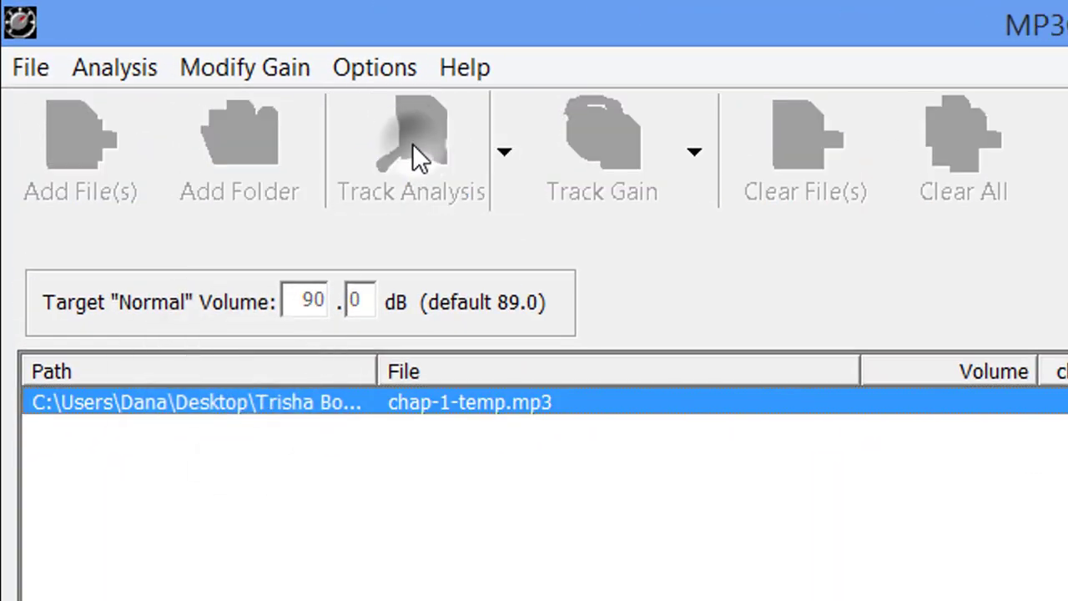
- Run Track Analysis on chap-1-temp.mp3, read 60.0 dB against the 90 dB target, and close MP3Gain
left_click(411, 151)
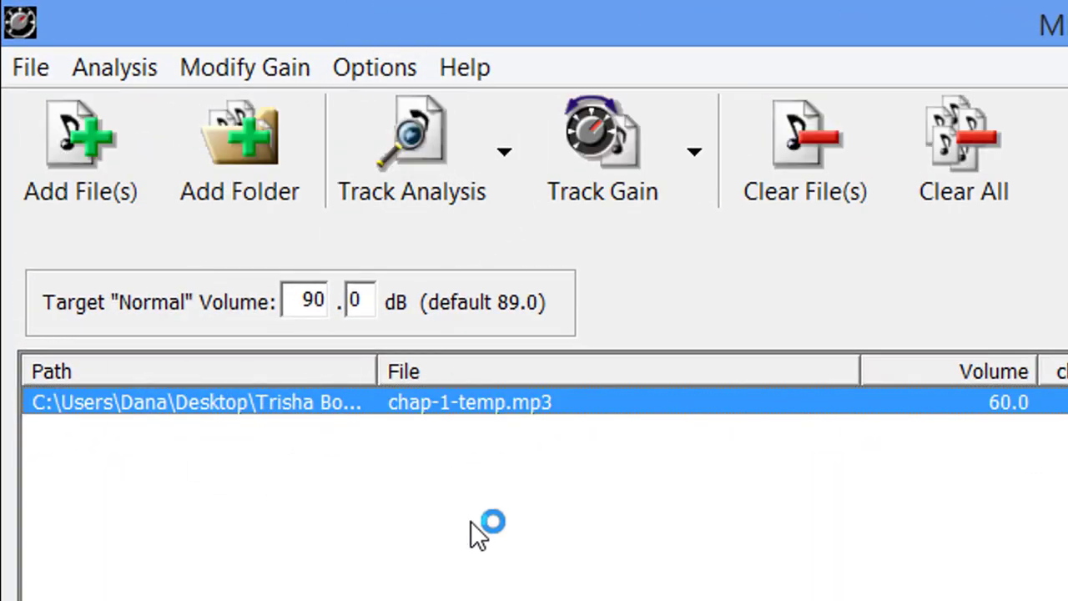
mouse_move(1002, 434)
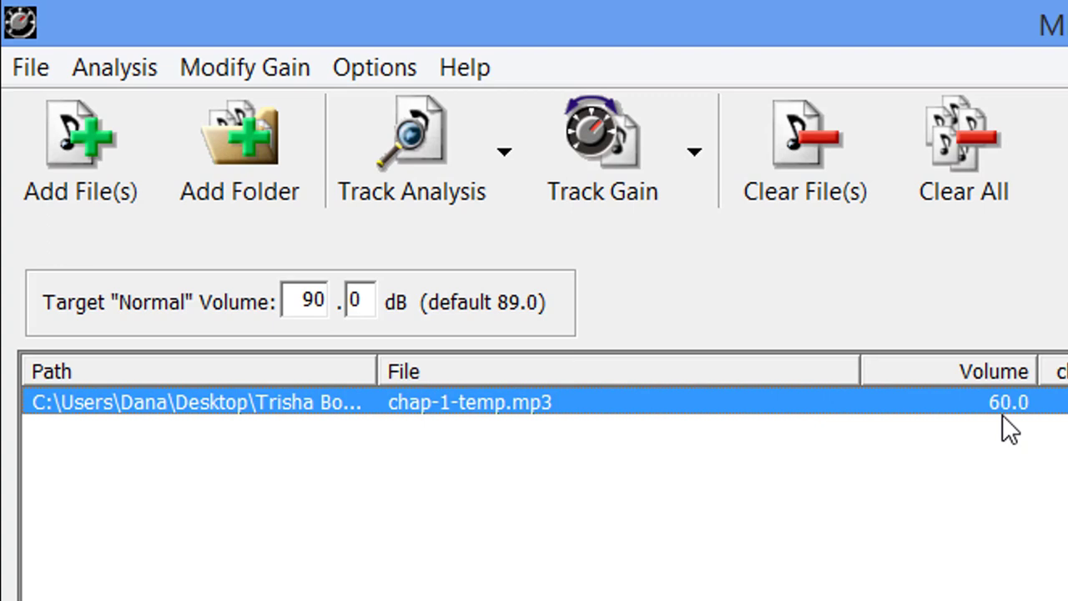
mouse_move(992, 427)
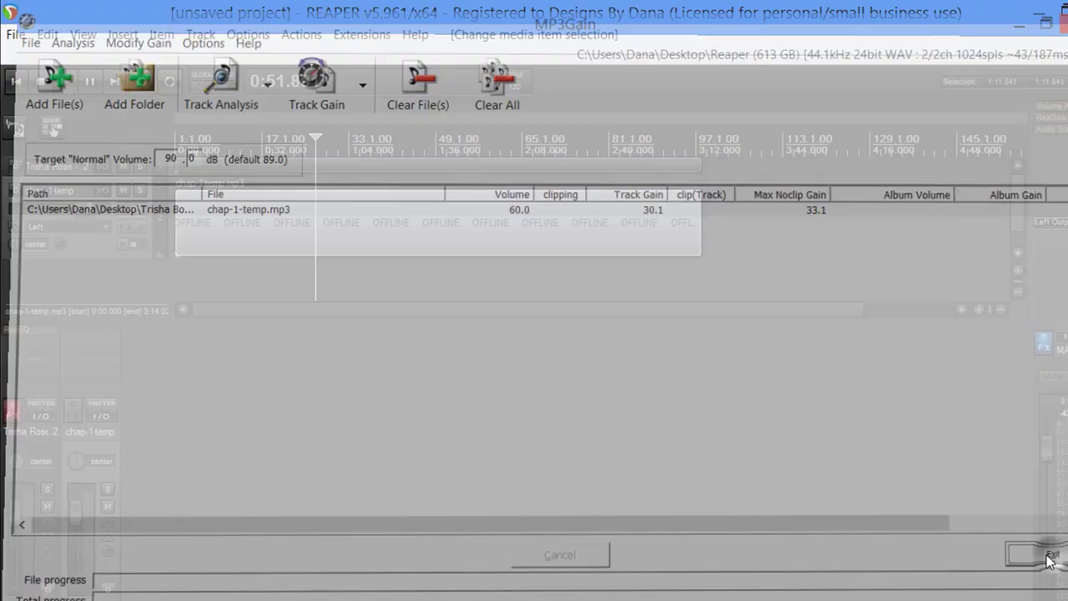
left_click(1048, 554)
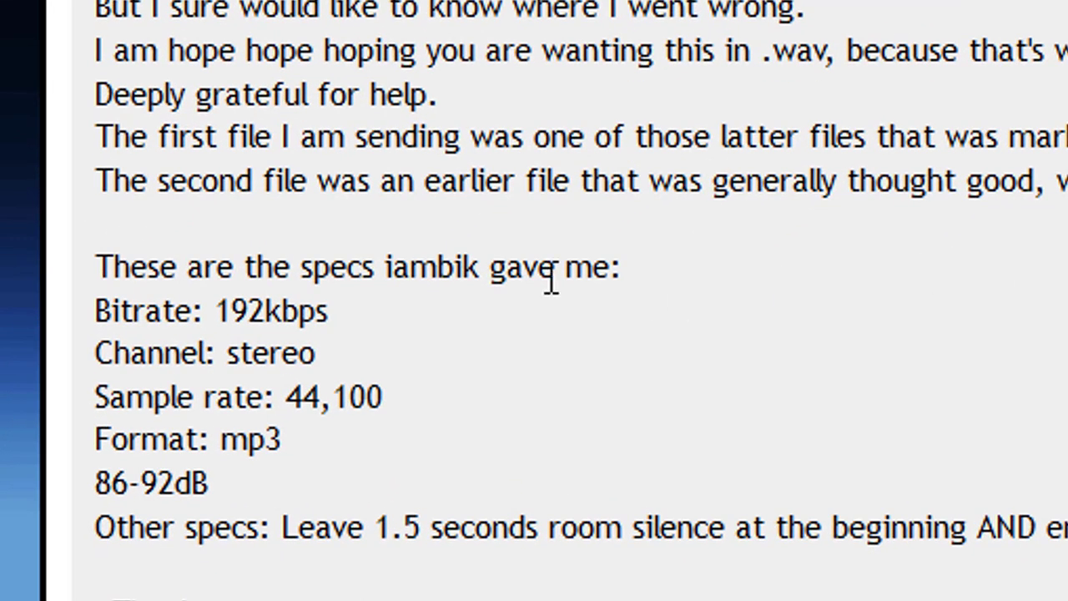
mouse_move(459, 400)
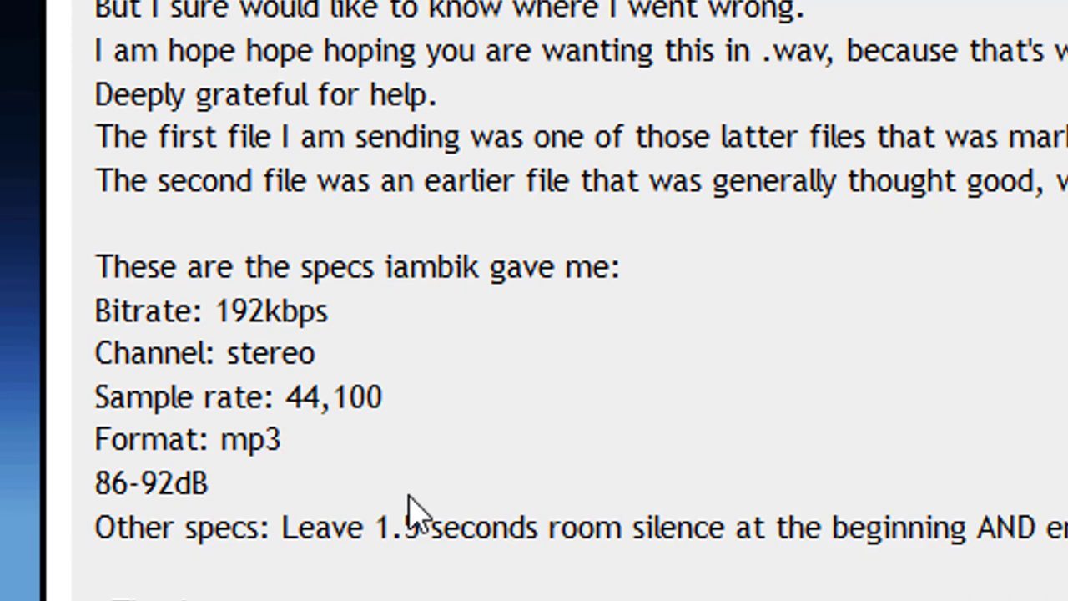
mouse_move(417, 514)
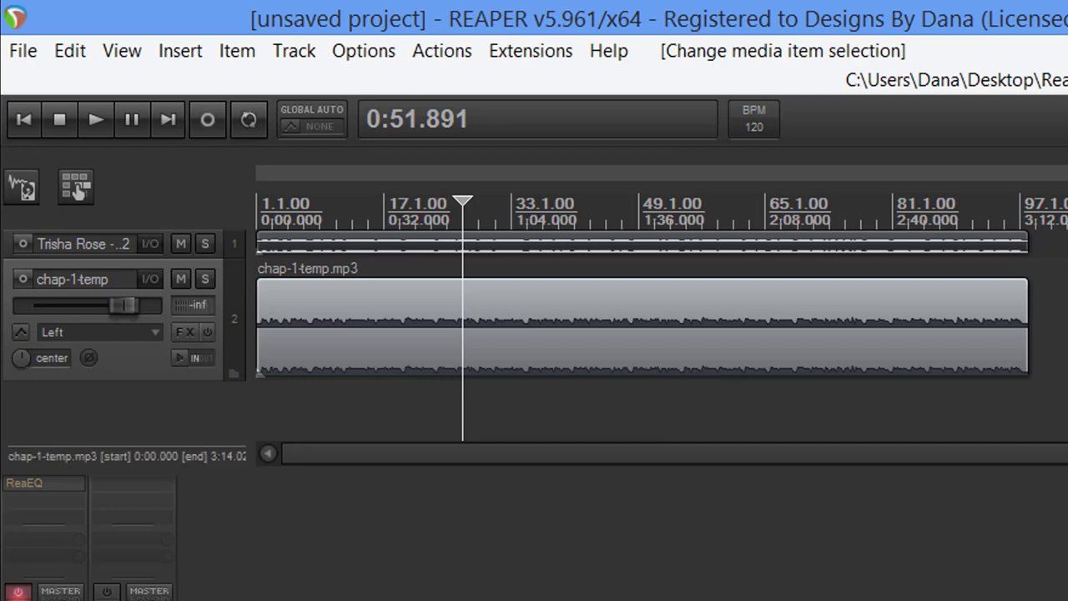
- Remove the rendered chap-1-temp track from the project
left_click(294, 50)
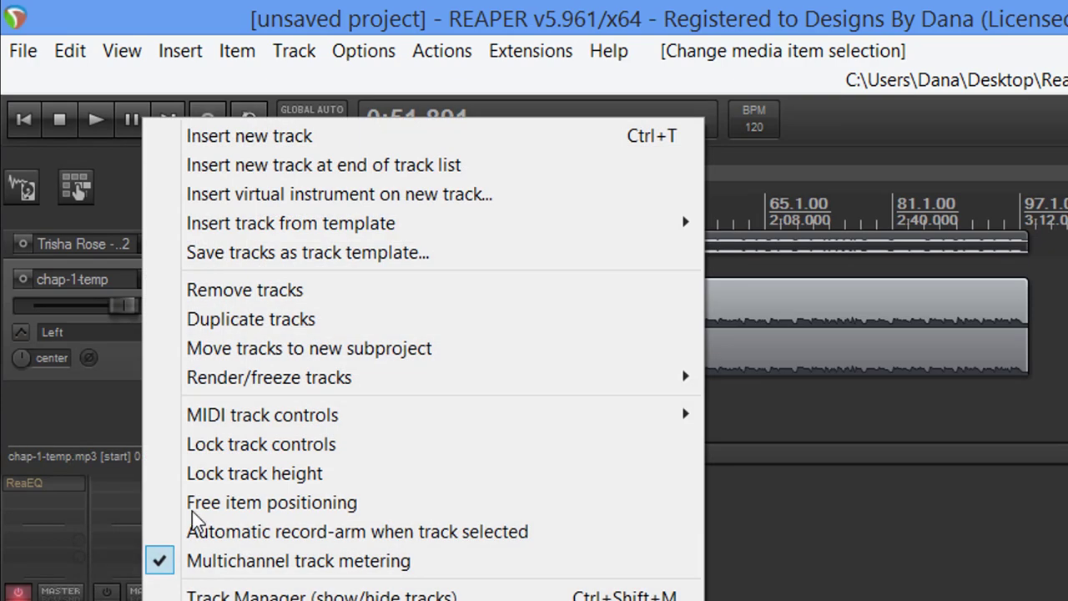
left_click(243, 290)
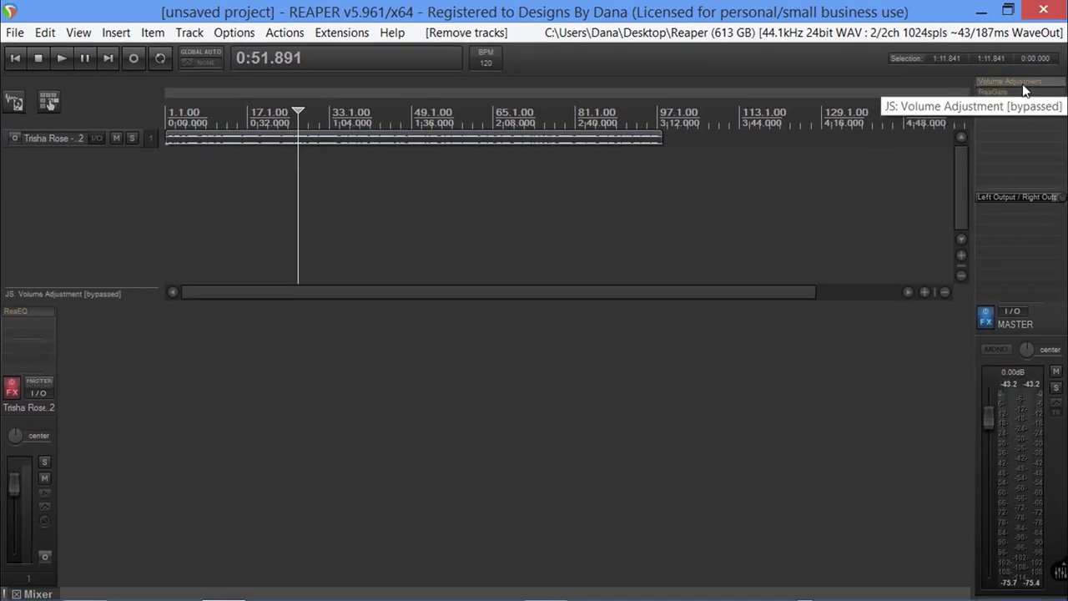
- Set the master's Volume Adjustment effect to a 30 dB boost with a -3.5 dB maximum volume
left_click(1018, 91)
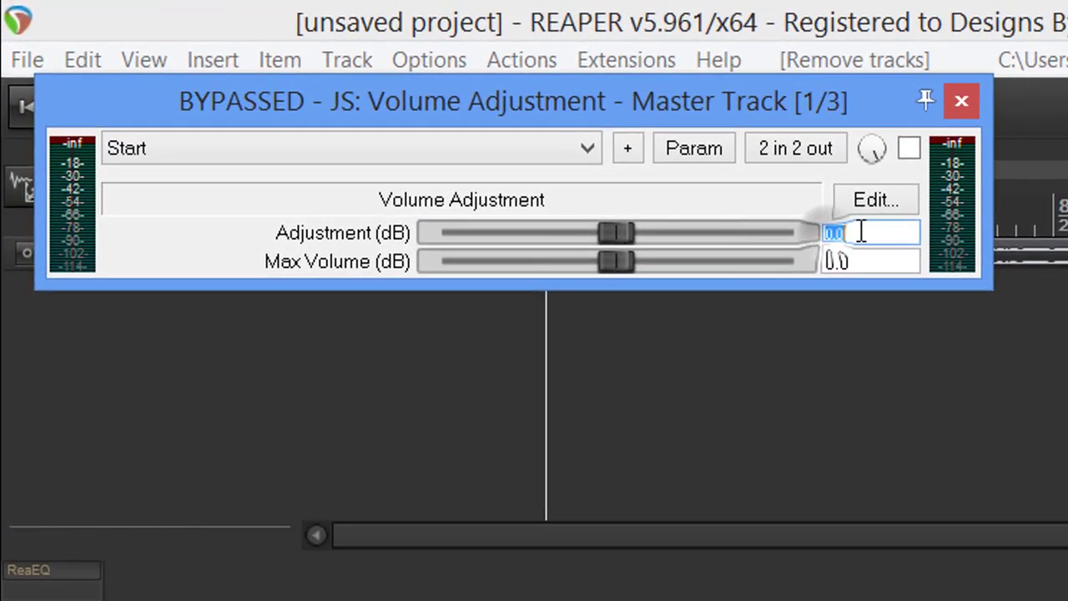
type("30")
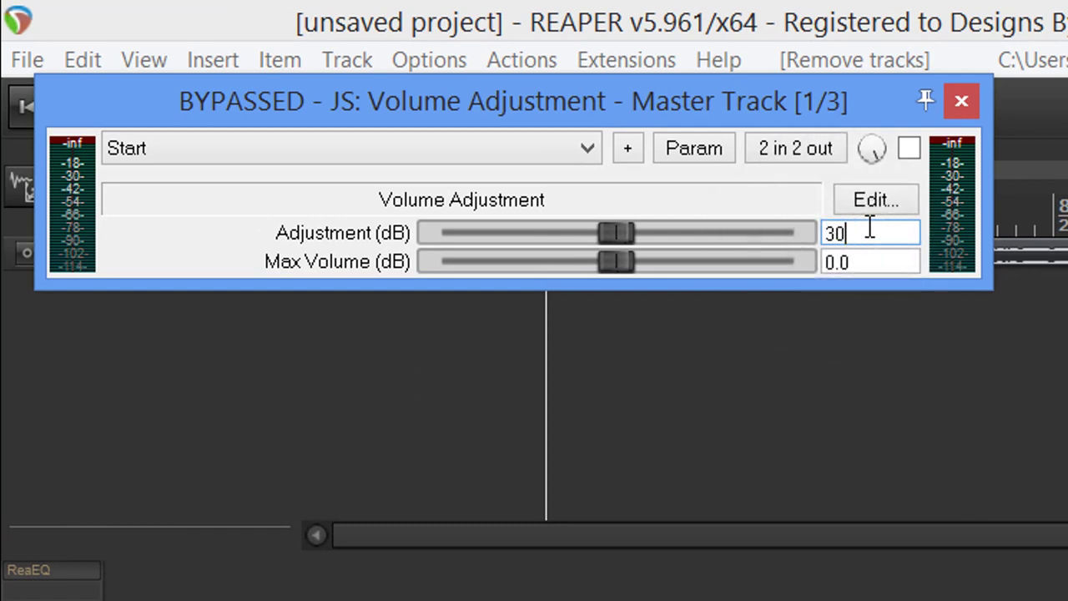
left_click(871, 260)
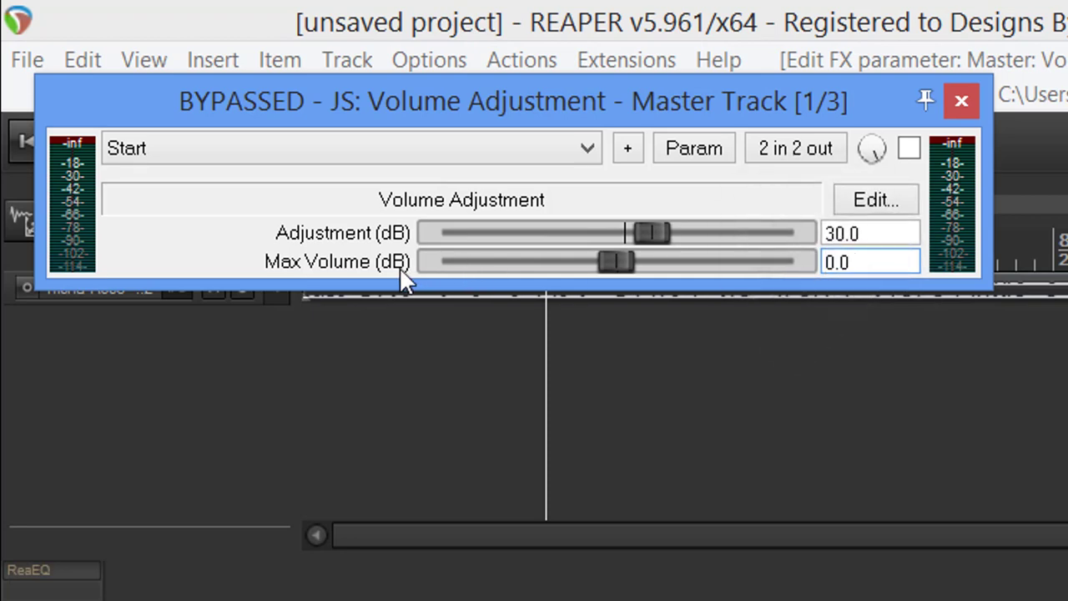
mouse_move(726, 270)
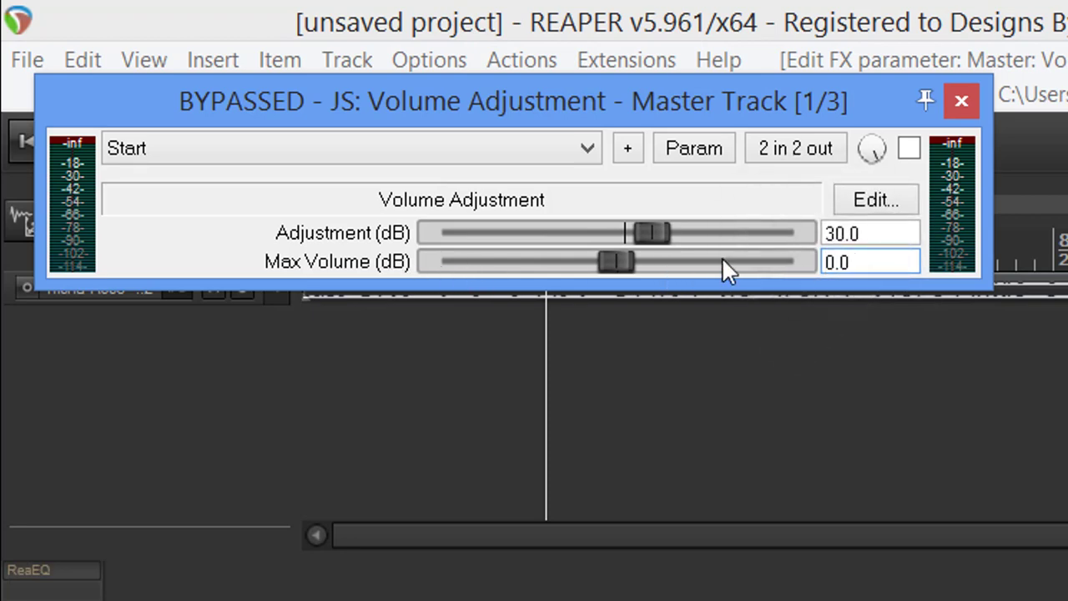
left_click(872, 261)
type("-30")
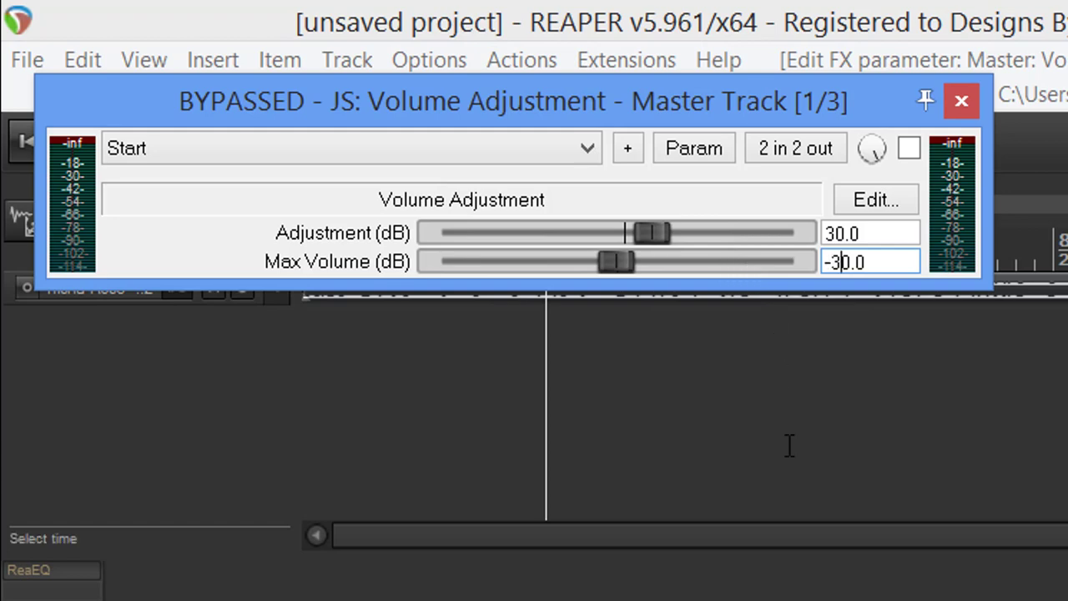
type("3.5")
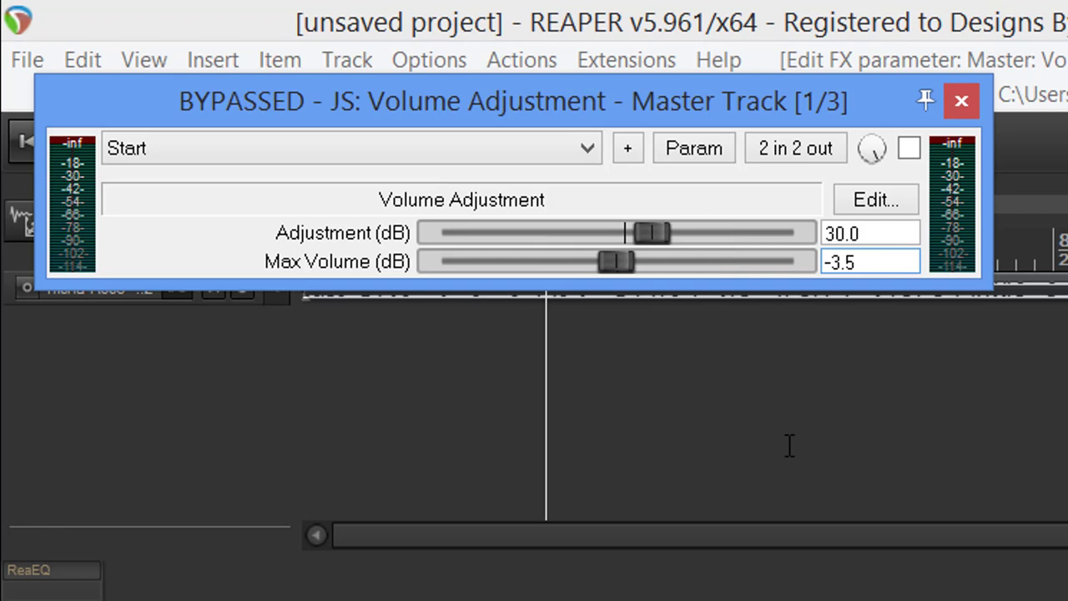
left_click(871, 260)
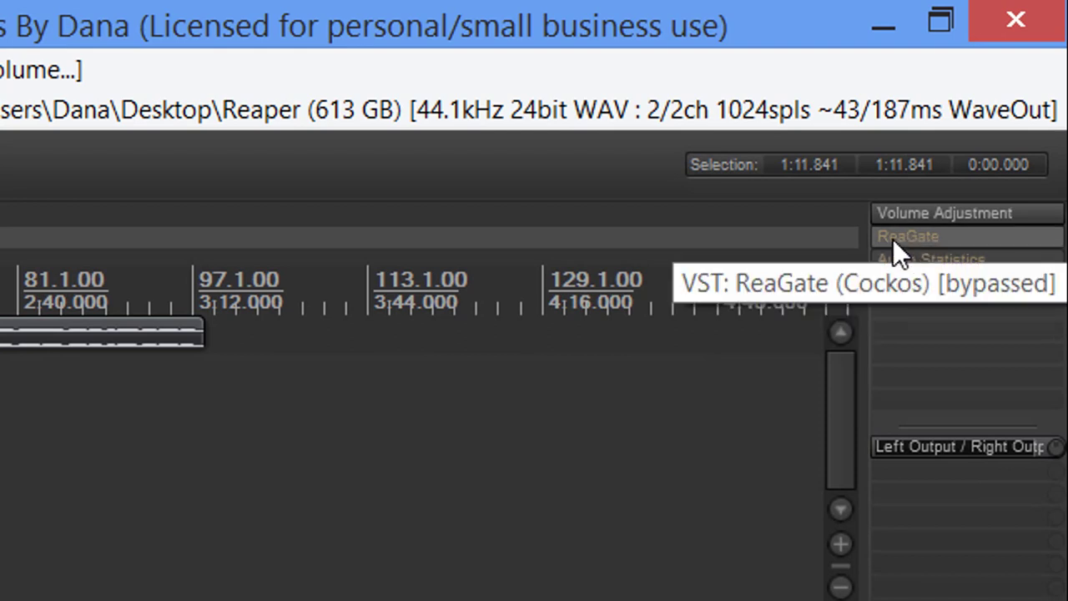
mouse_move(928, 261)
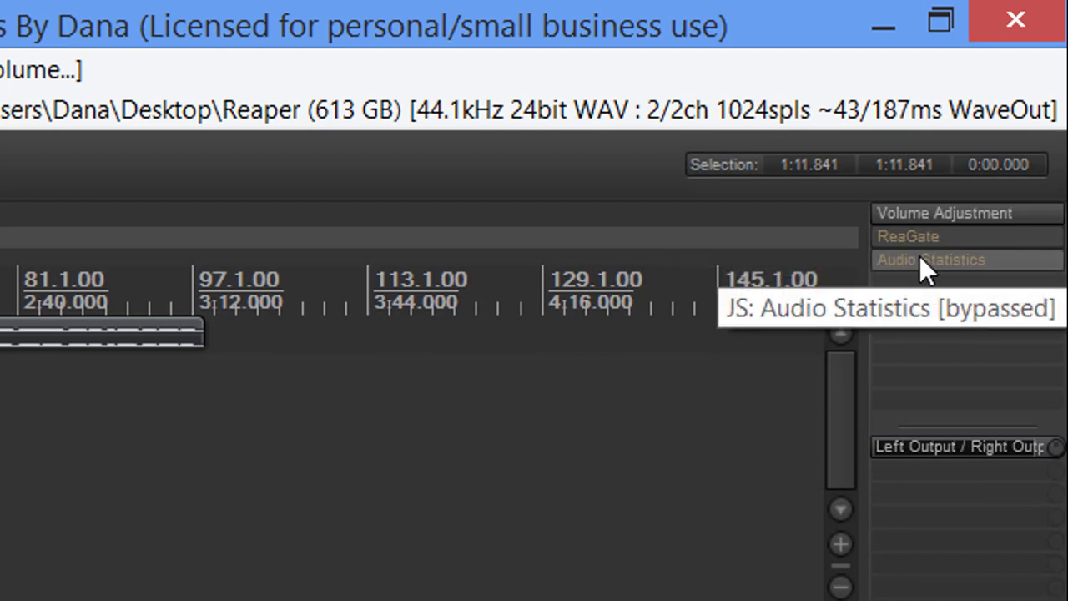
mouse_move(943, 242)
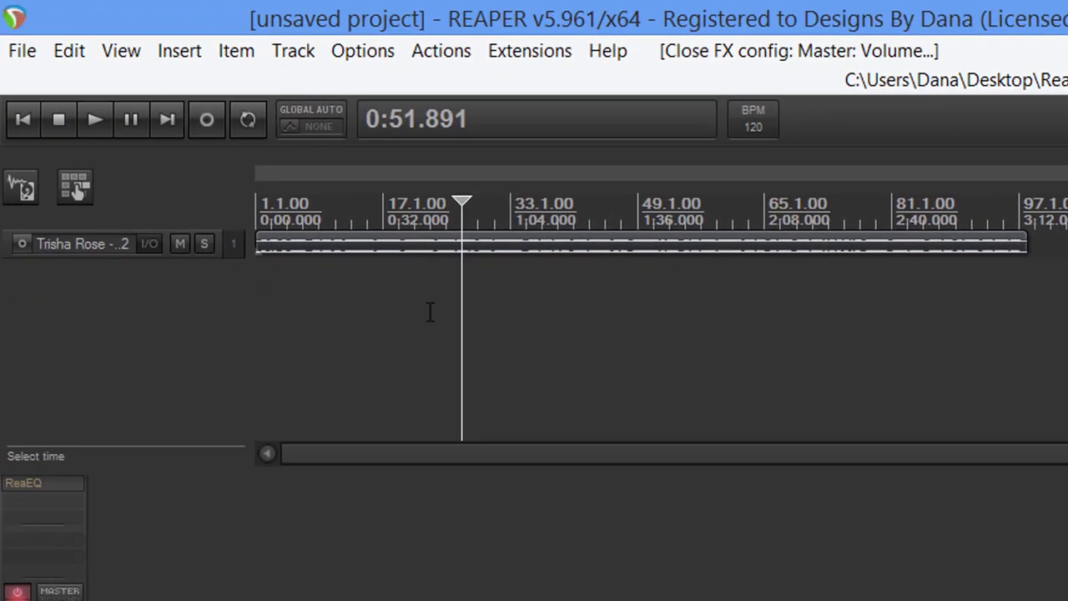
mouse_move(237, 325)
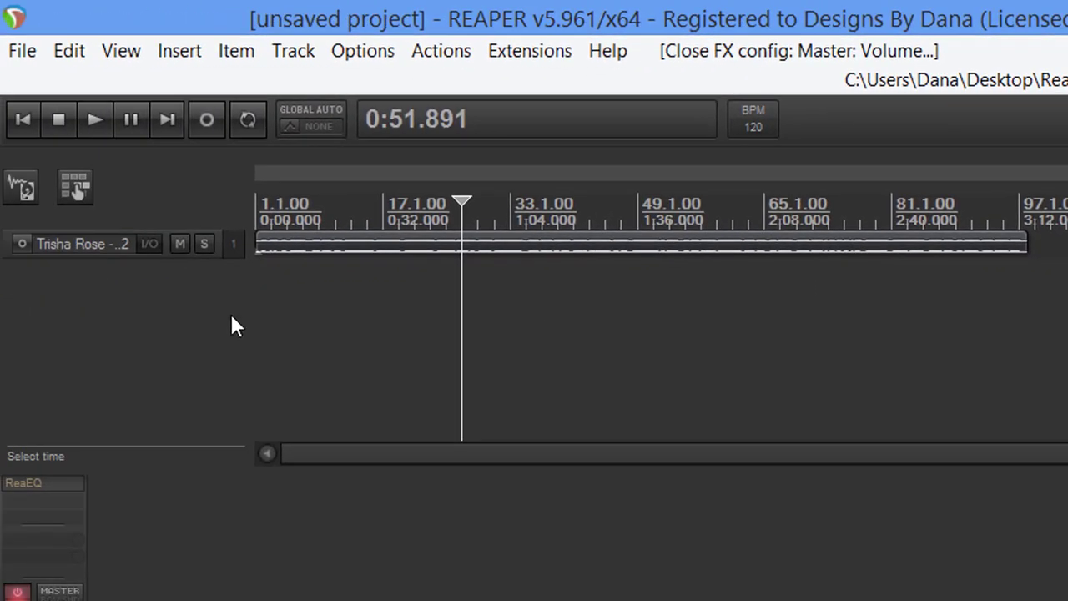
mouse_move(30, 576)
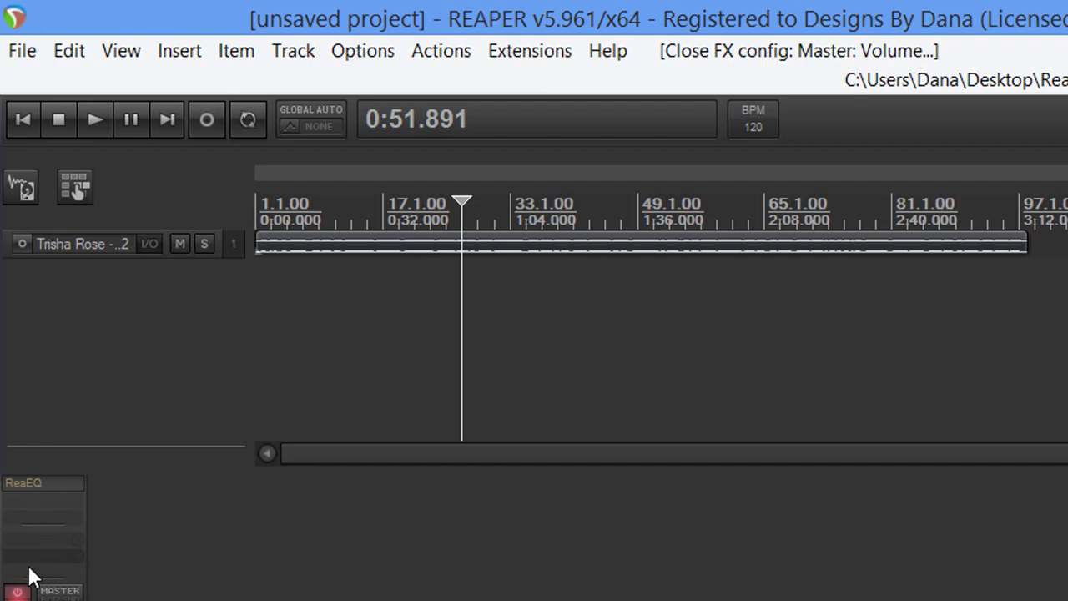
- Set the render output file name to chap-1-temp1
left_click(23, 50)
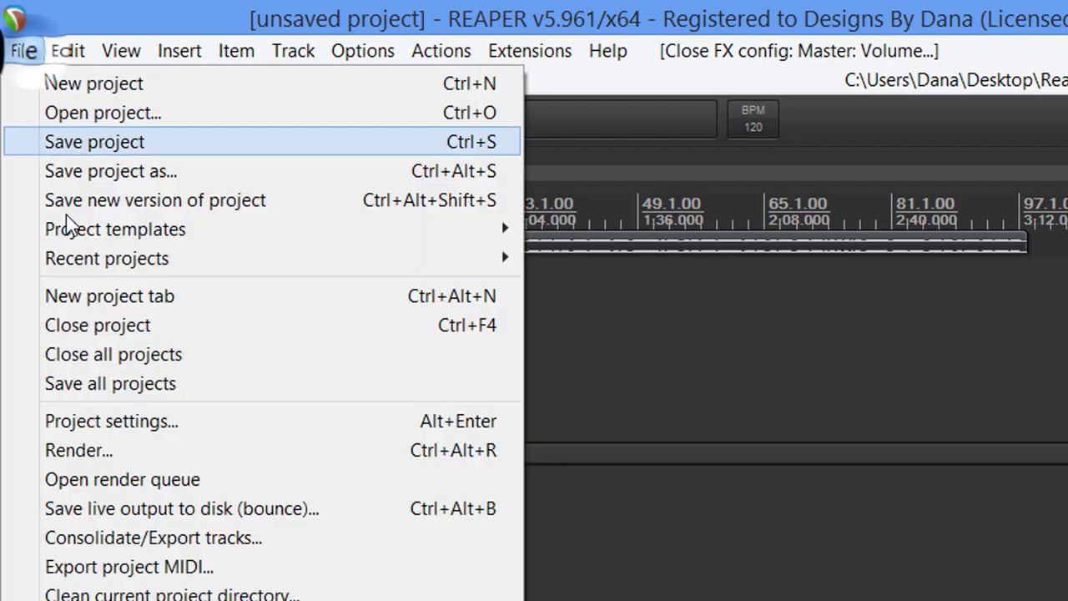
left_click(78, 451)
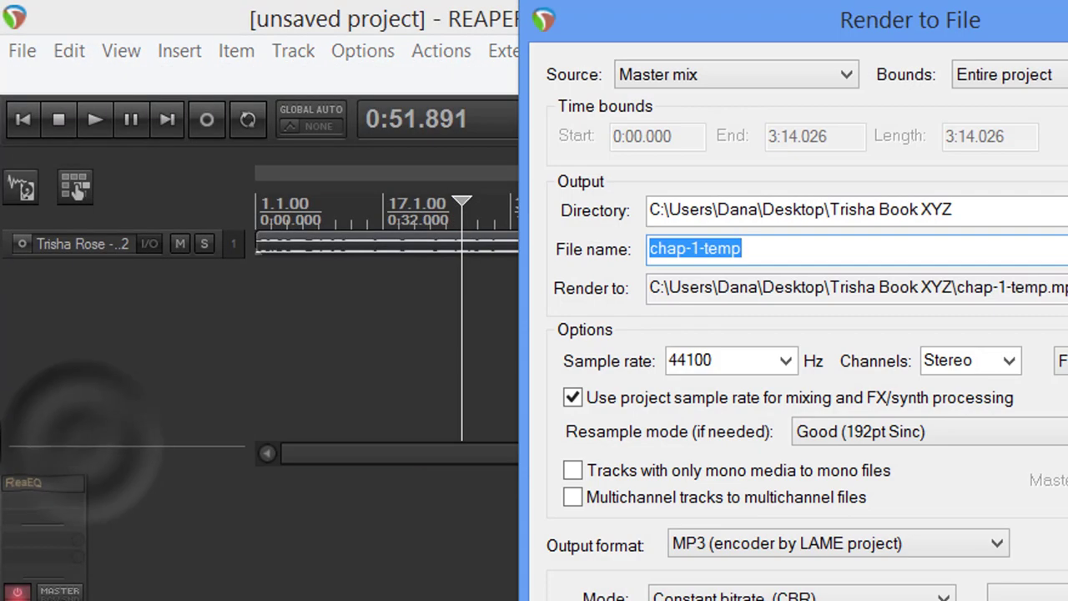
left_click(764, 247)
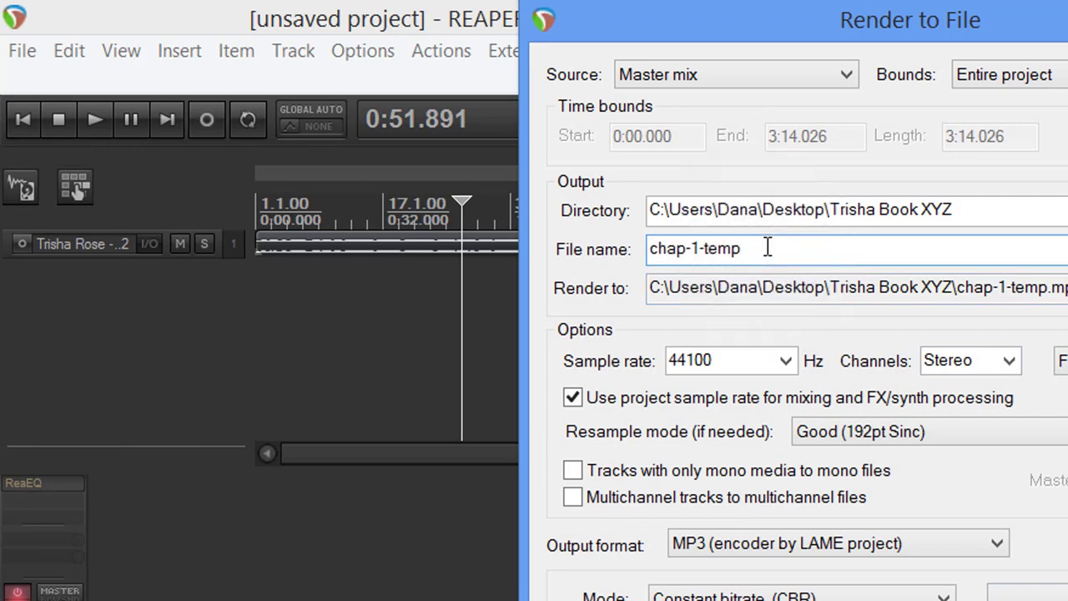
type("1")
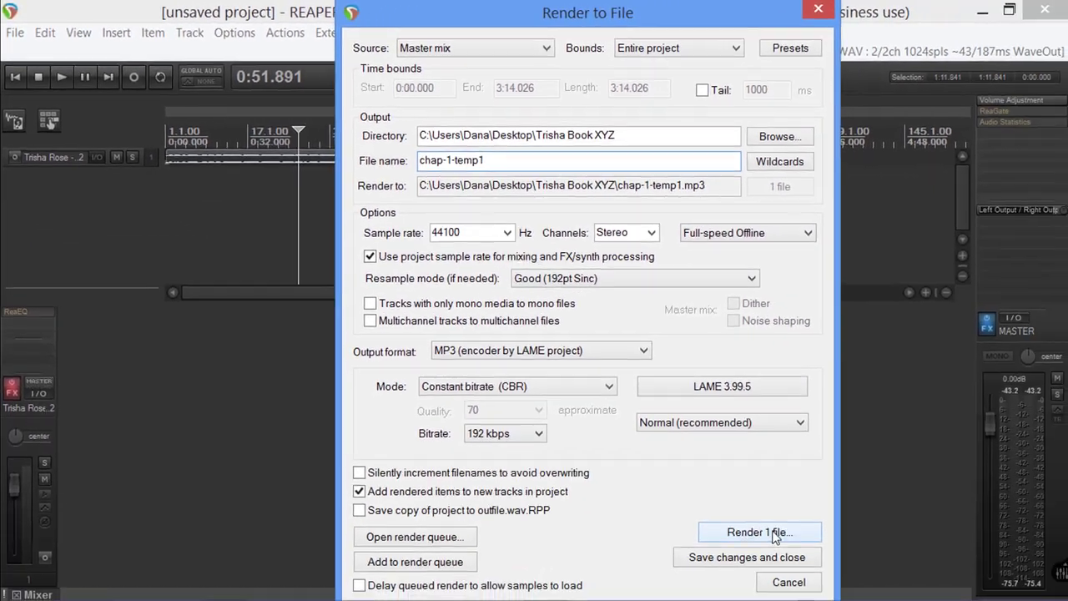
- Render the mix to chap-1-temp1.mp3 and dismiss the render report and settings
left_click(757, 531)
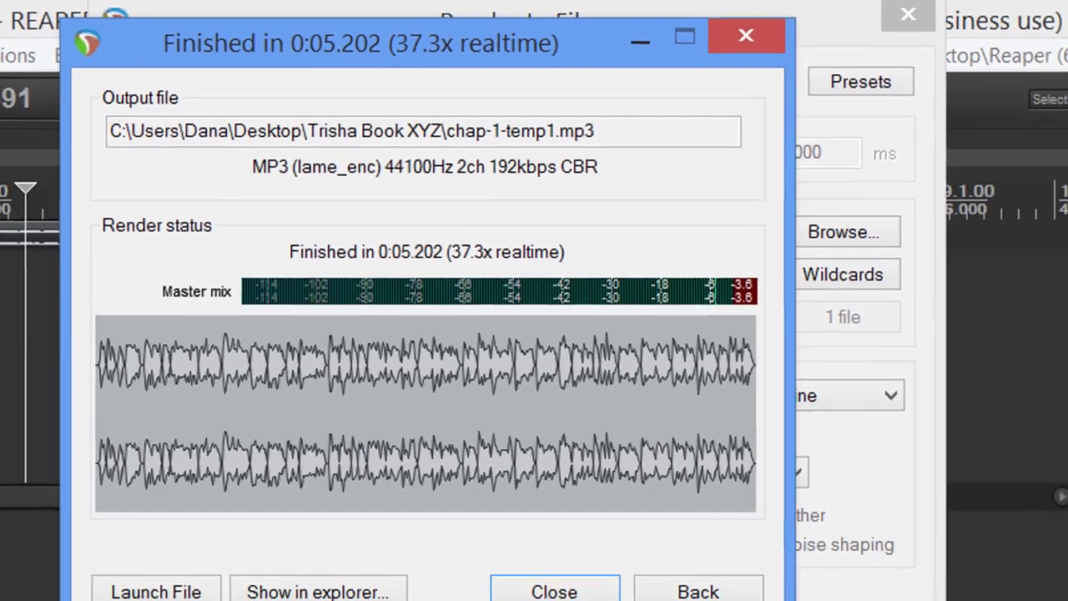
left_click(554, 591)
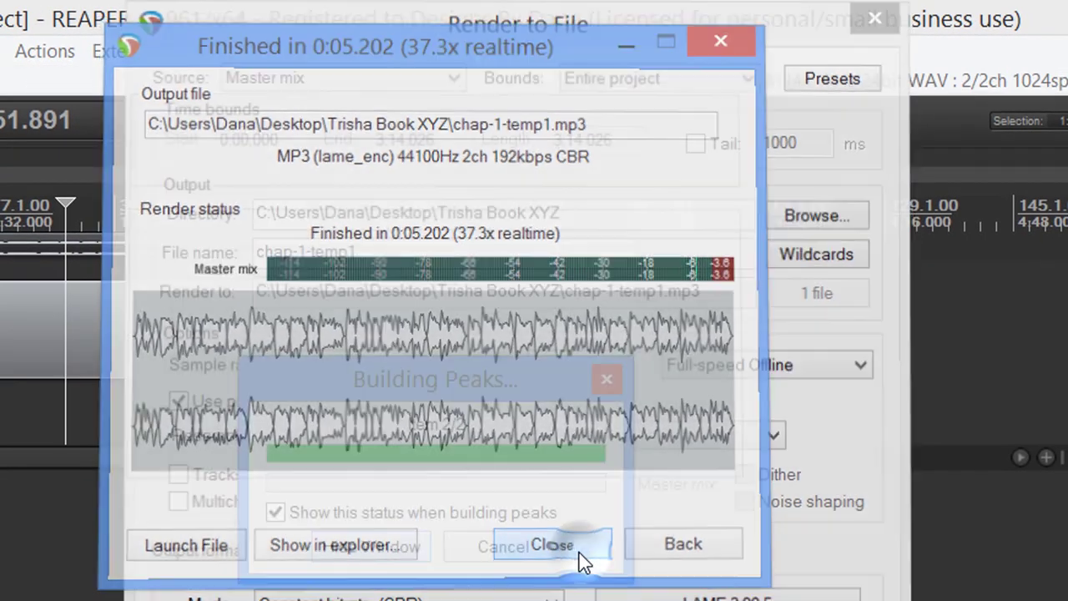
left_click(551, 544)
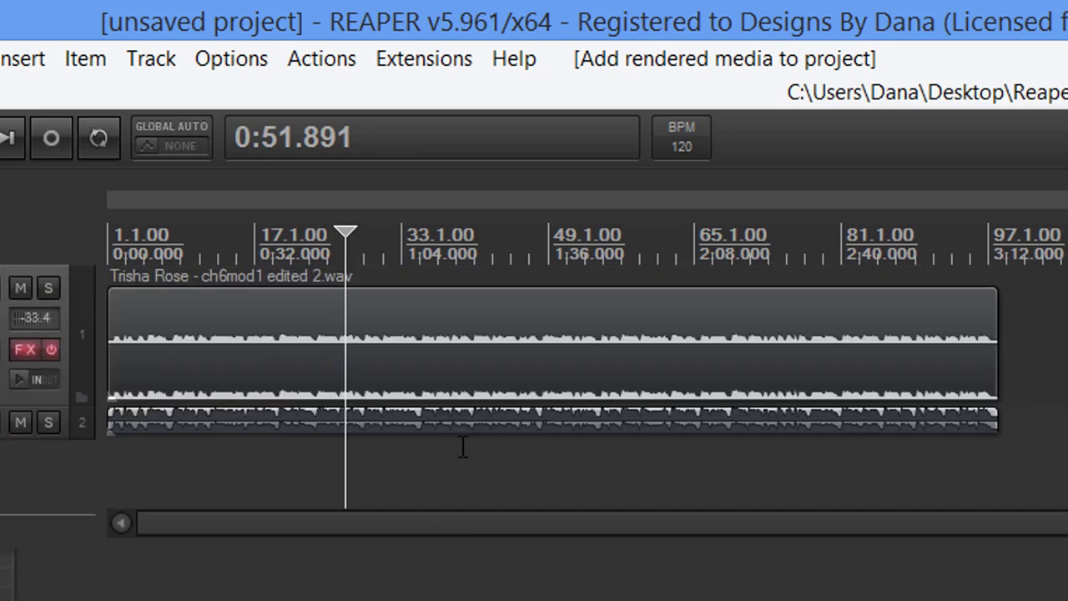
- Analyze the selected track with SWS Loudness, reading -48.5 LUFS integrated and a 3.8 LU range
left_click(457, 351)
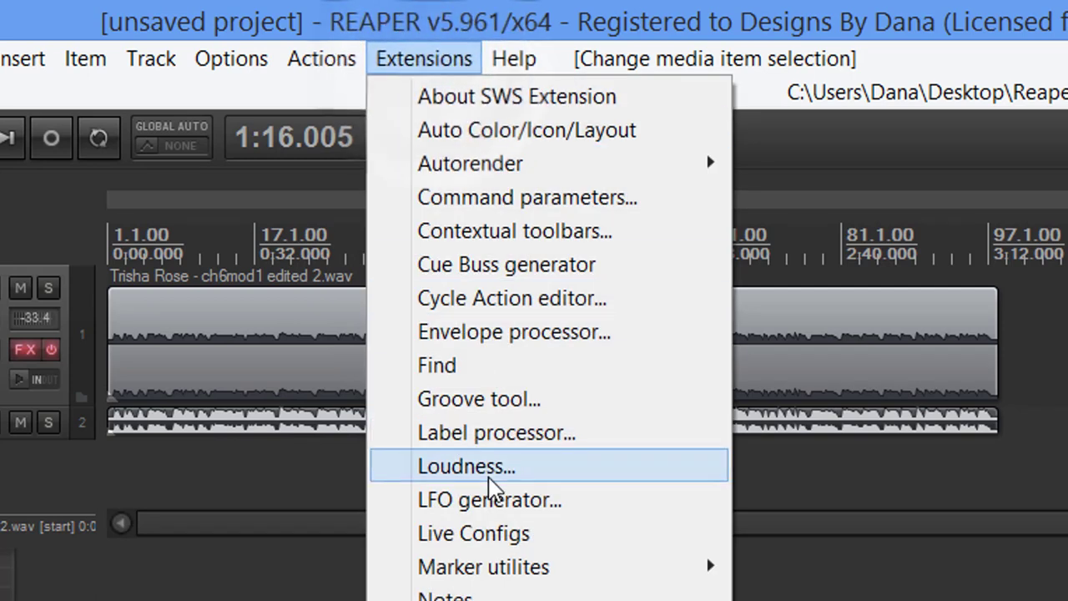
left_click(466, 465)
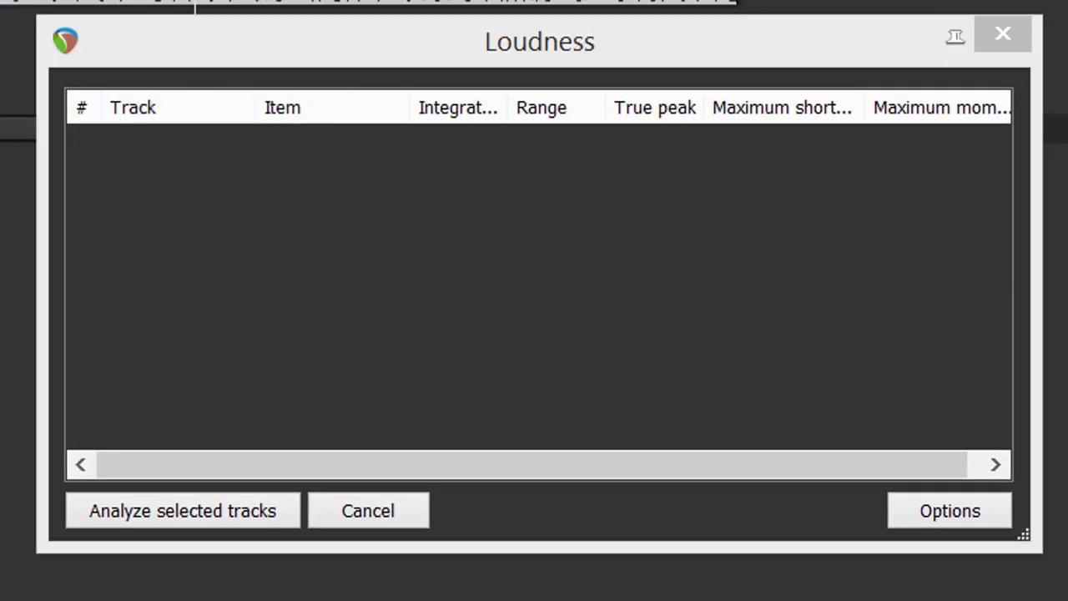
left_click(182, 511)
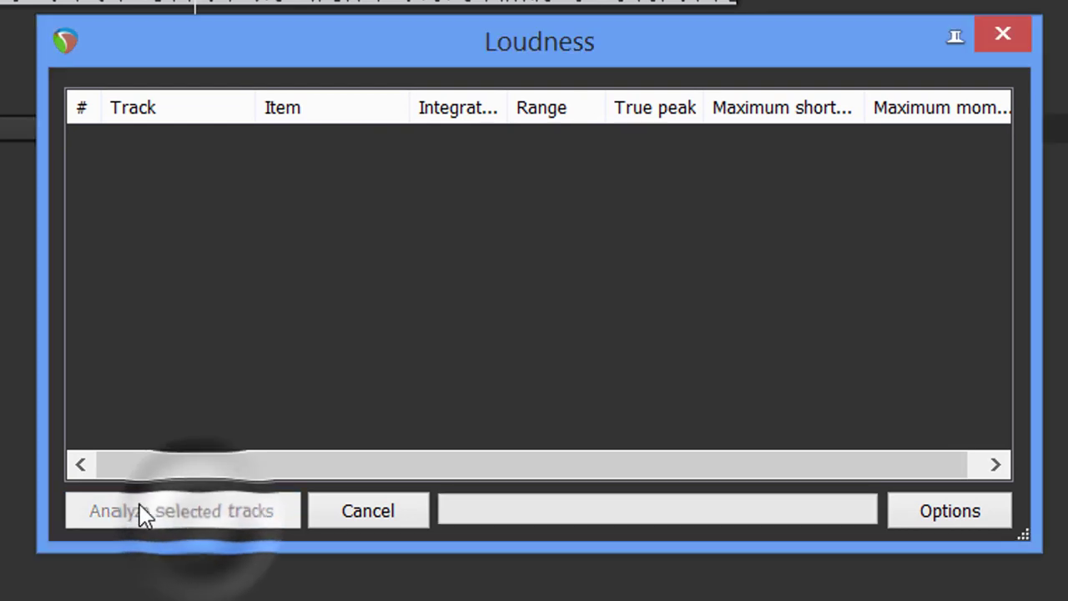
left_click(182, 511)
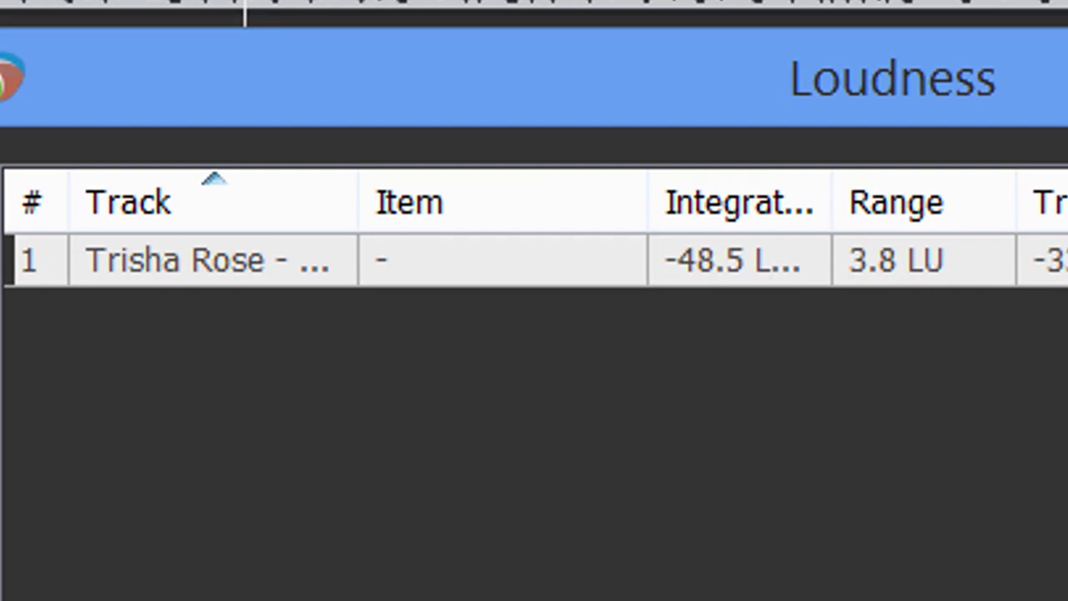
mouse_move(693, 287)
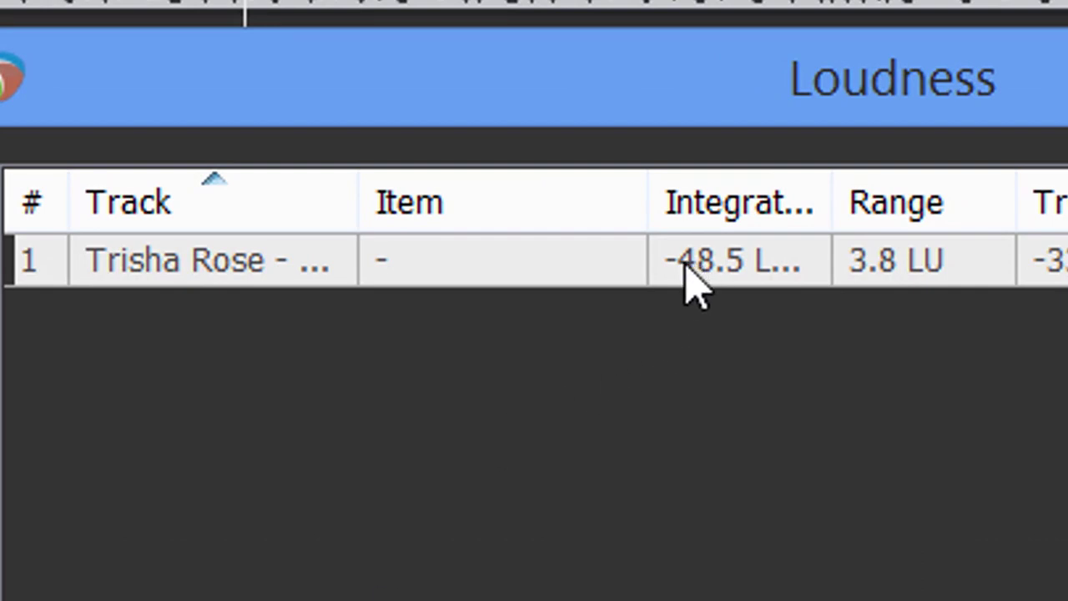
mouse_move(721, 287)
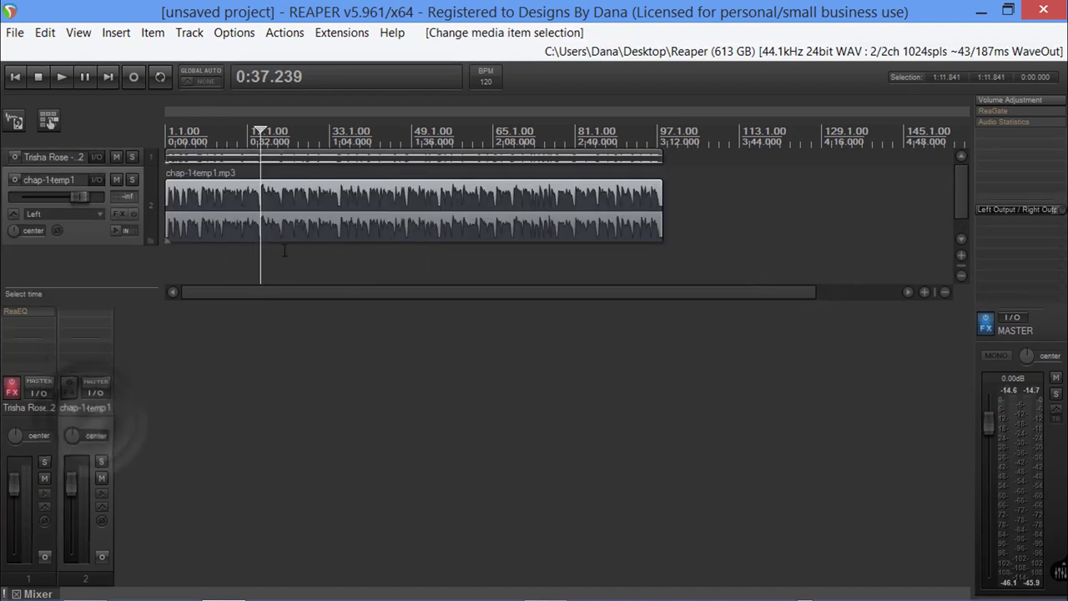
- Send the rendered item to MP3Gain and run Track Analysis on chap-1-temp1.mp3
right_click(314, 226)
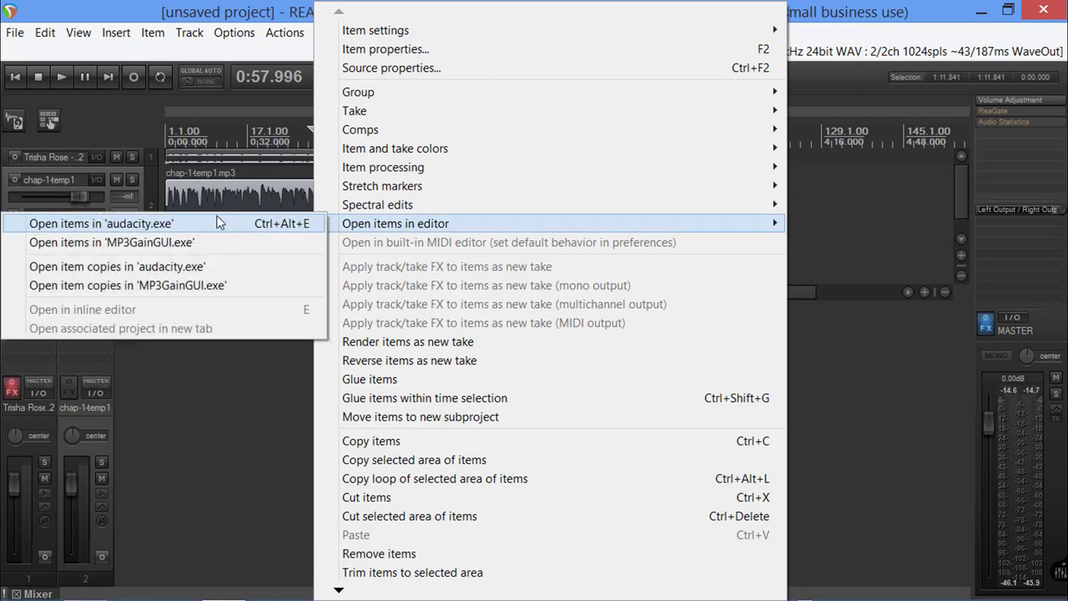
left_click(110, 242)
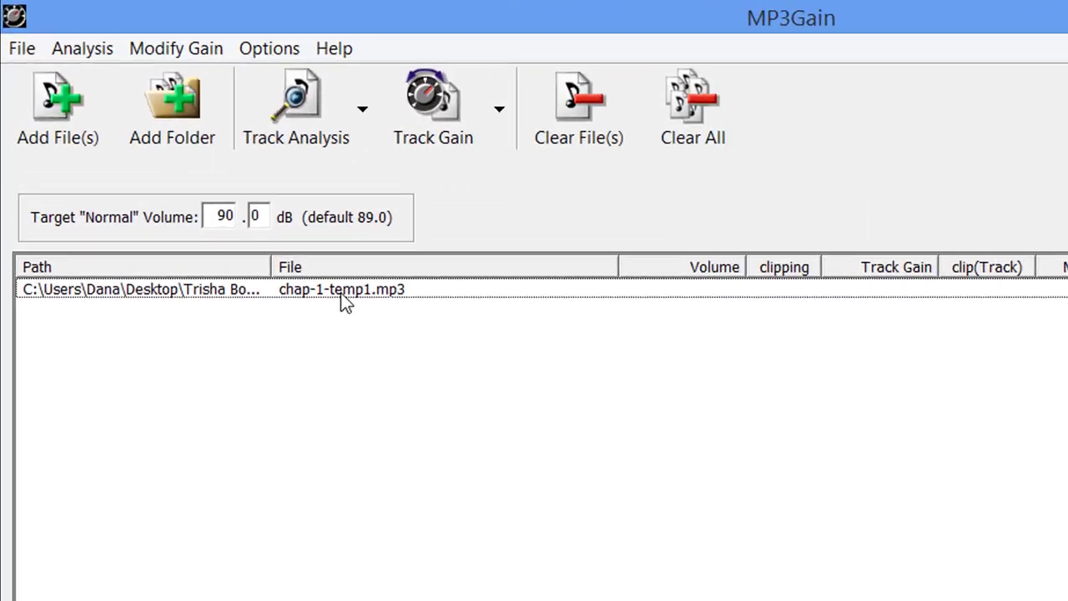
left_click(342, 288)
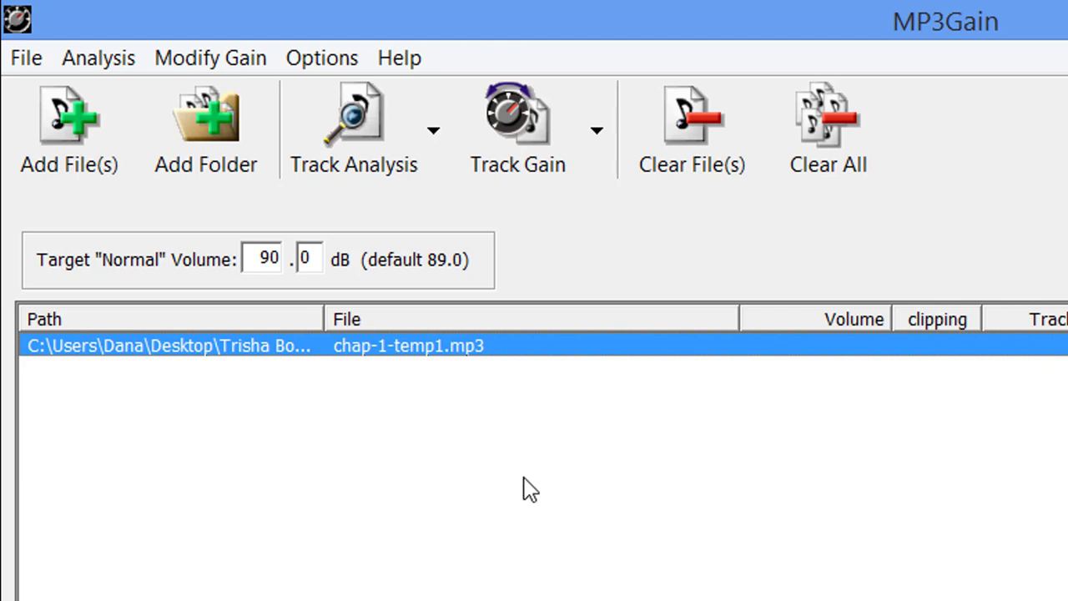
mouse_move(352, 125)
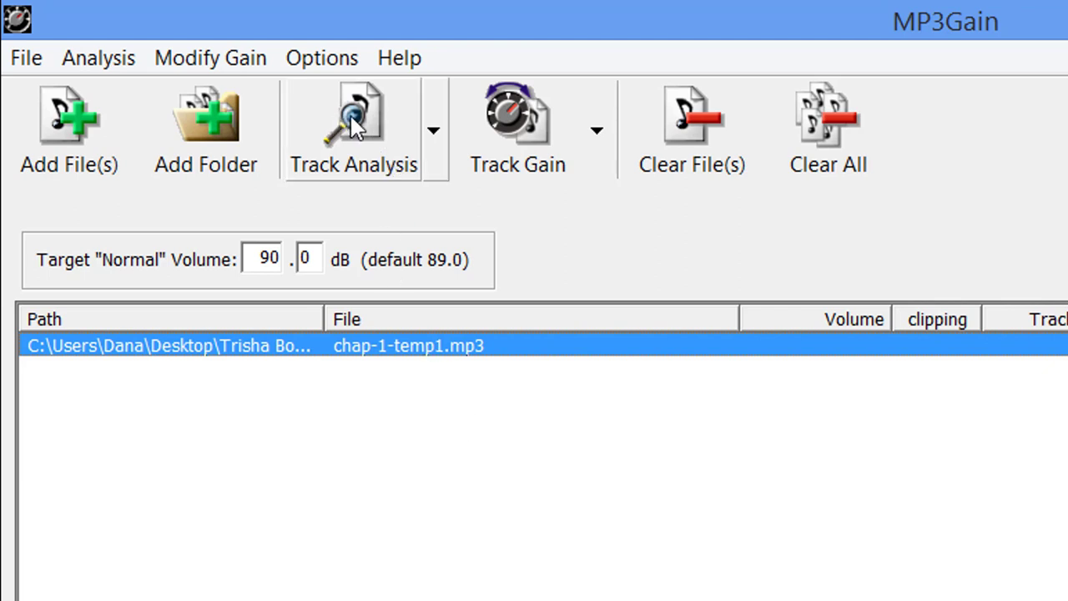
left_click(353, 125)
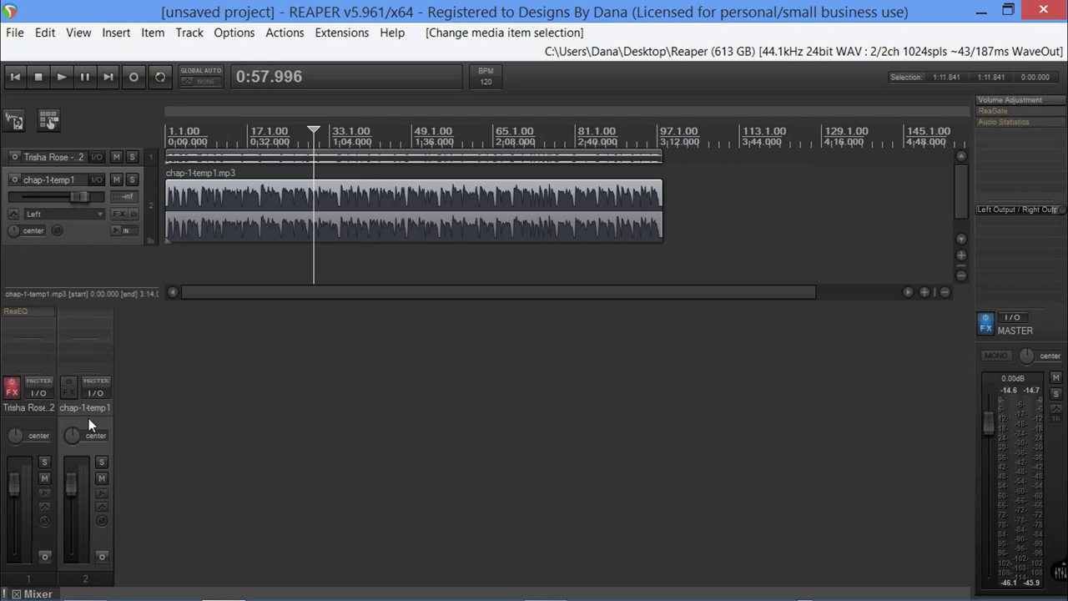
- Remove the rendered chap-1-temp1 track and select the chapter audio item for marking
left_click(188, 33)
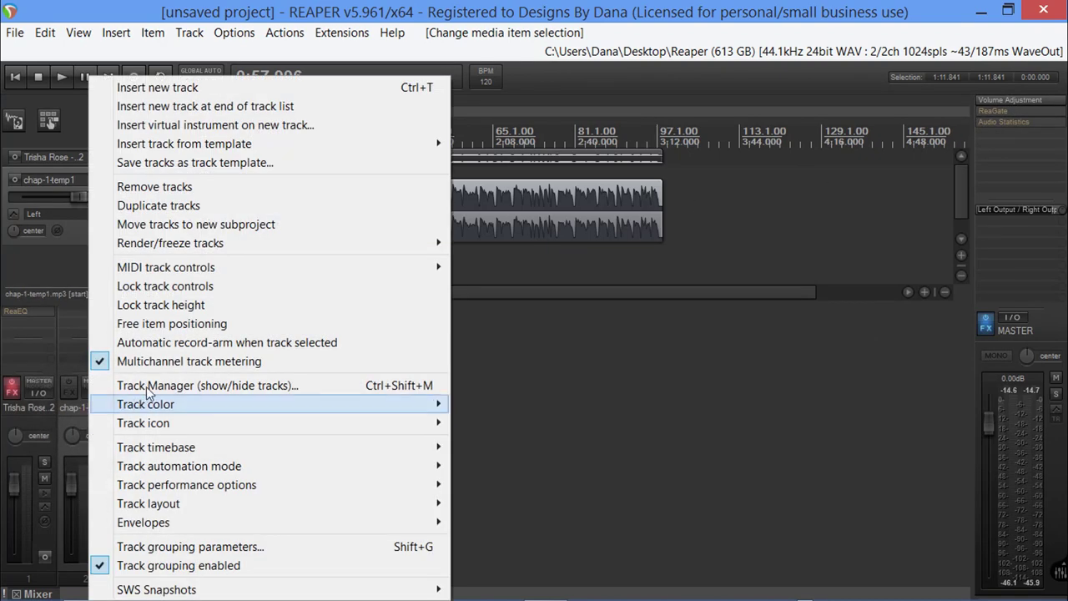
left_click(154, 187)
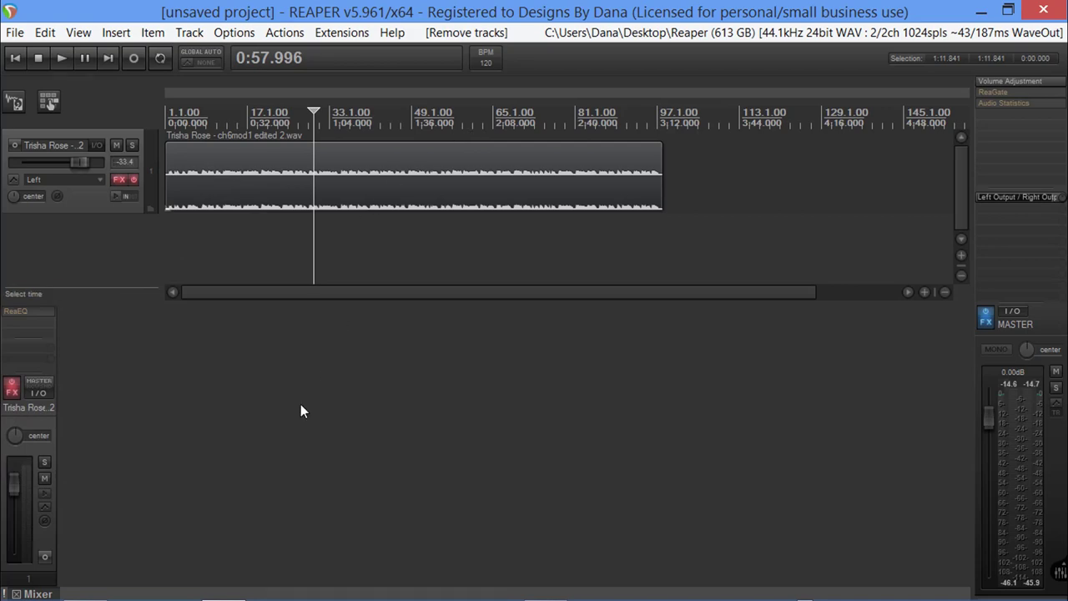
mouse_move(357, 135)
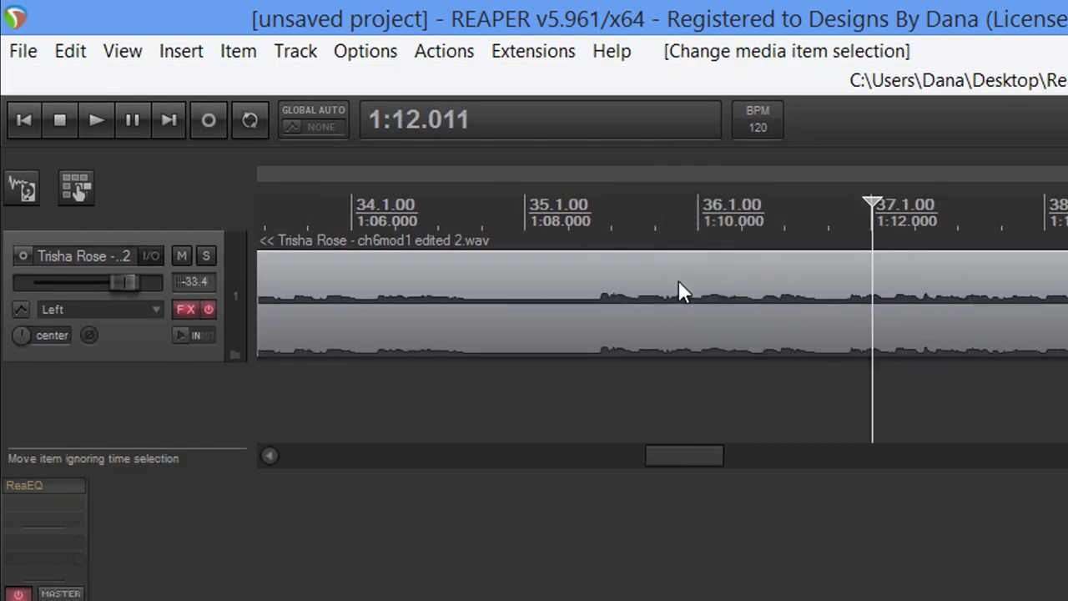
mouse_move(480, 314)
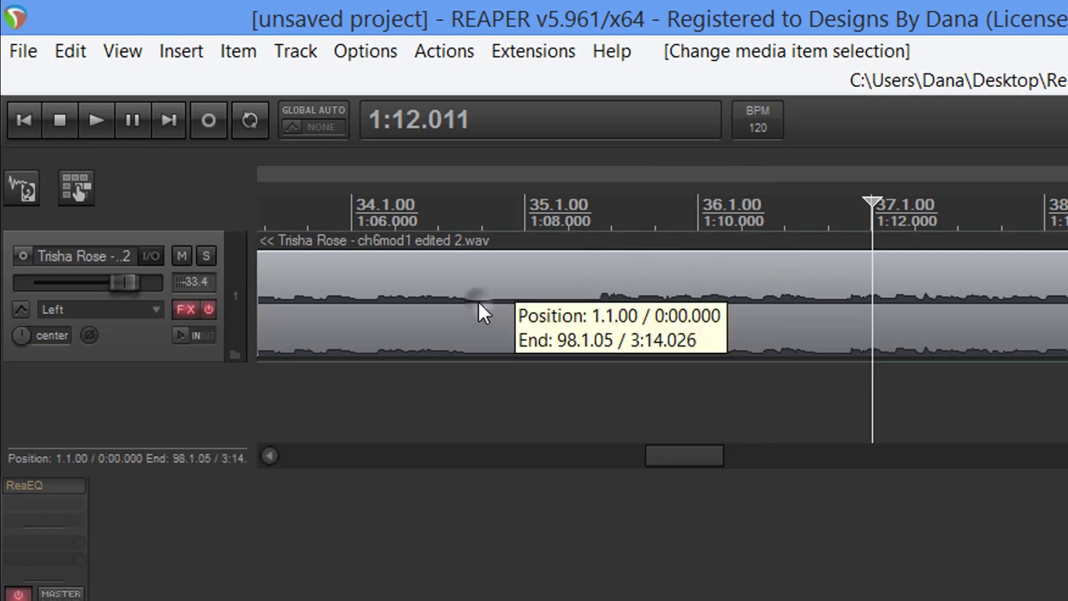
left_click(477, 208)
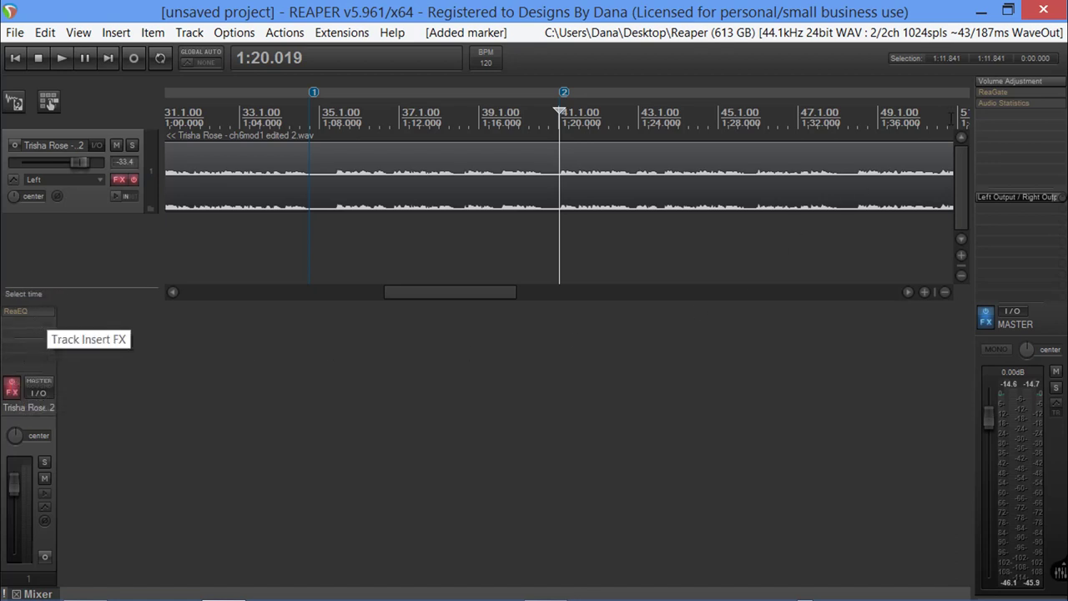
mouse_move(1010, 82)
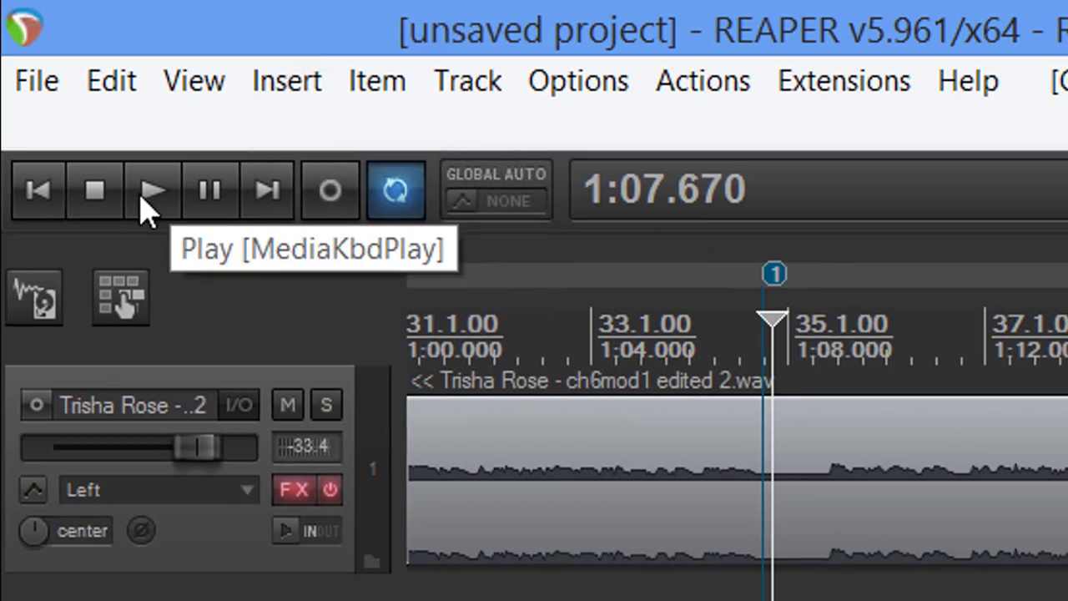
- Play and stop the chapter recording, then close the track's ReaEQ settings
left_click(154, 190)
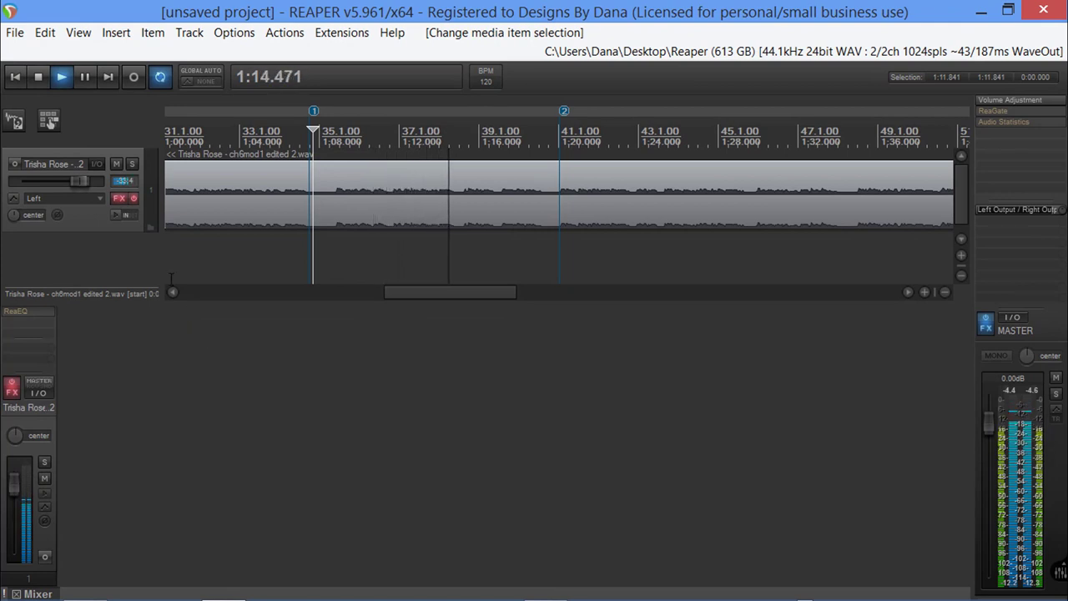
mouse_move(39, 77)
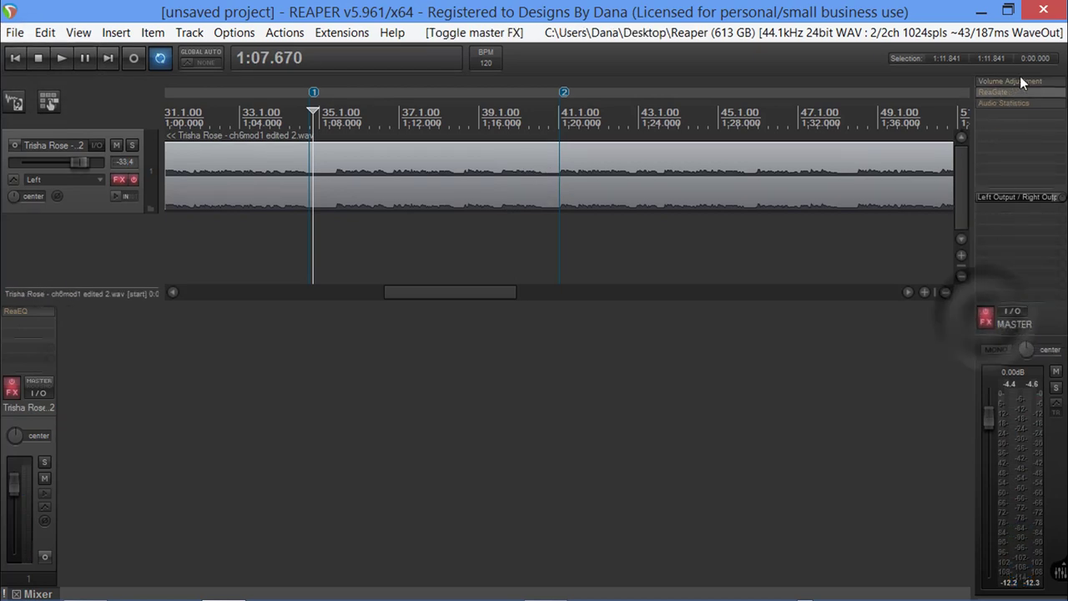
mouse_move(60, 57)
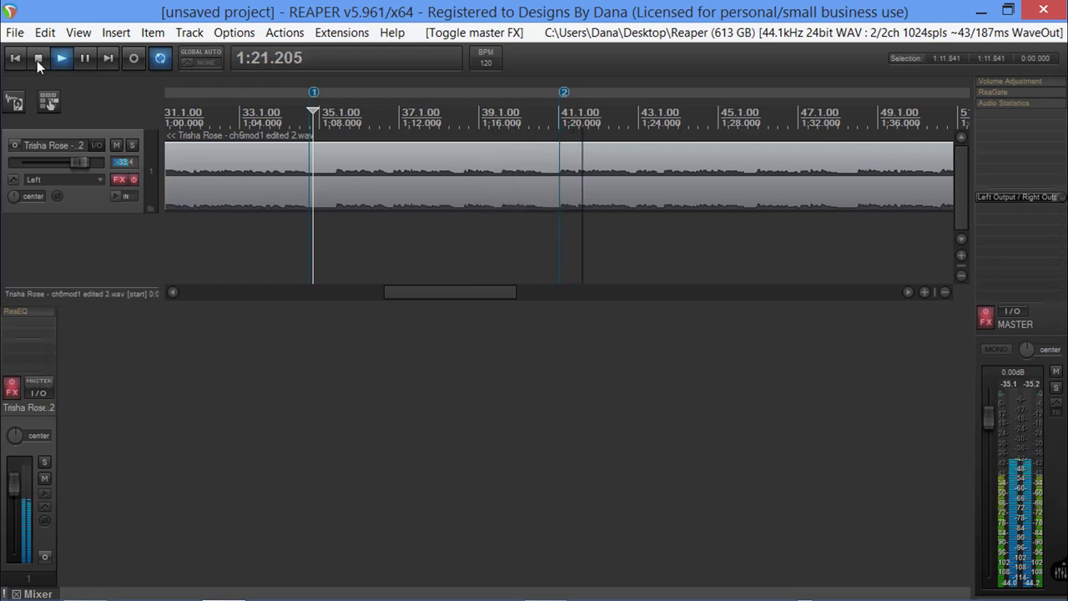
left_click(39, 57)
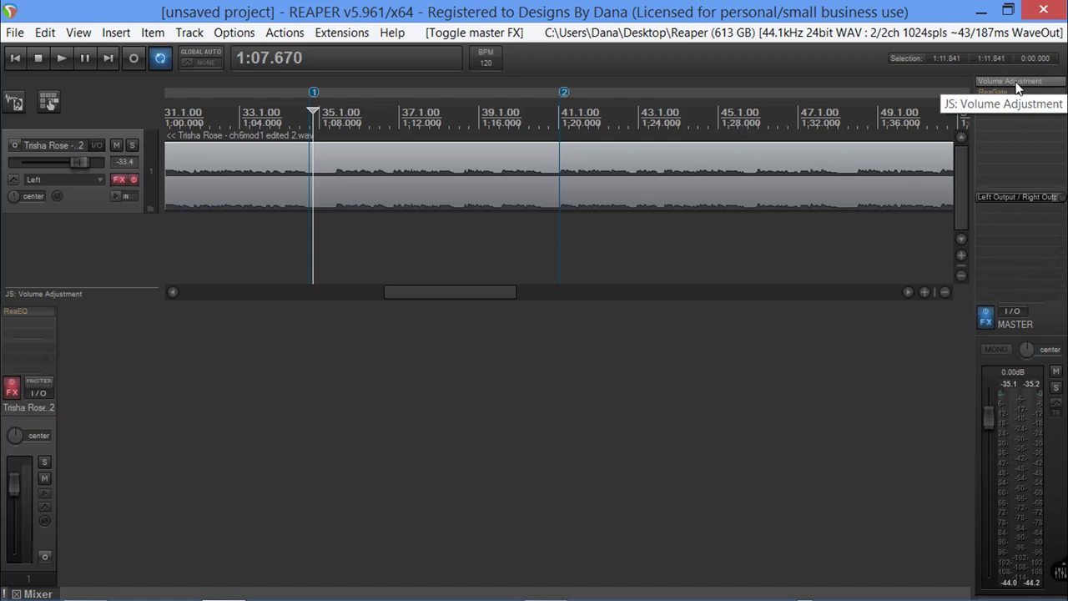
mouse_move(651, 162)
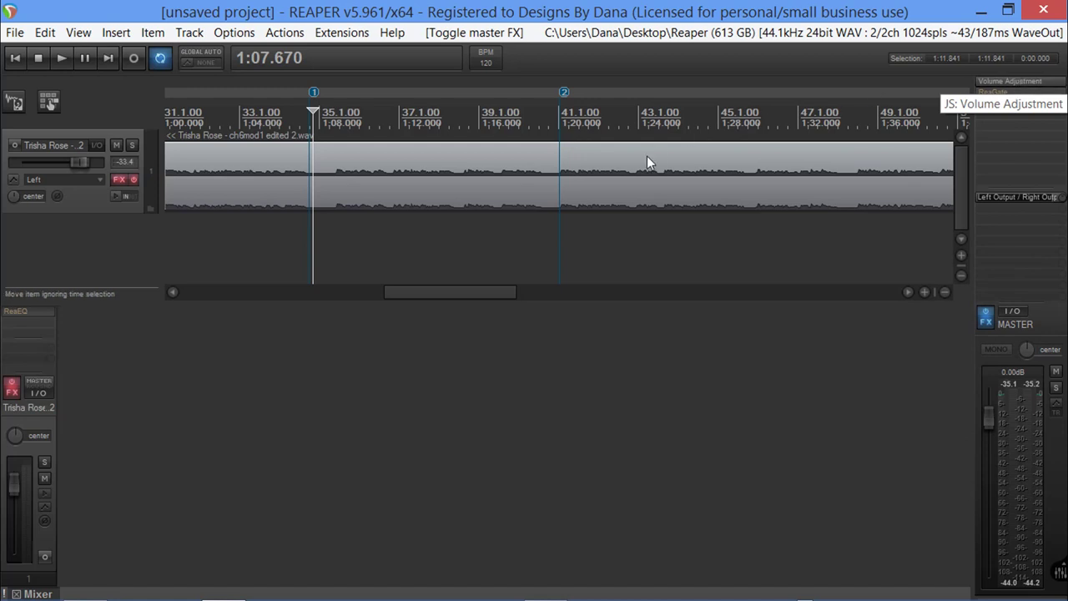
mouse_move(543, 185)
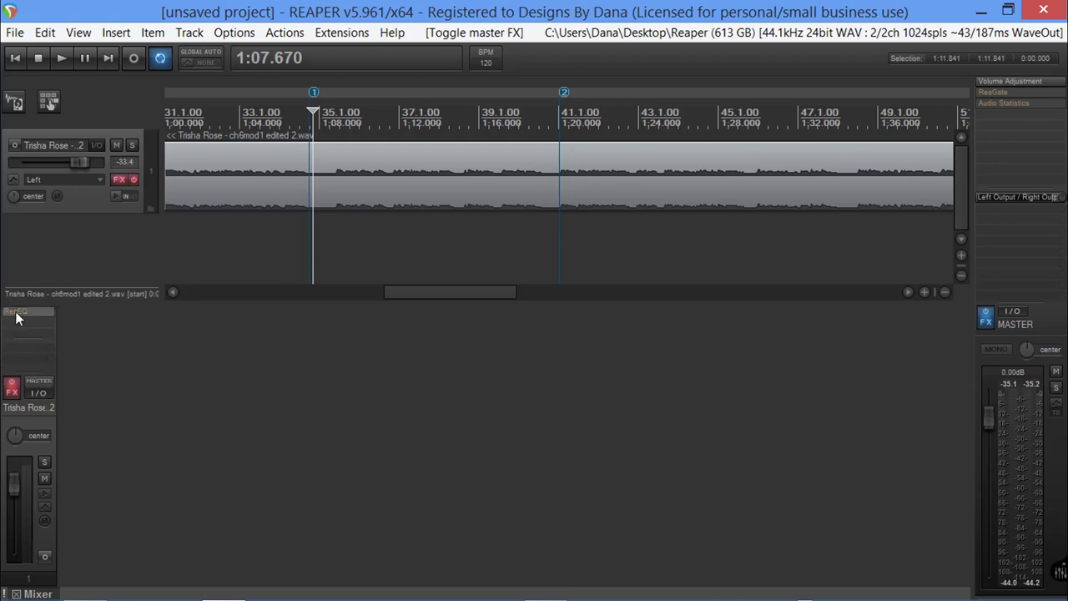
mouse_move(25, 313)
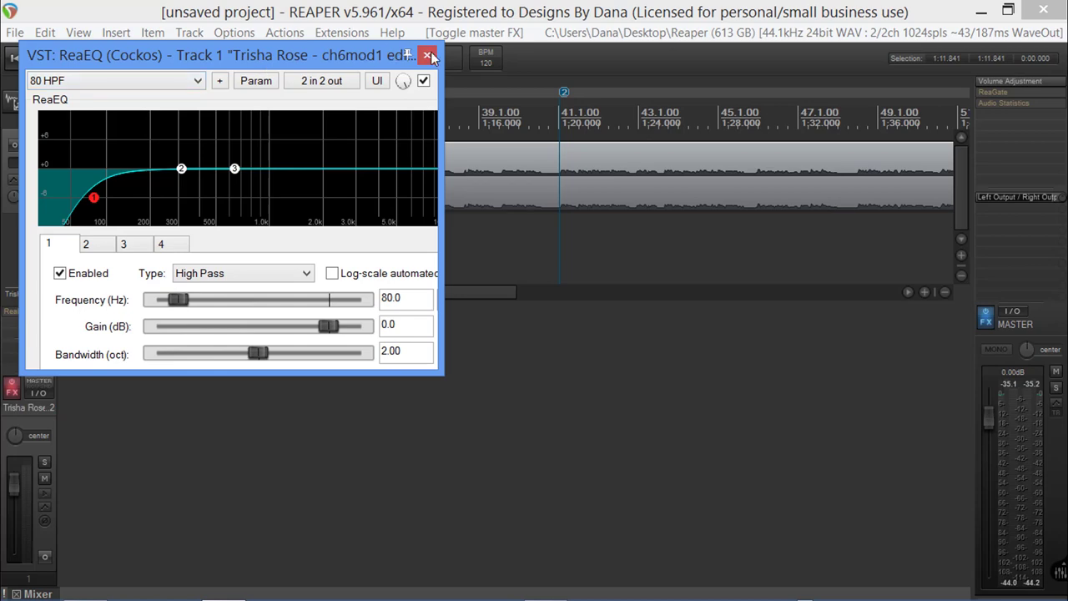
left_click(428, 55)
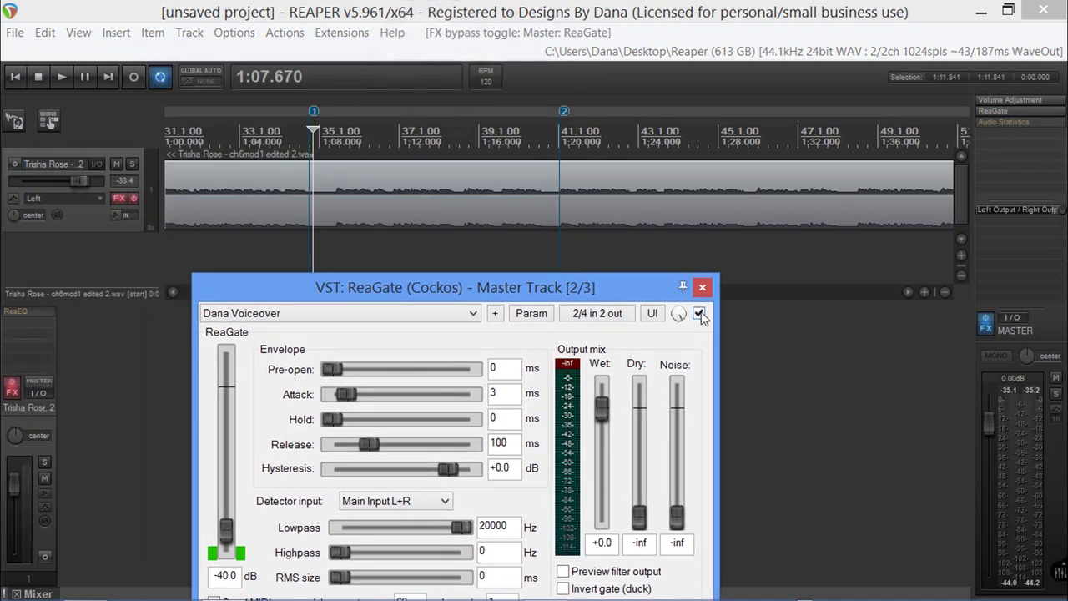
- Bypass the master's ReaGate and play back the marked section near bar 40
left_click(699, 312)
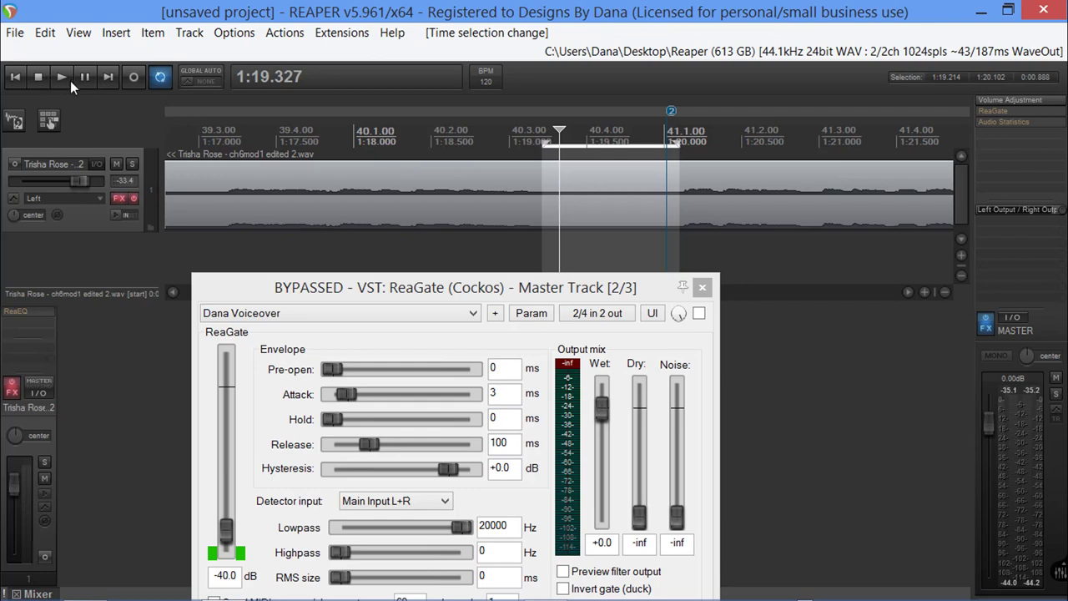
left_click(60, 77)
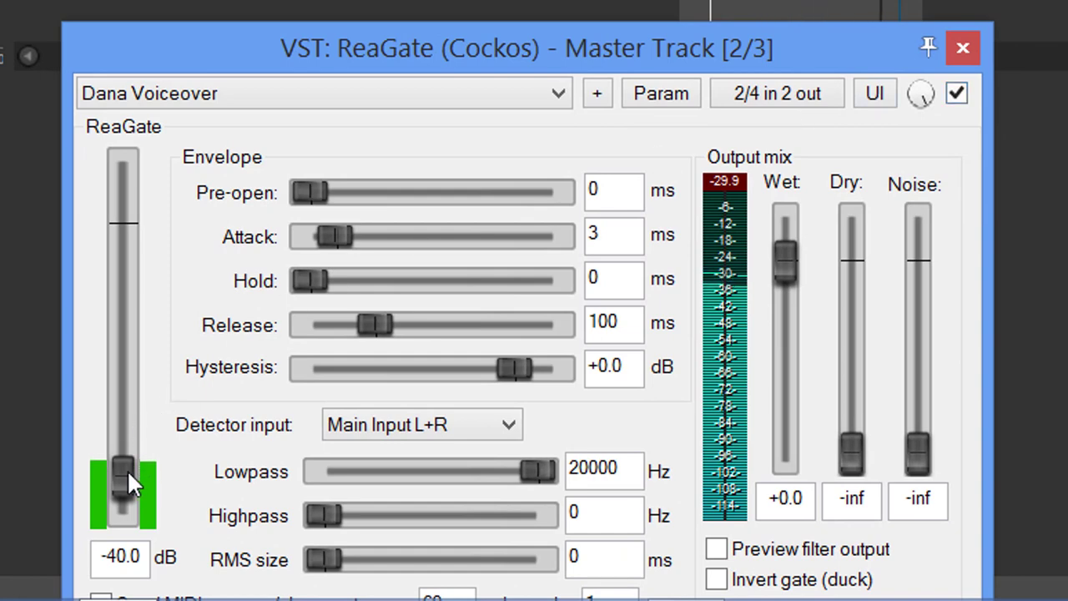
- Sweep the ReaGate threshold from about -30 dB up to 0 dB and back down to about -44 dB
left_click_drag(124, 470, 124, 450)
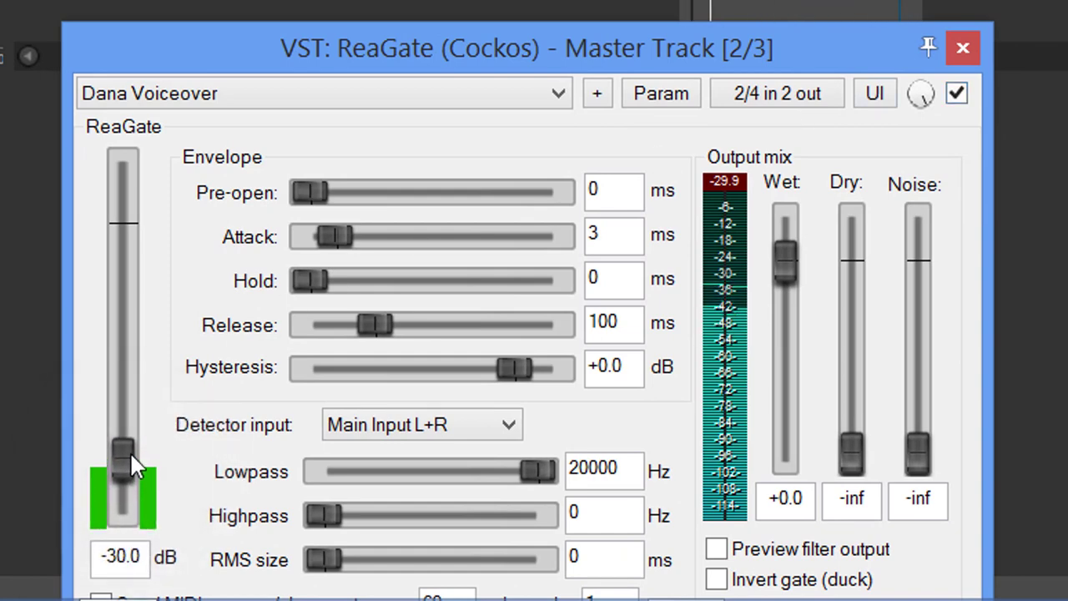
left_click_drag(124, 454, 123, 443)
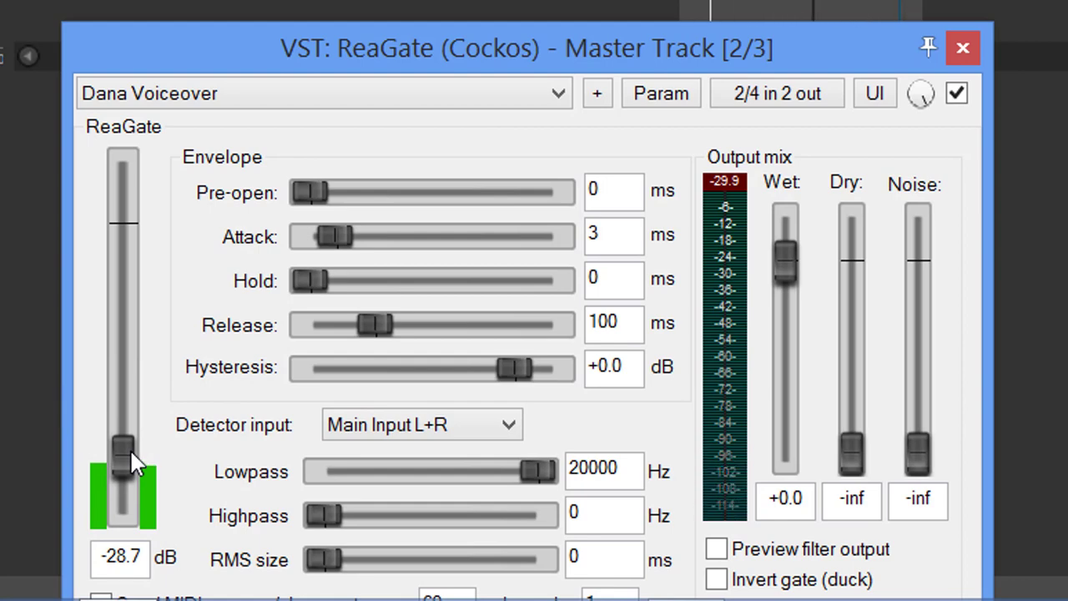
left_click_drag(123, 447, 123, 221)
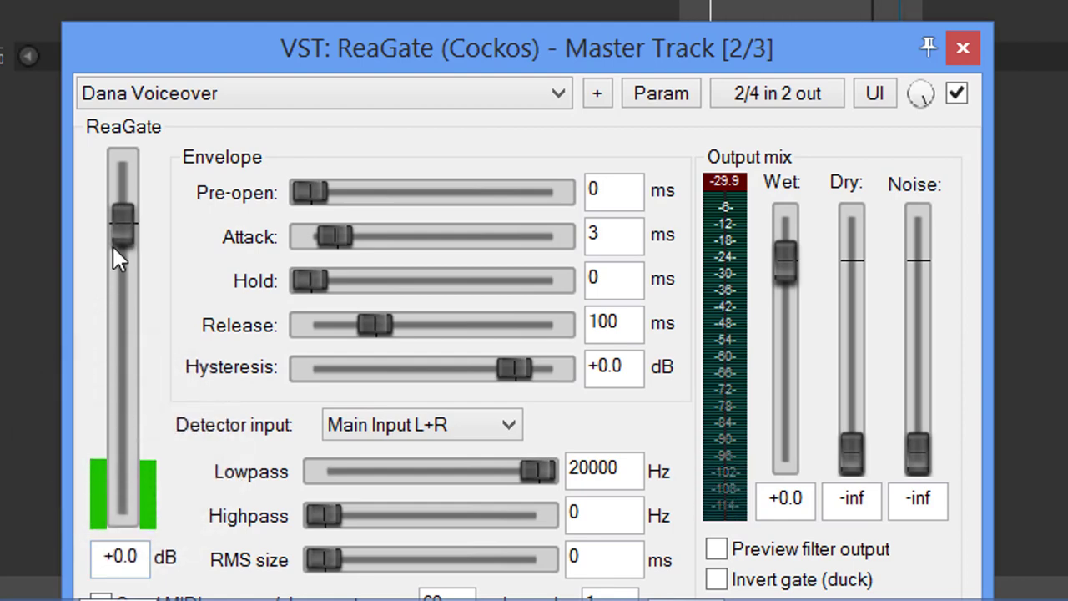
left_click_drag(124, 217, 123, 500)
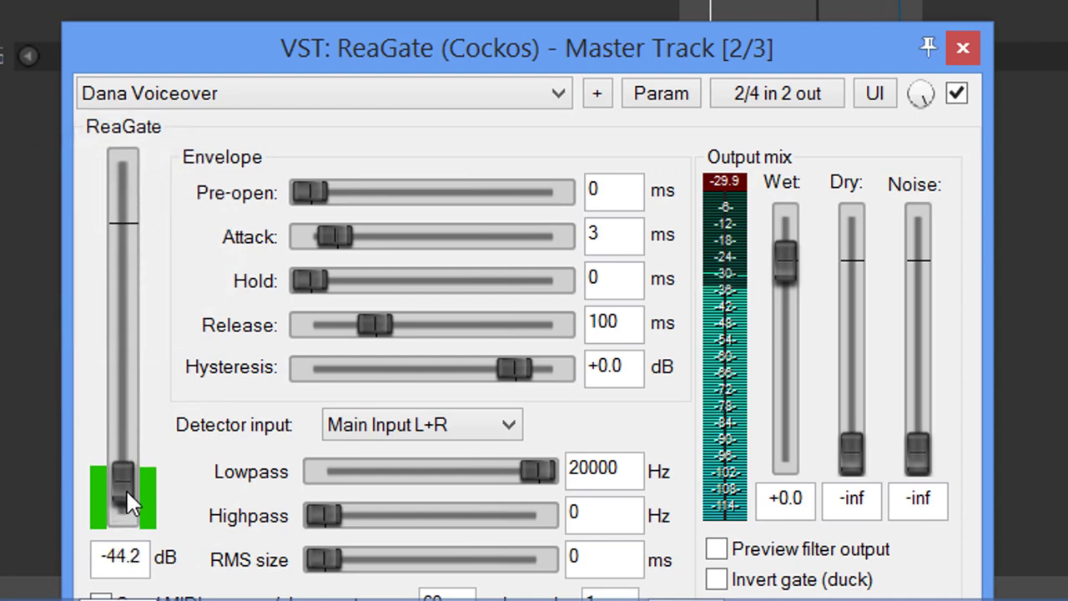
left_click_drag(126, 492, 125, 459)
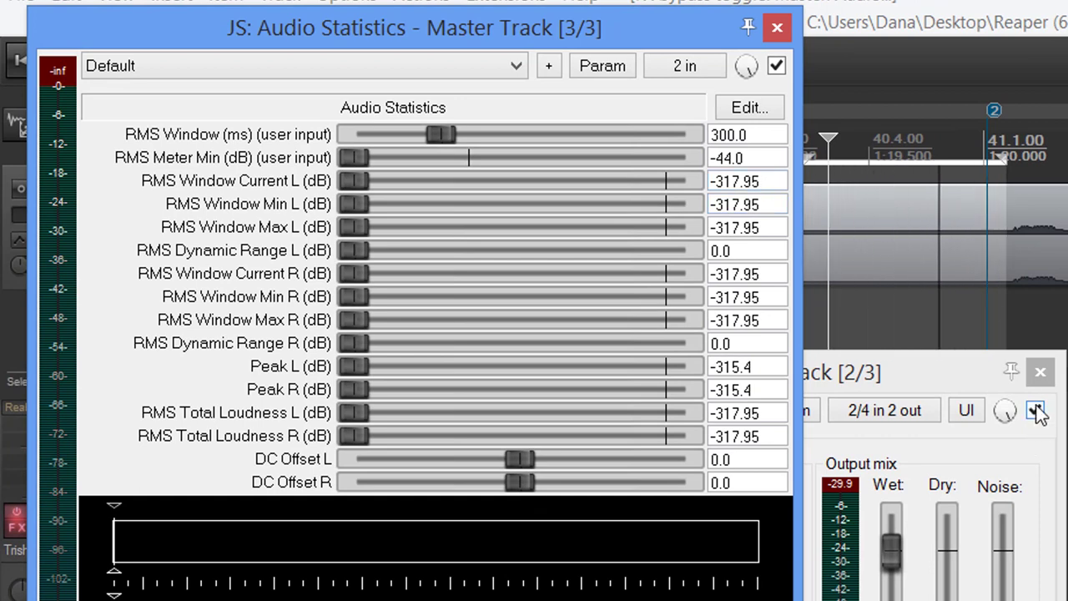
- Read the master's Audio Statistics peaks near -29.7 dB during playback and close the readout
left_click(1037, 411)
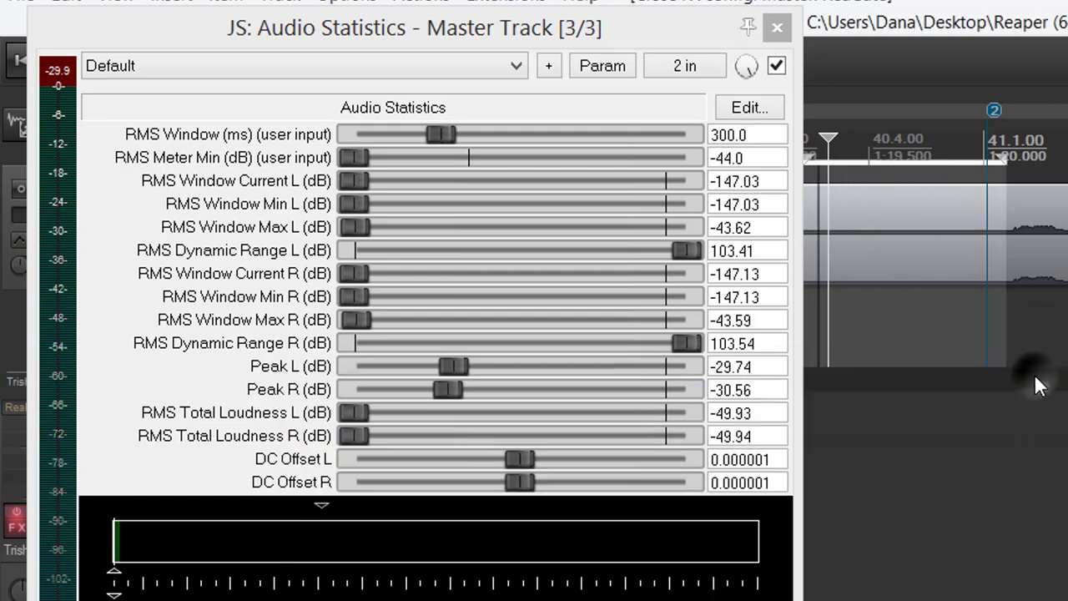
left_click(776, 27)
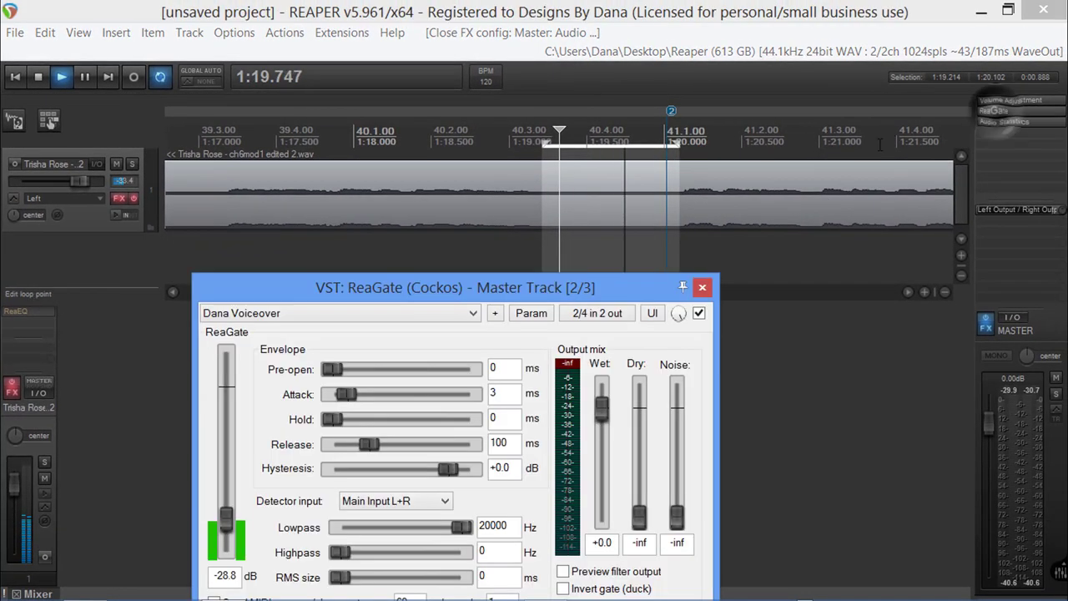
- Set the ReaGate detector highpass to 80 Hz and close the ReaEQ and ReaGate windows
left_click_drag(454, 287, 551, 198)
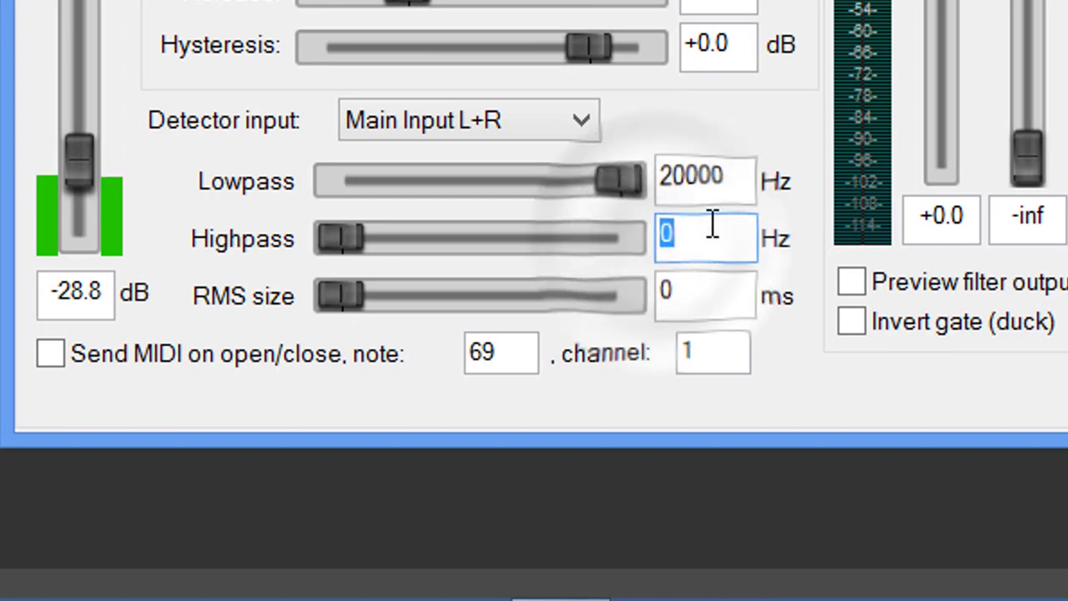
type("80")
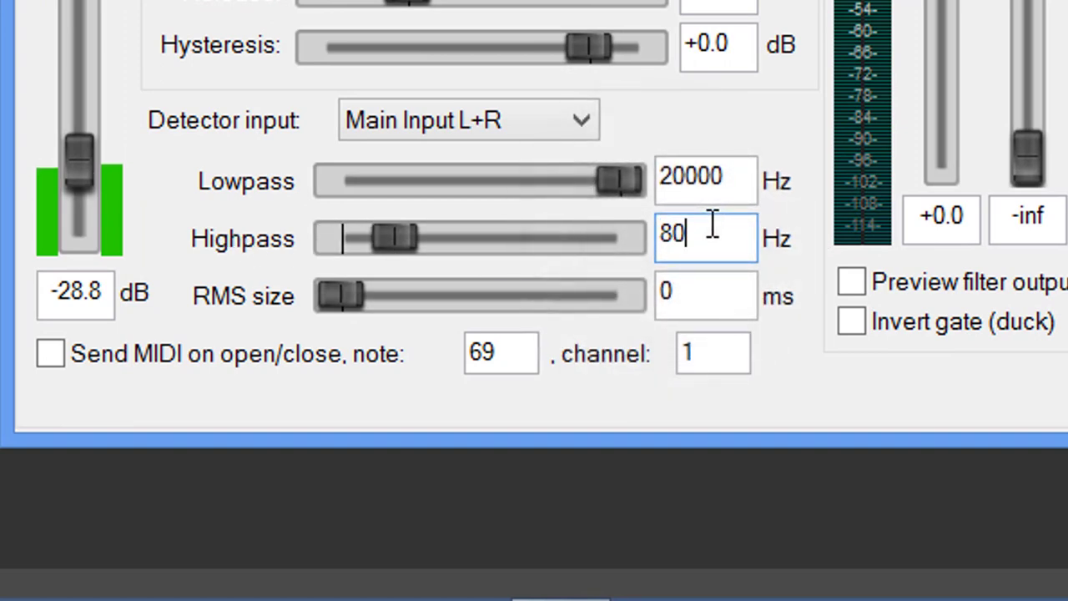
mouse_move(437, 418)
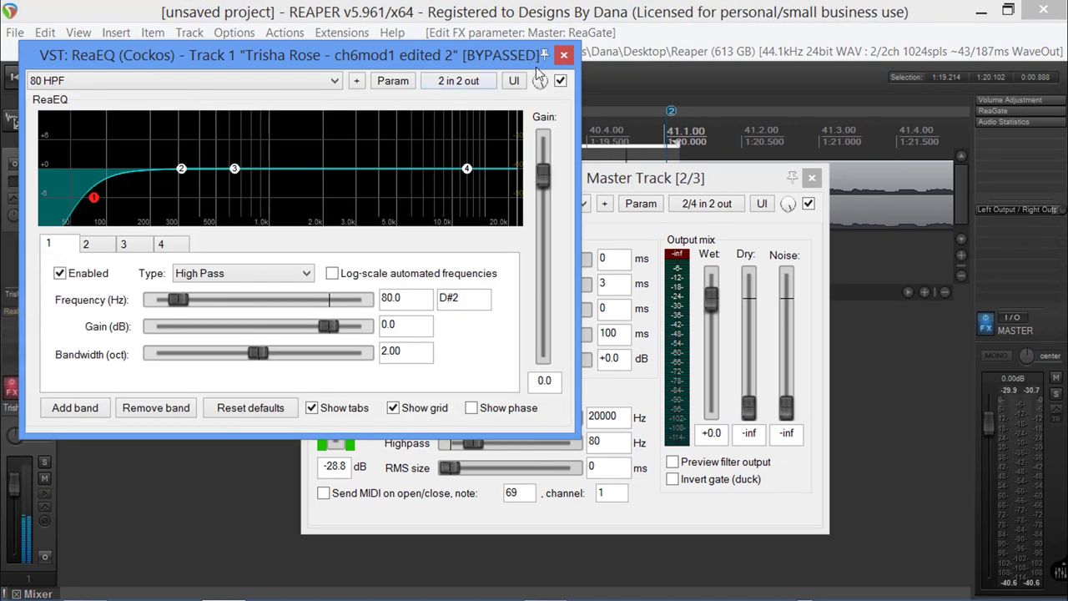
left_click(564, 56)
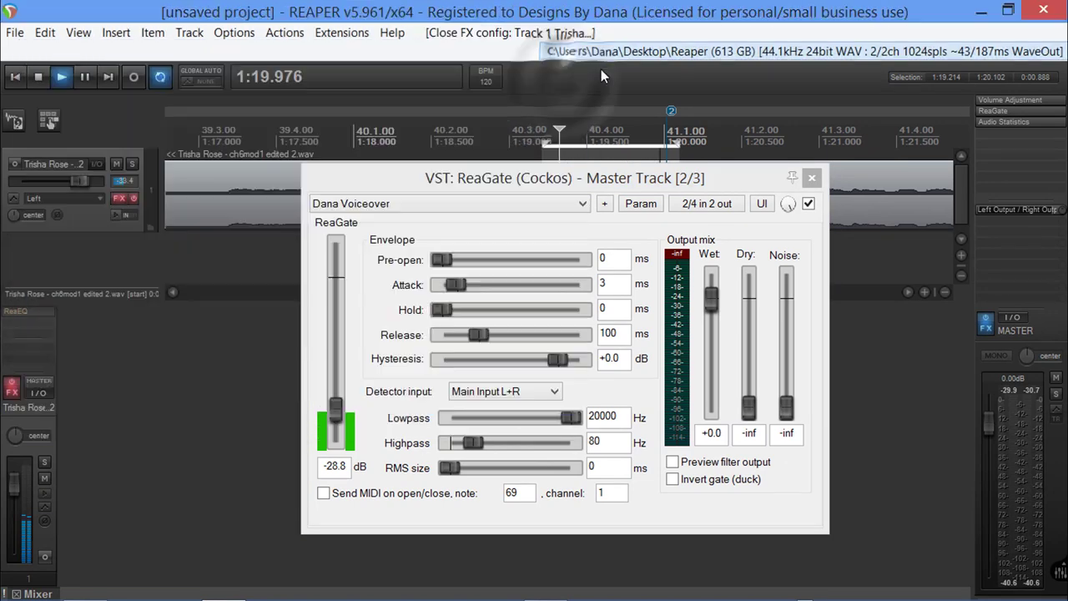
left_click(811, 177)
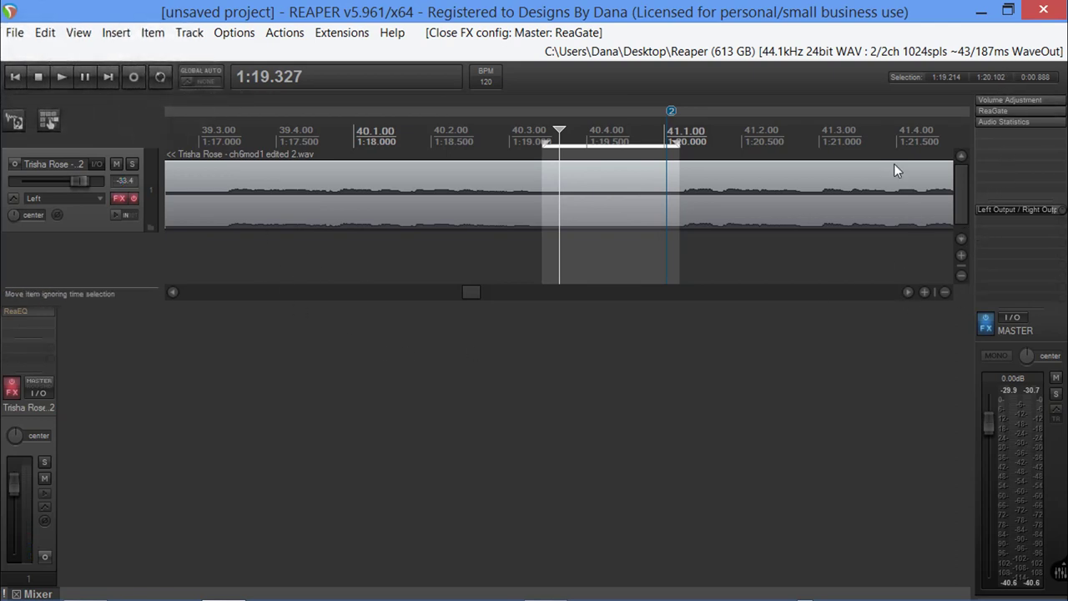
mouse_move(13, 33)
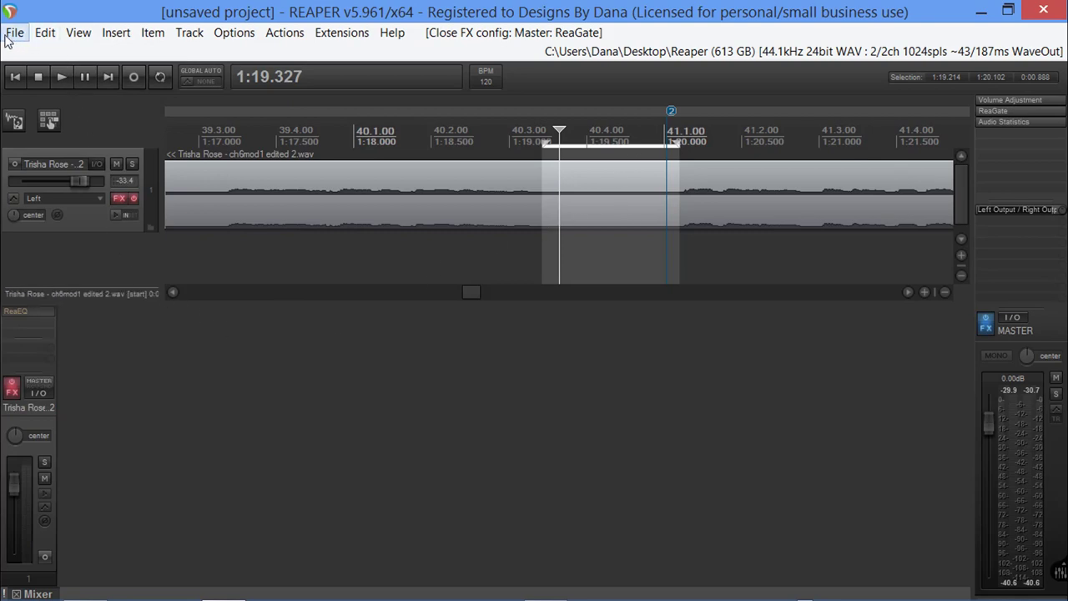
- Save the project as 'Book XYZ' into the chosen Desktop folder
left_click(13, 34)
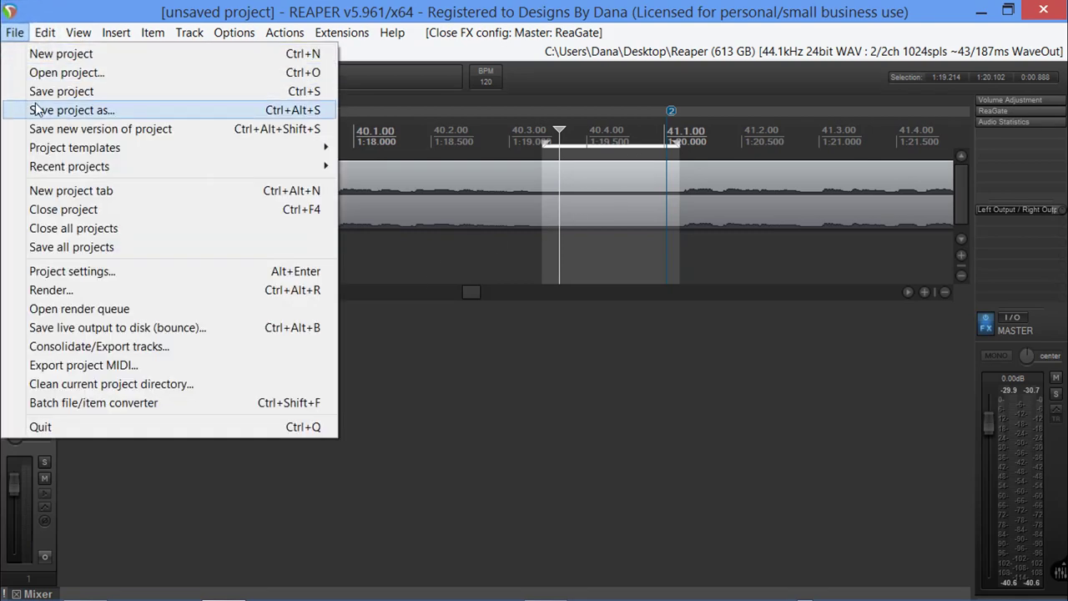
left_click(71, 110)
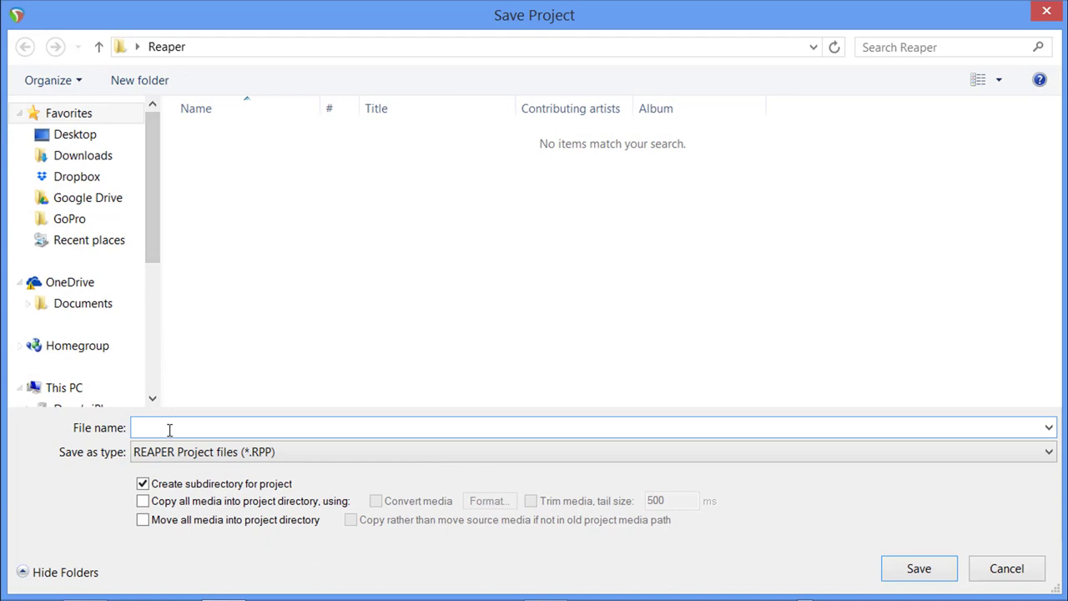
type("B")
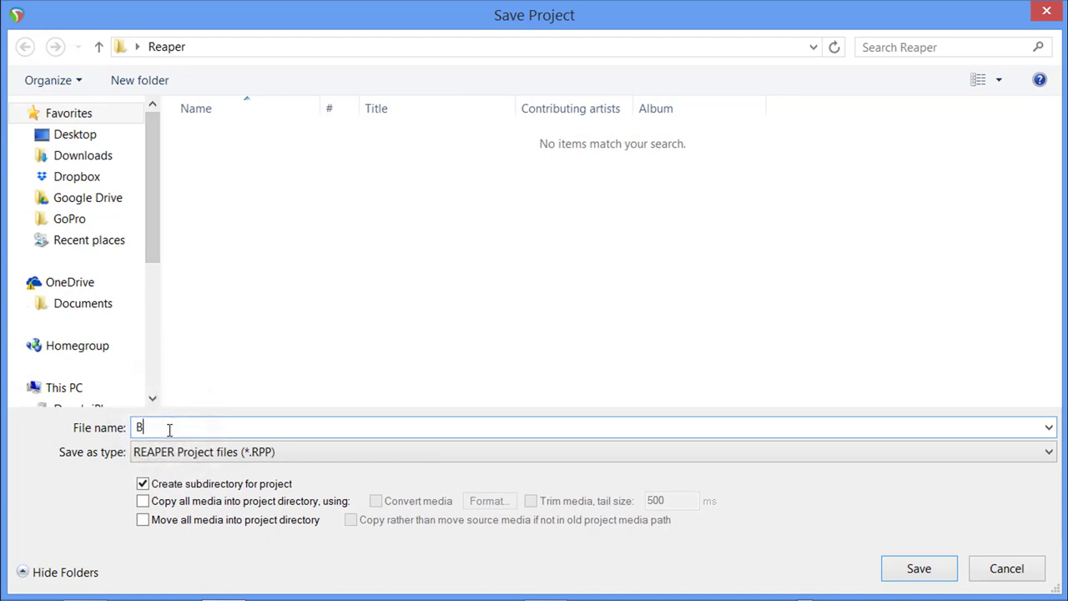
type("ook")
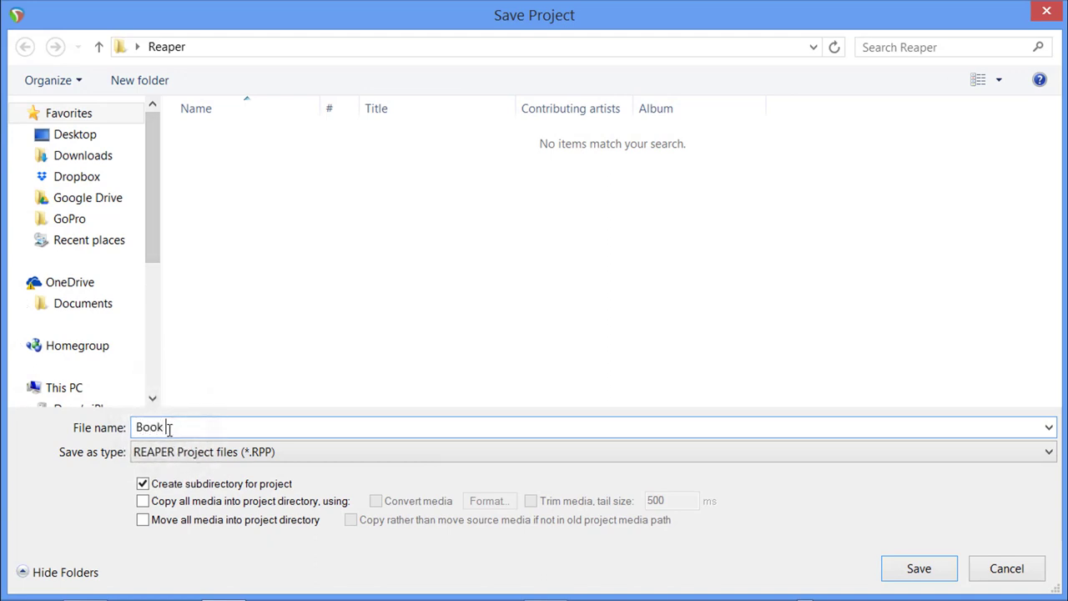
type("XY")
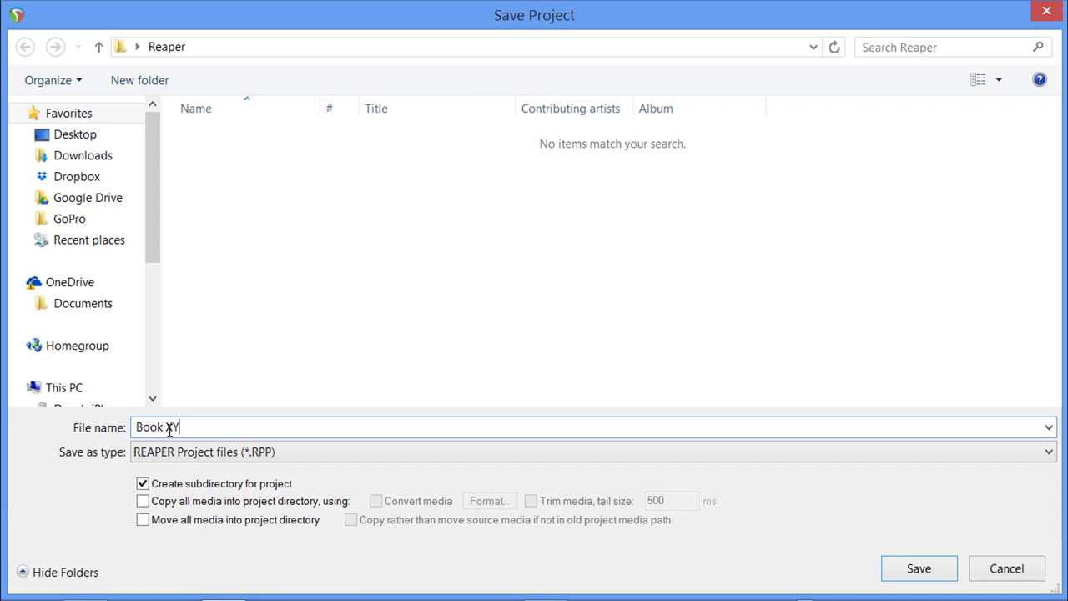
type("Z")
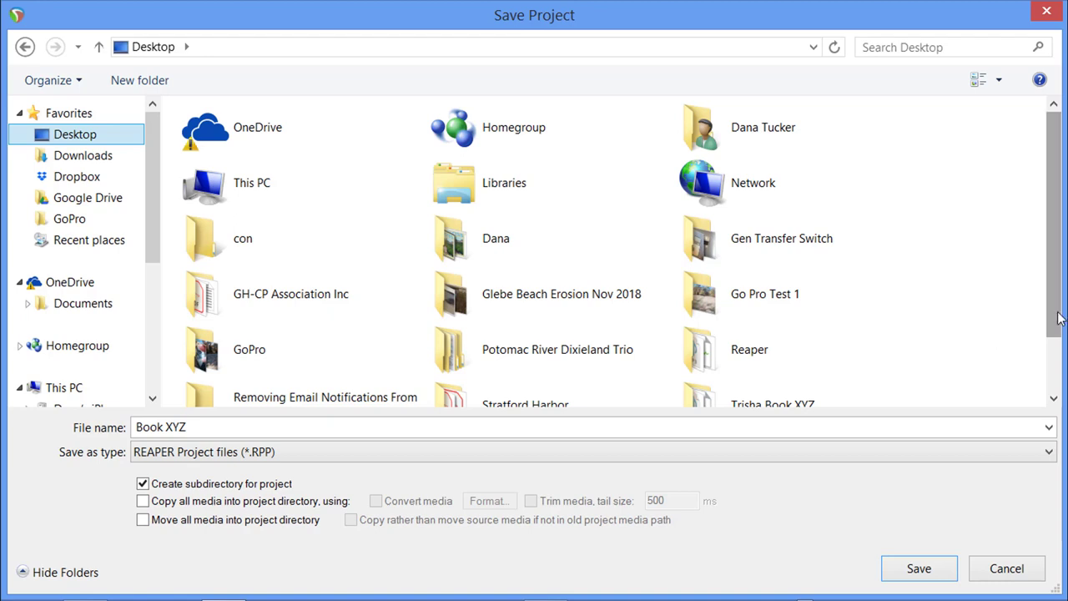
double_click(771, 406)
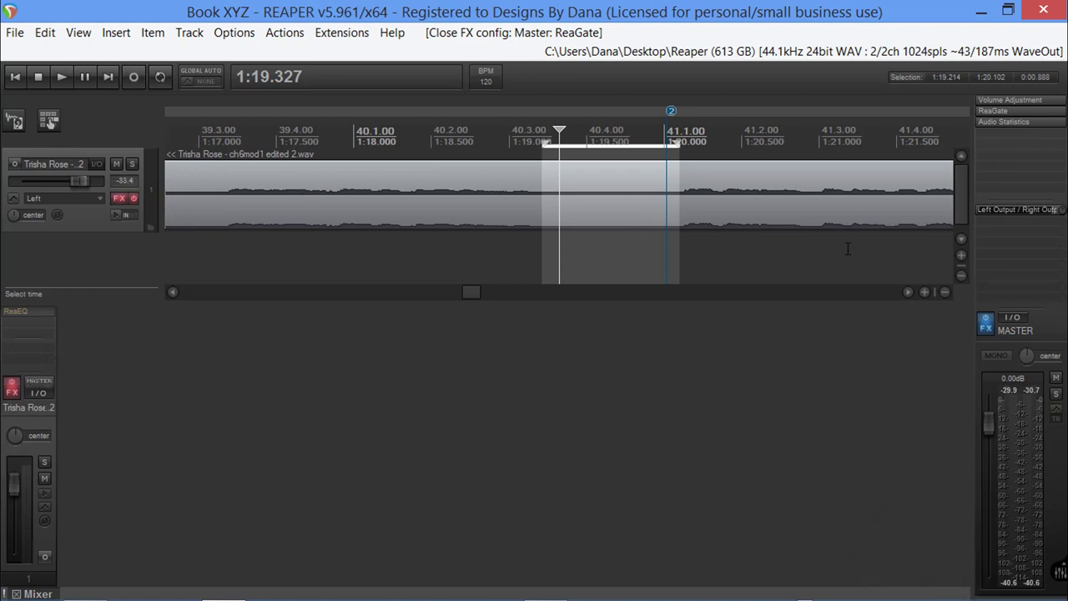
mouse_move(816, 237)
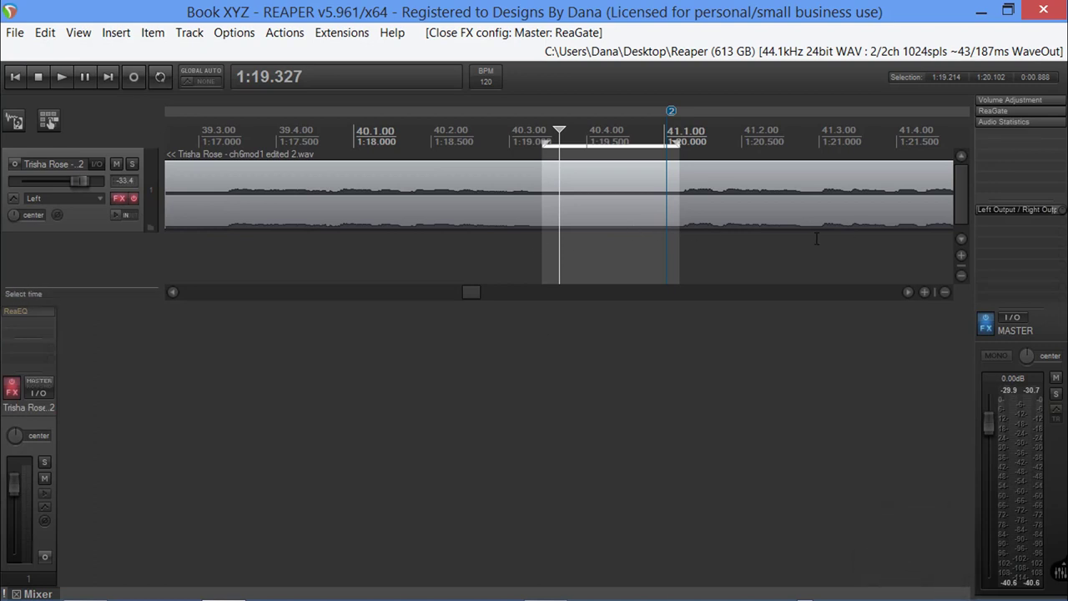
mouse_move(327, 215)
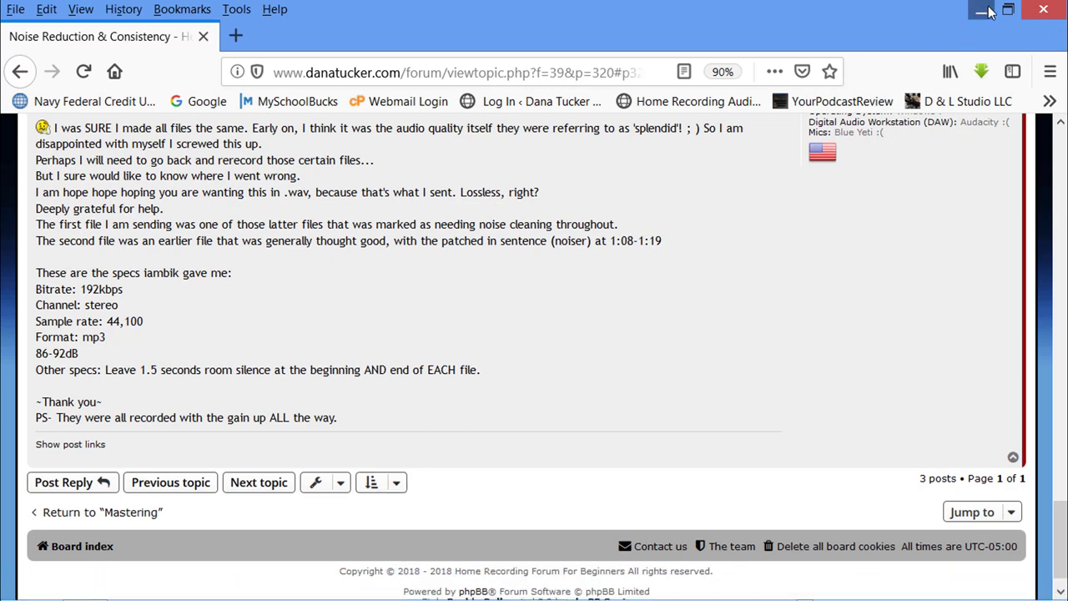
- Minimize the browser and launch the Book XYZ project from its folder into REAPER
left_click(980, 10)
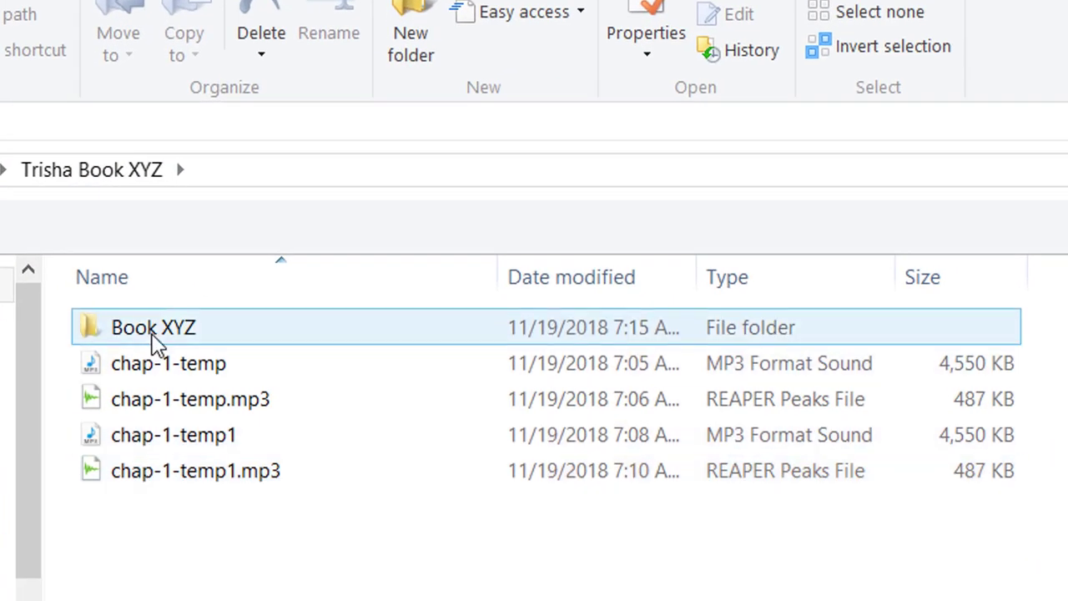
double_click(154, 327)
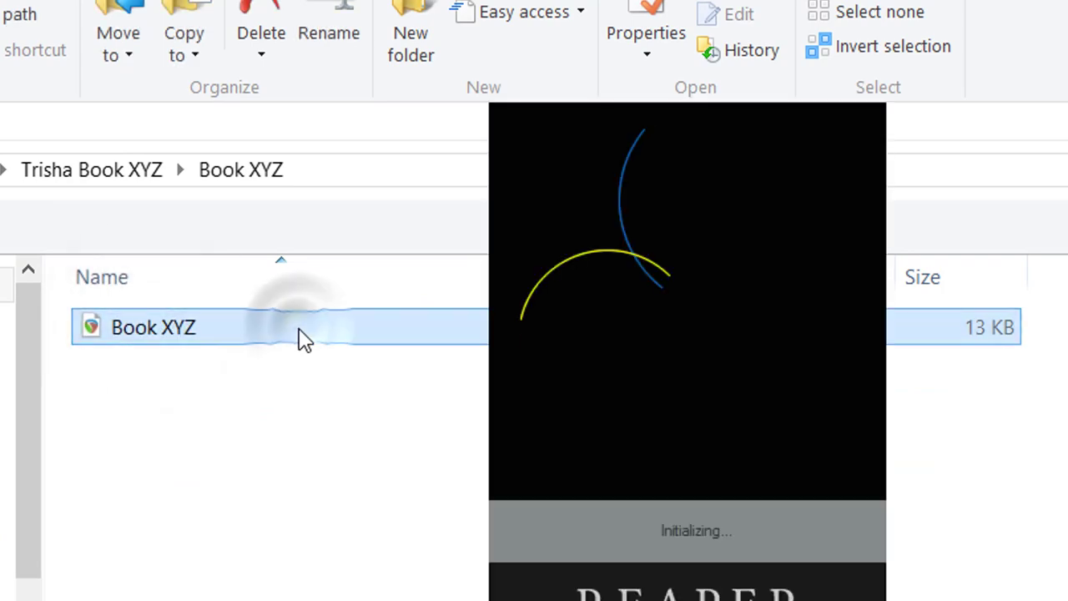
double_click(153, 326)
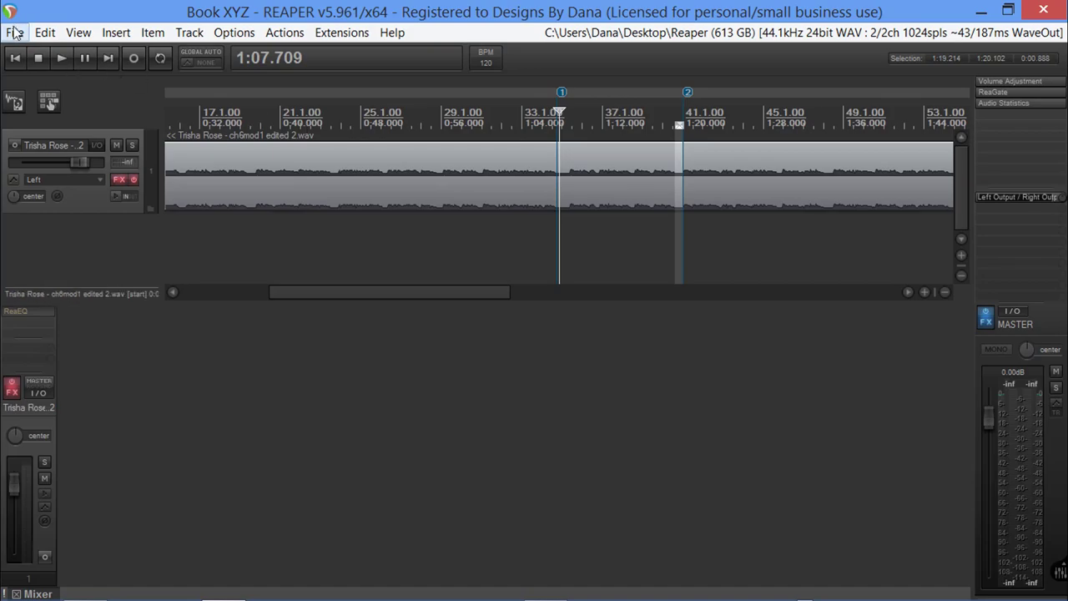
- Set up a render with the output file renamed to chapter-1
left_click(14, 32)
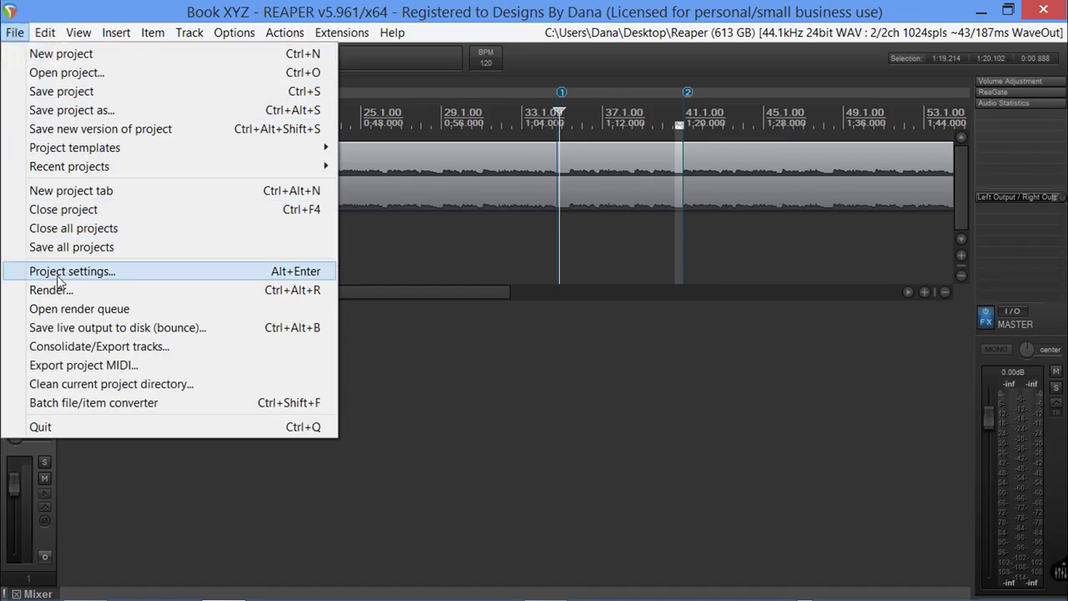
left_click(50, 290)
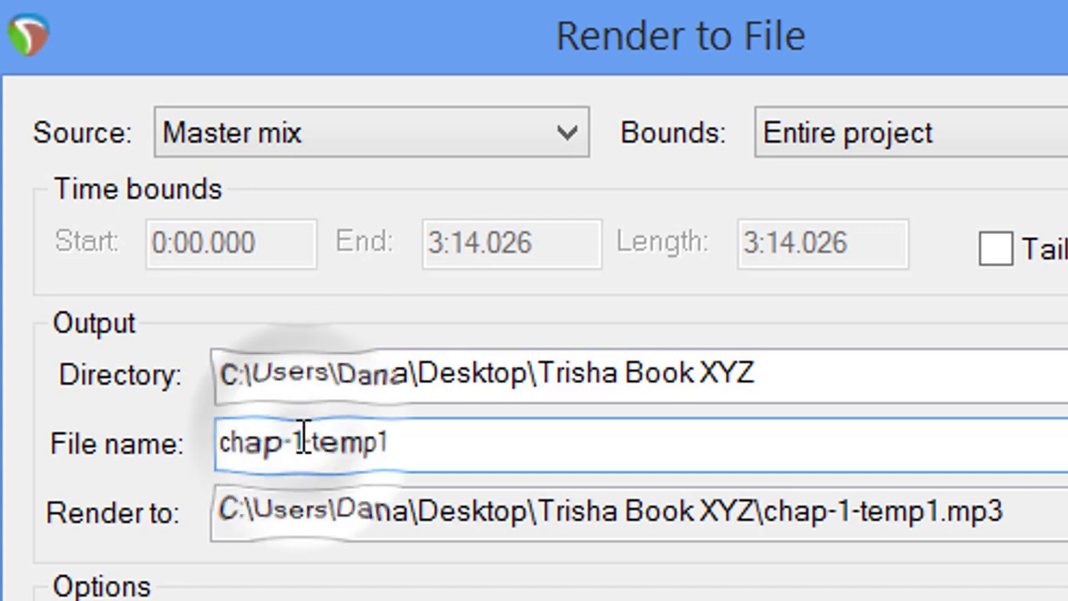
key("BackSpace")
type("te")
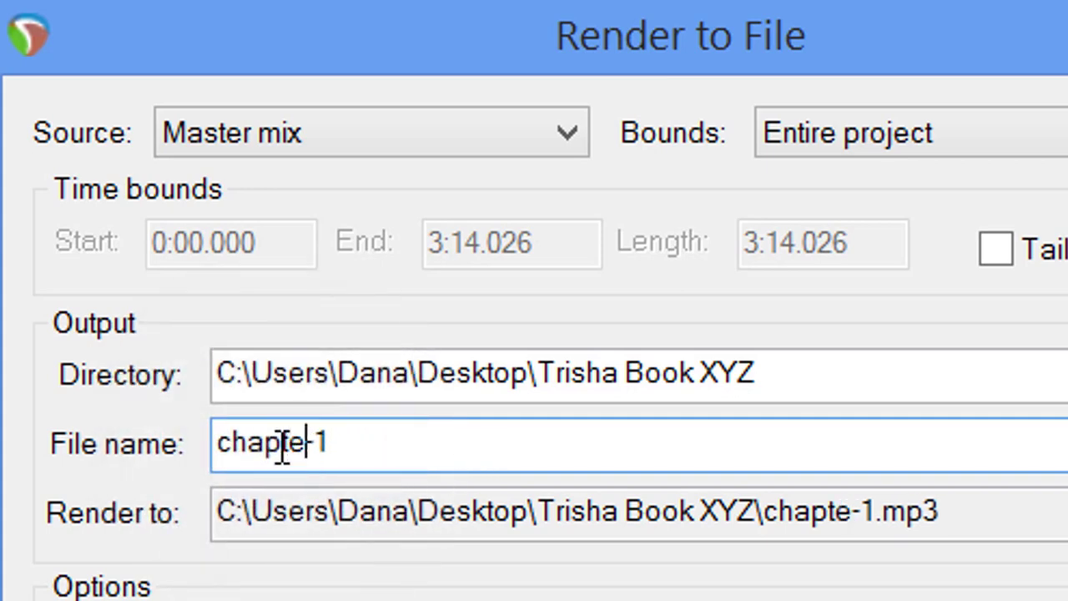
type("r")
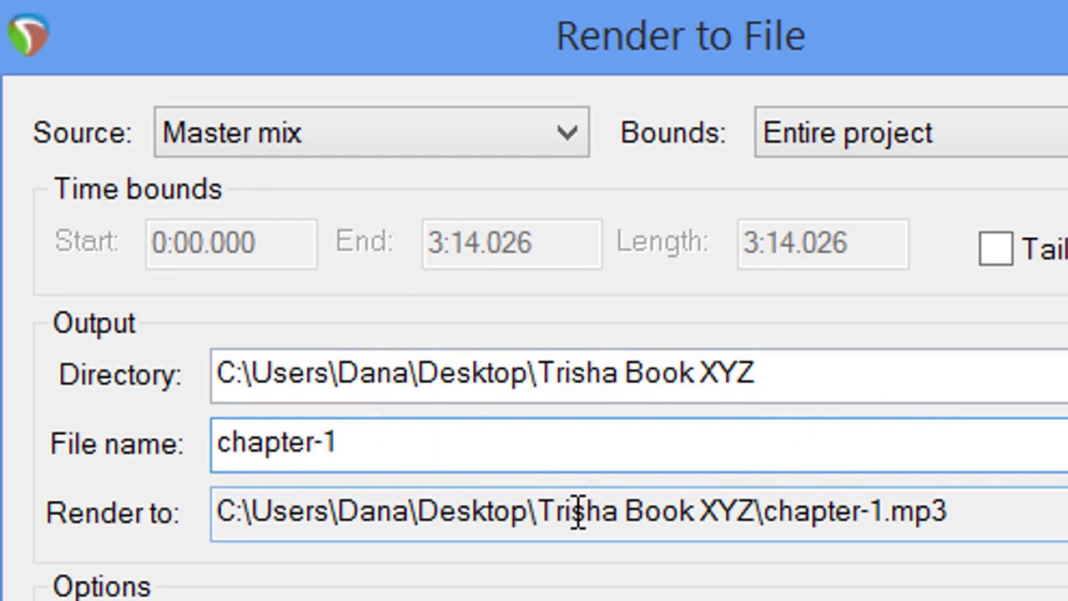
mouse_move(821, 527)
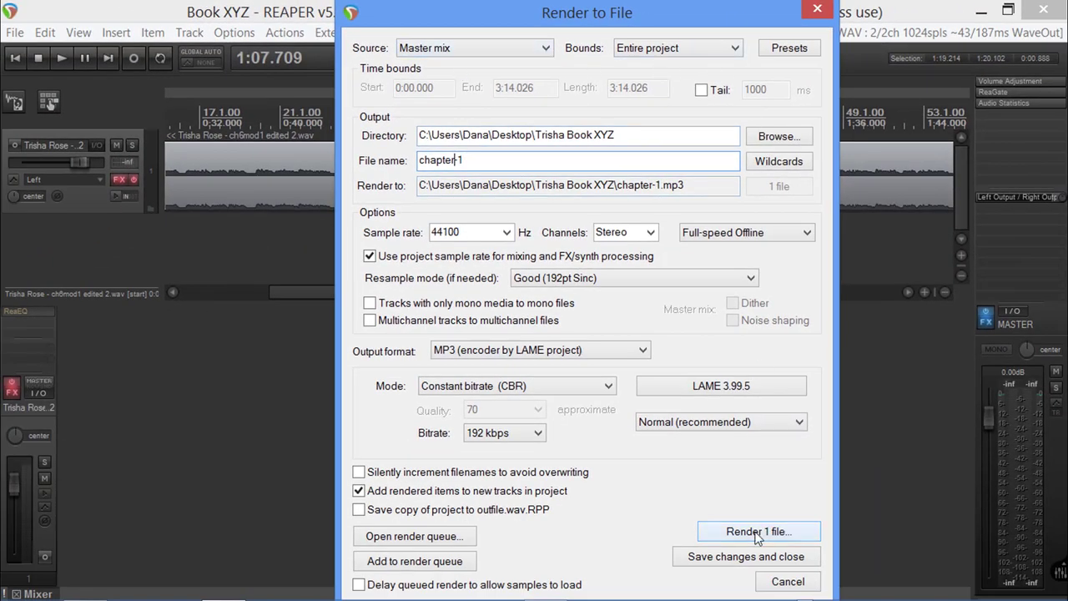
- Render chapter-1.mp3 to the Trisha Book XYZ folder and dismiss the finished report
left_click(758, 531)
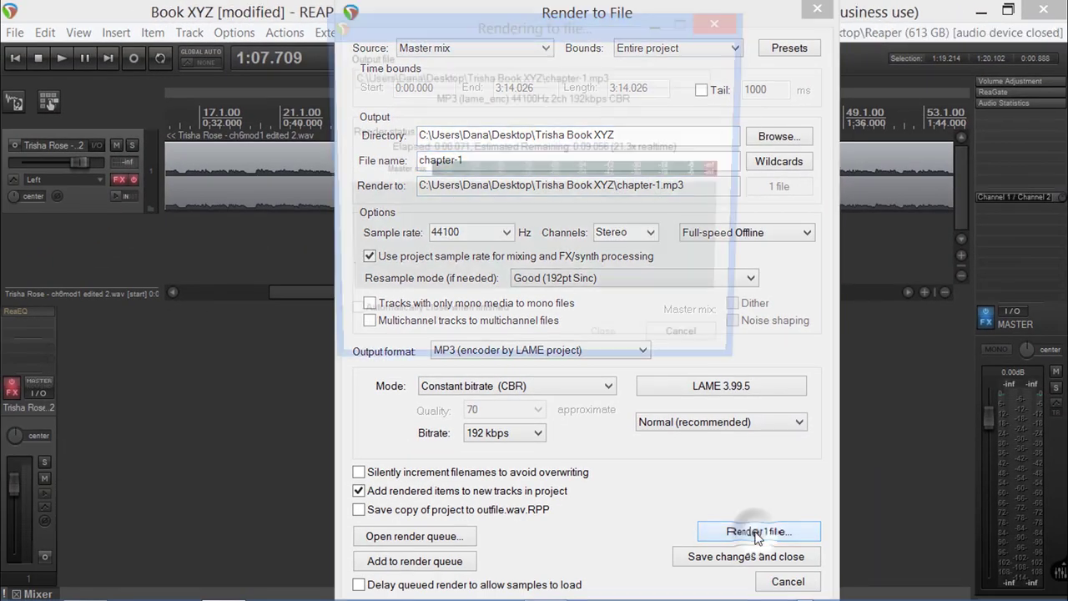
left_click(758, 531)
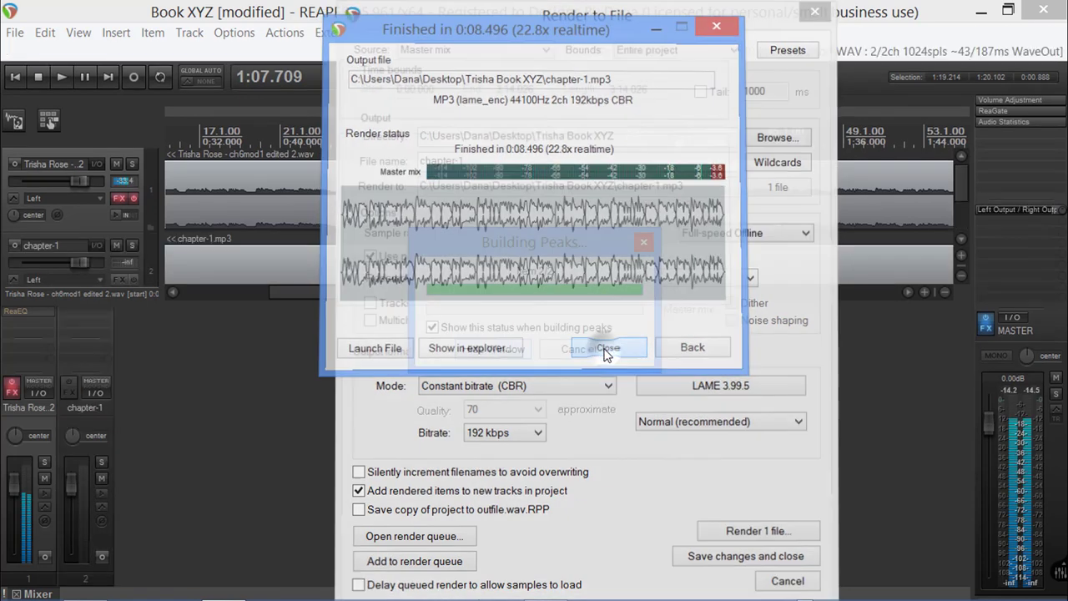
left_click(593, 347)
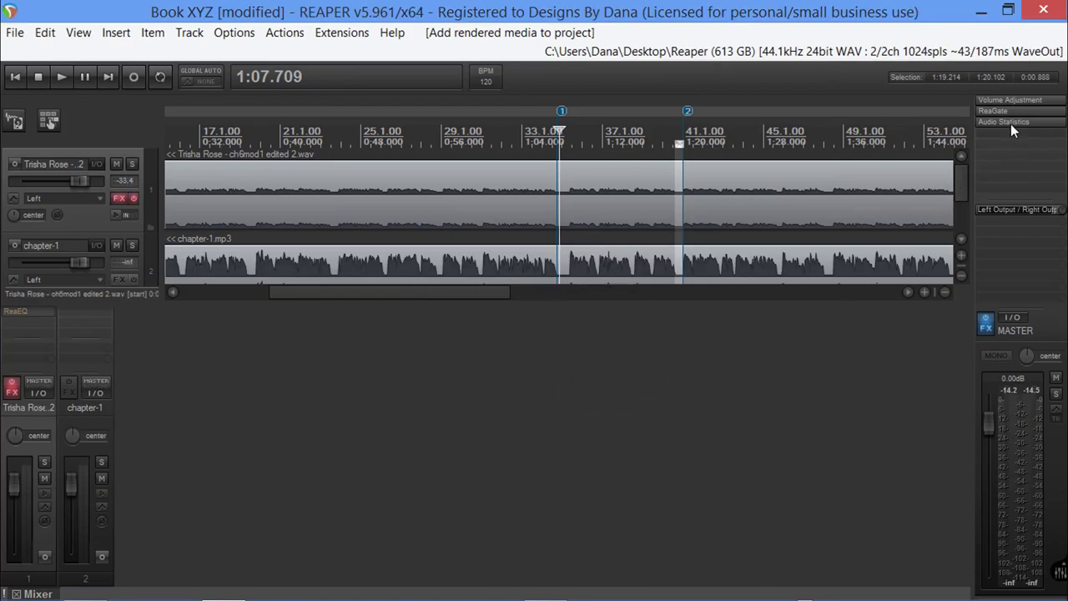
left_click(1003, 121)
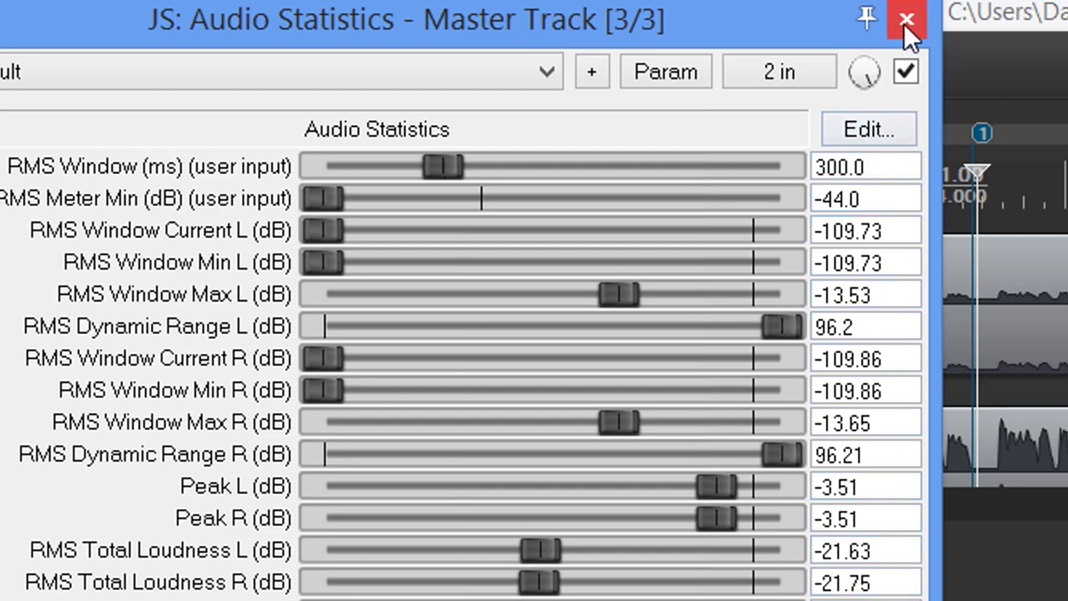
left_click(907, 20)
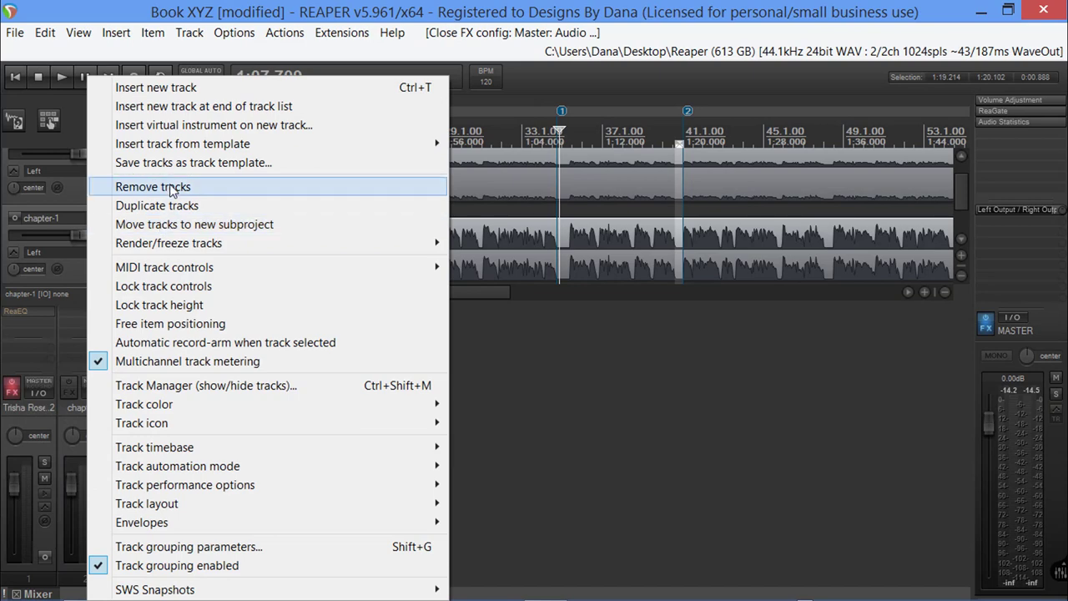
- Remove the rendered chapter-1 track and back out of importing a media file
left_click(116, 33)
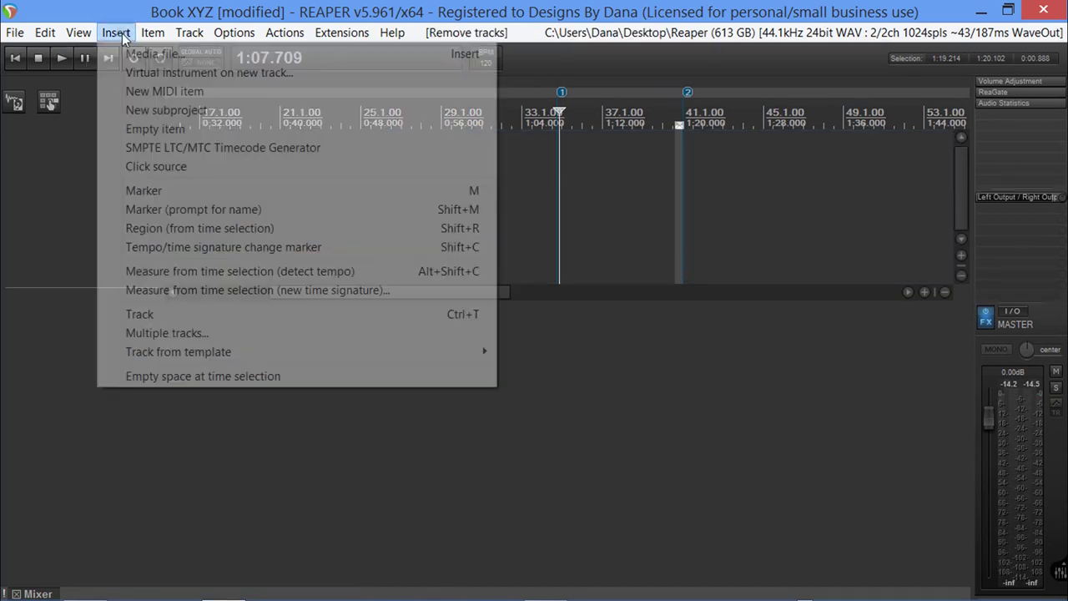
left_click(152, 53)
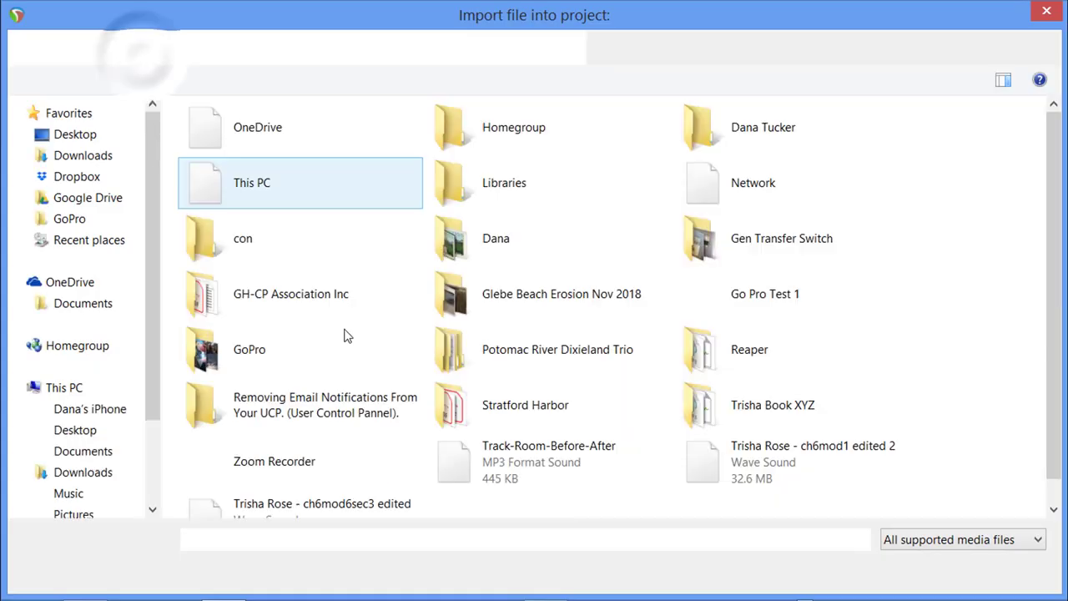
left_click(813, 460)
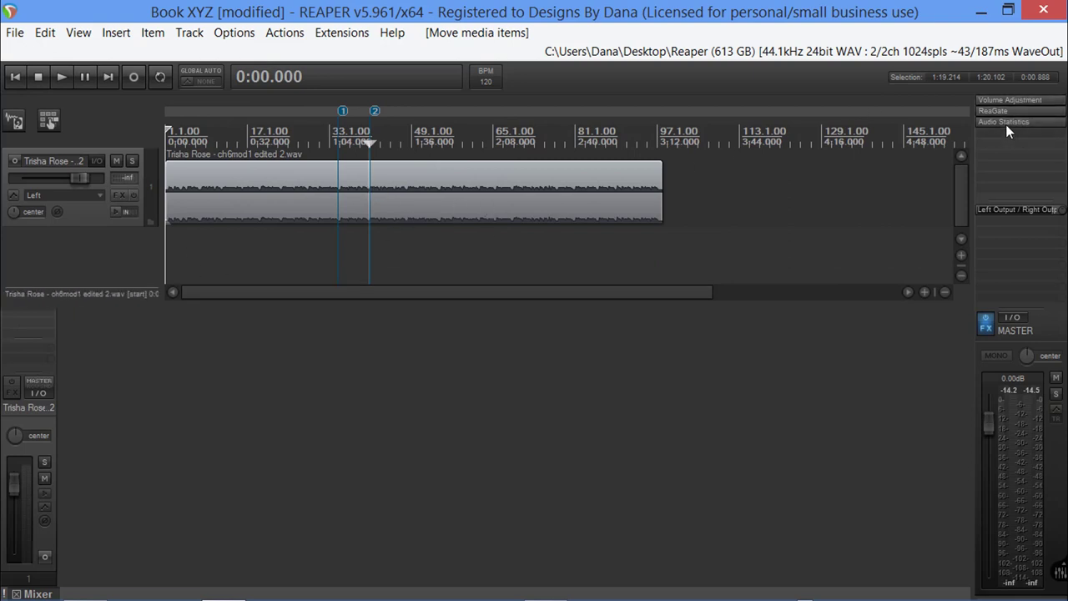
mouse_move(999, 111)
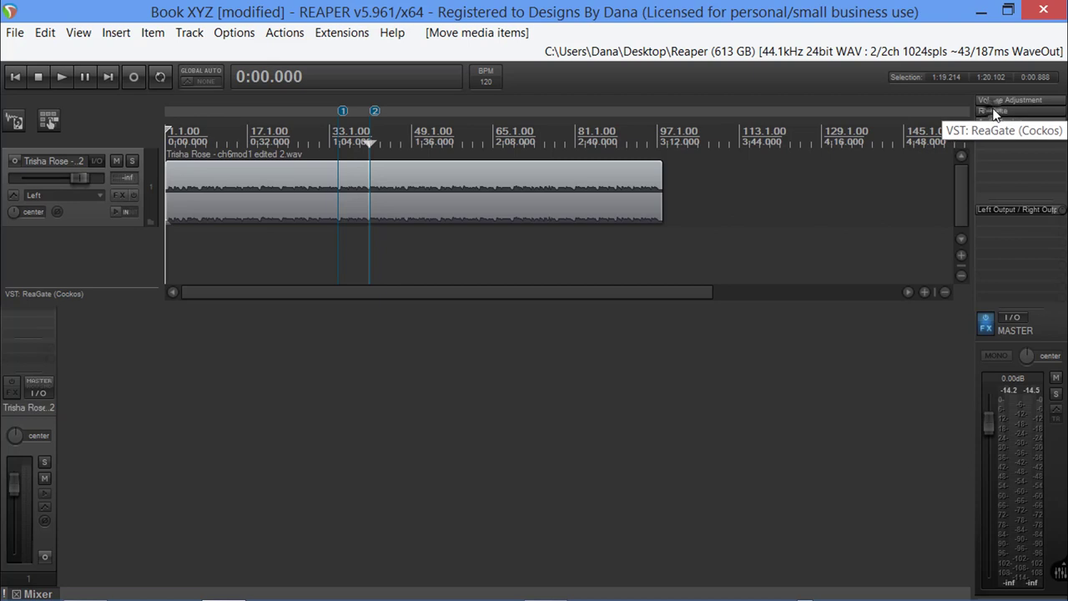
- Review the master ReaGate settings at -28.8 dB and close them
left_click(993, 110)
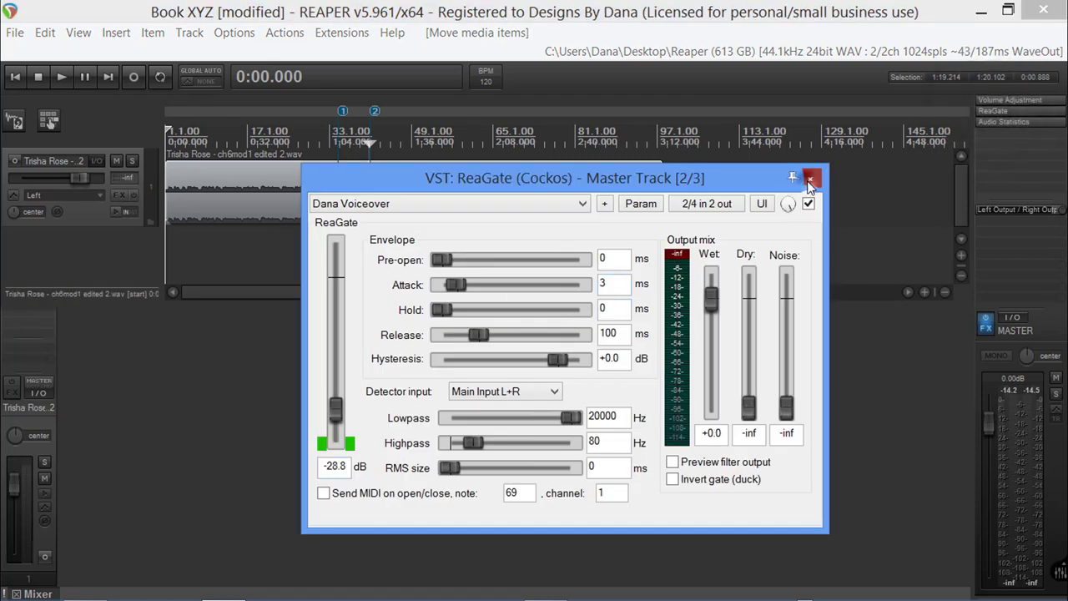
left_click(811, 178)
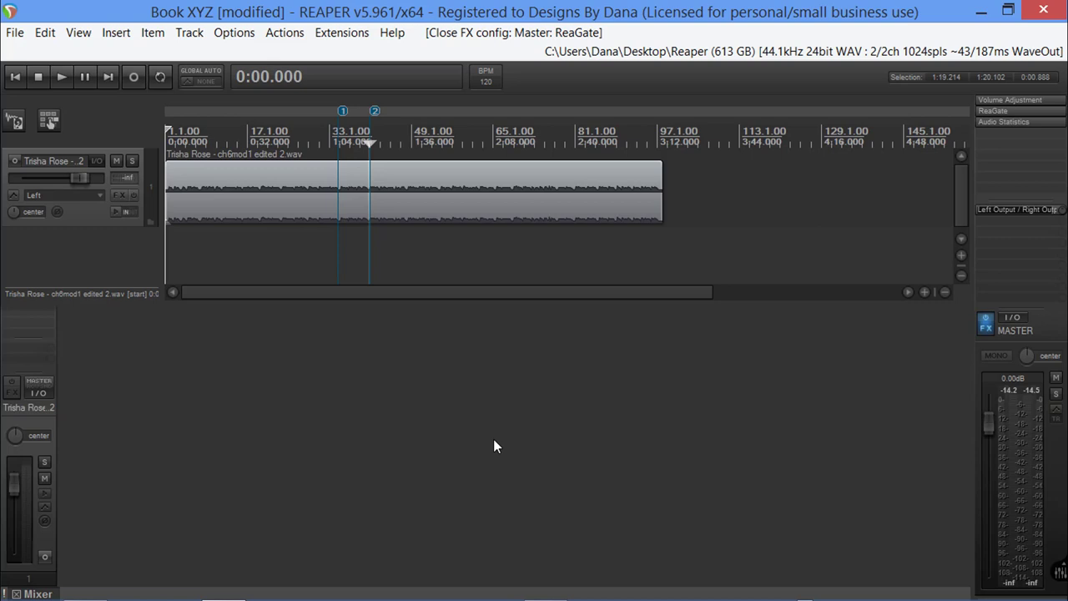
mouse_move(877, 211)
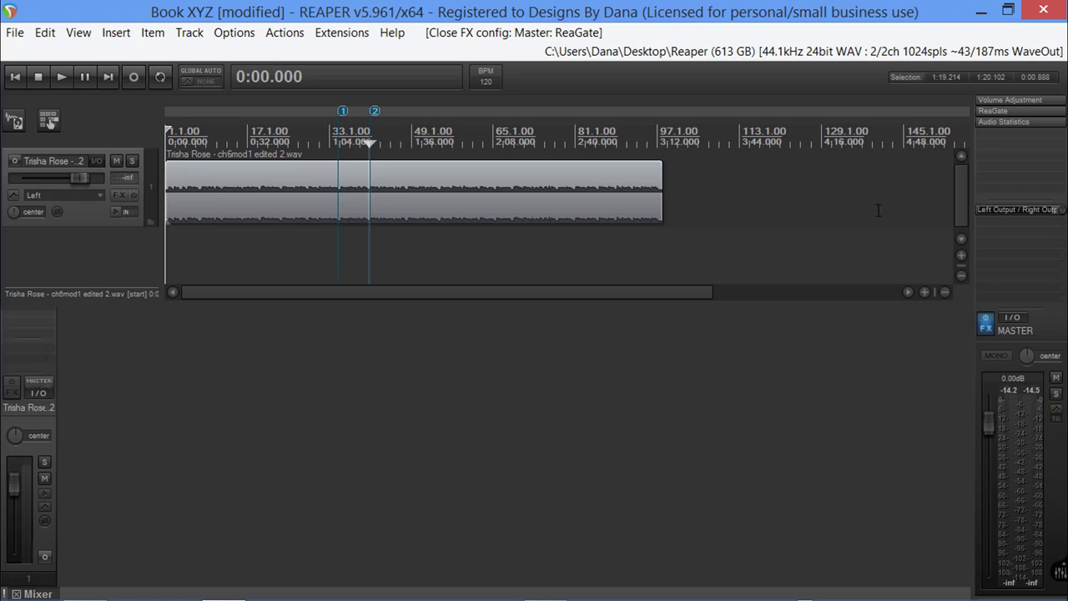
mouse_move(20, 57)
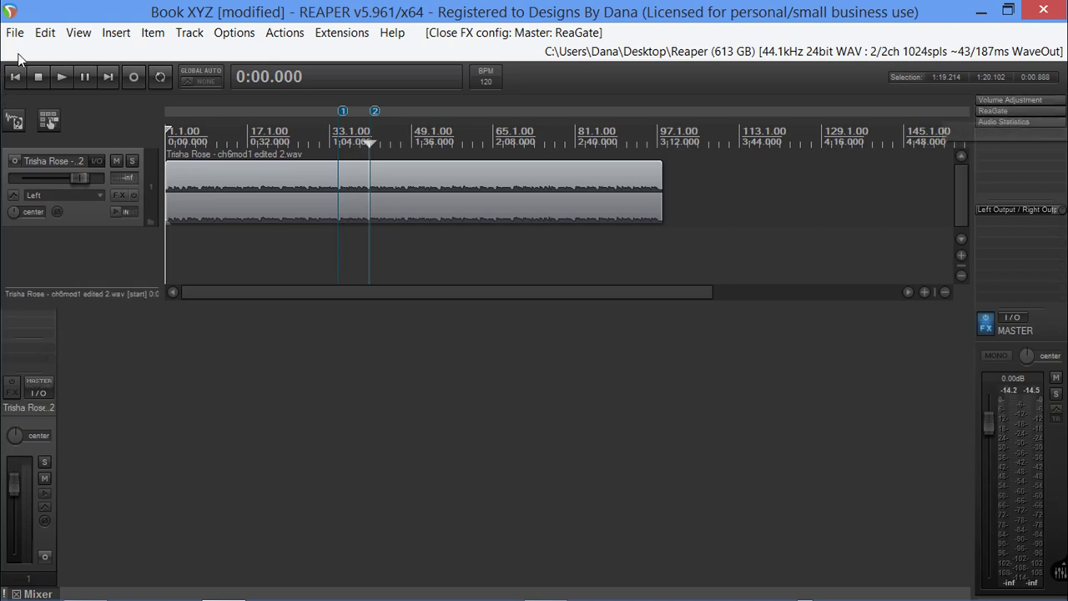
left_click(13, 32)
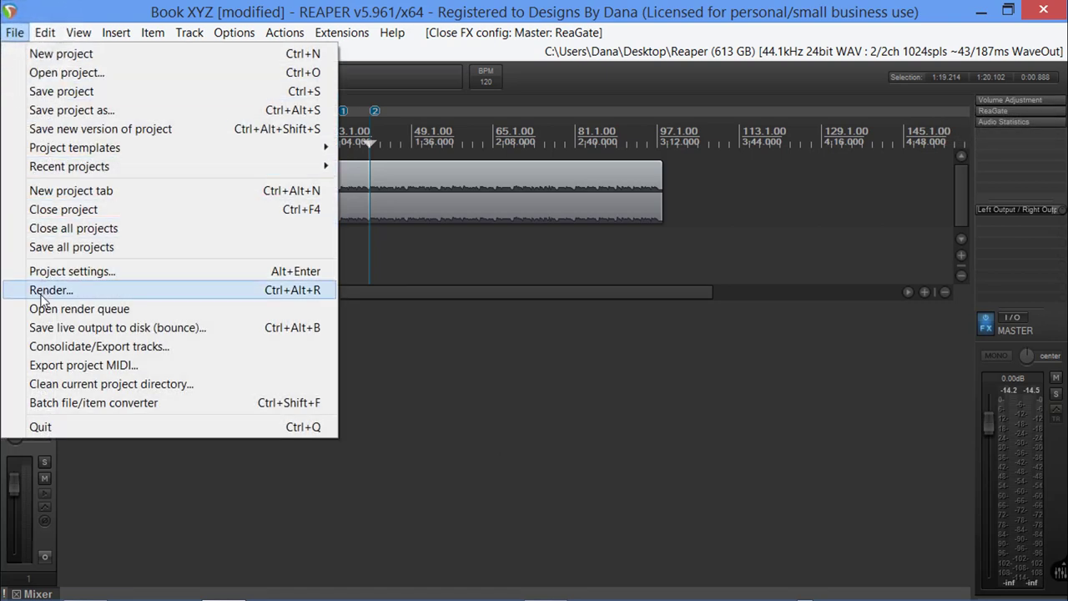
- Render the gated project to chapter-2.mp3 in the Trisha Book XYZ folder
left_click(50, 290)
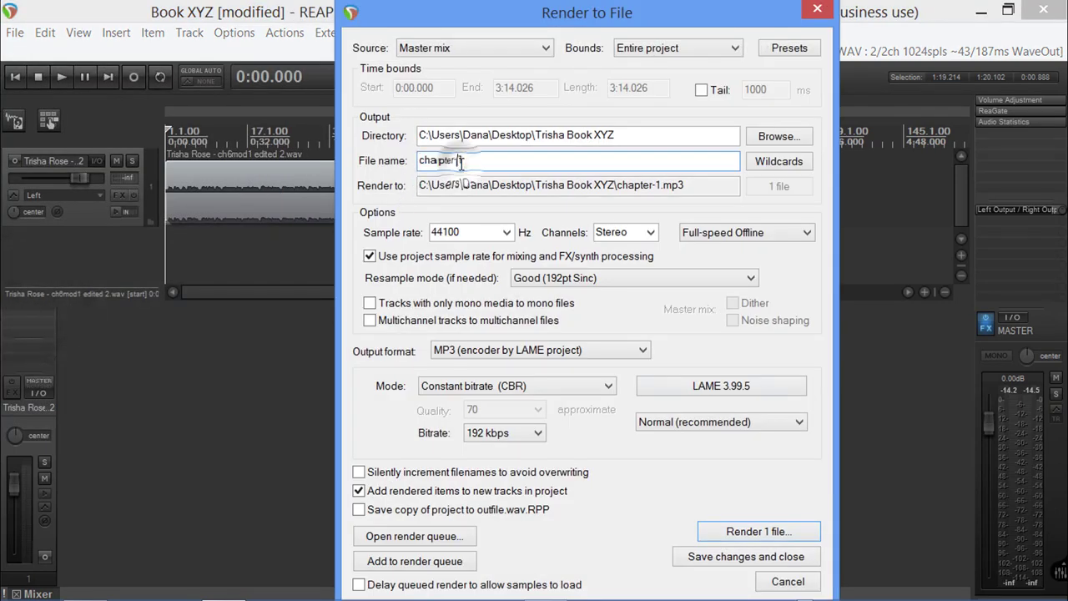
type("-1")
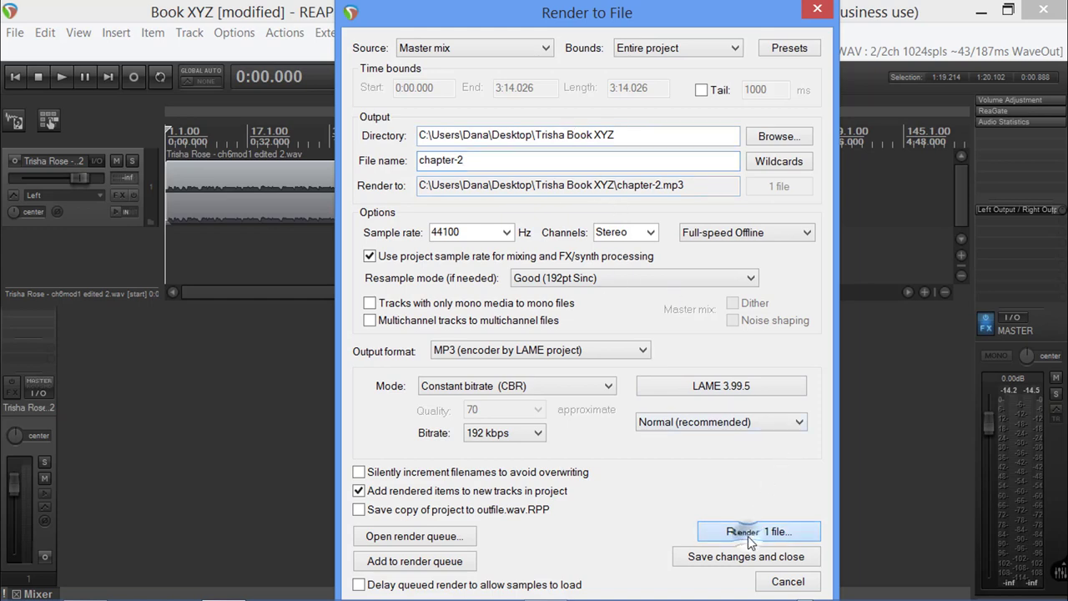
left_click(758, 531)
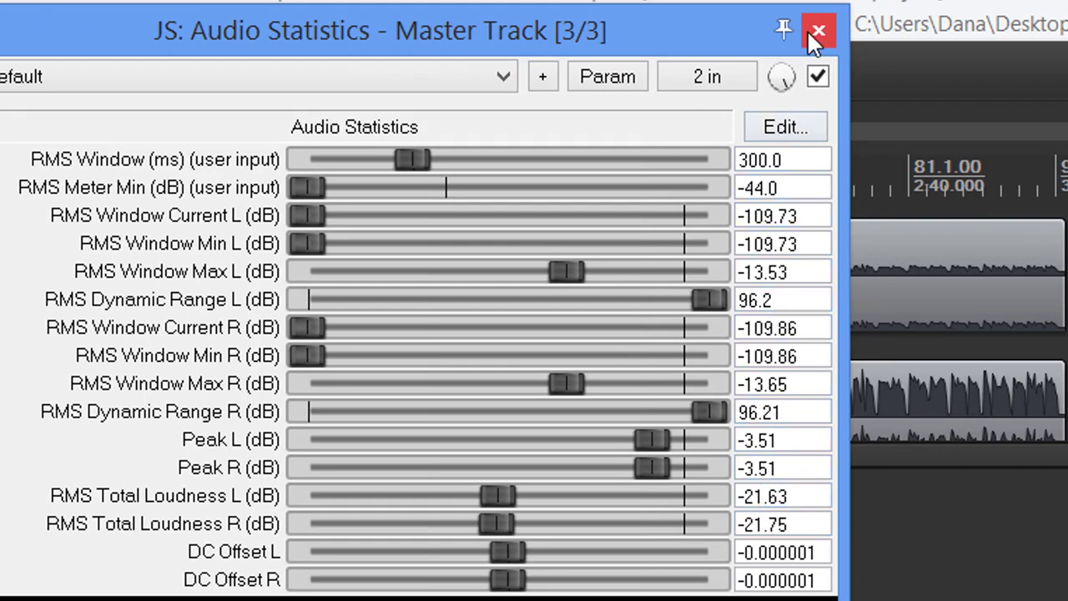
- Close the statistics, select the chapter-2.mp3 item and bring up its command menu
left_click(818, 30)
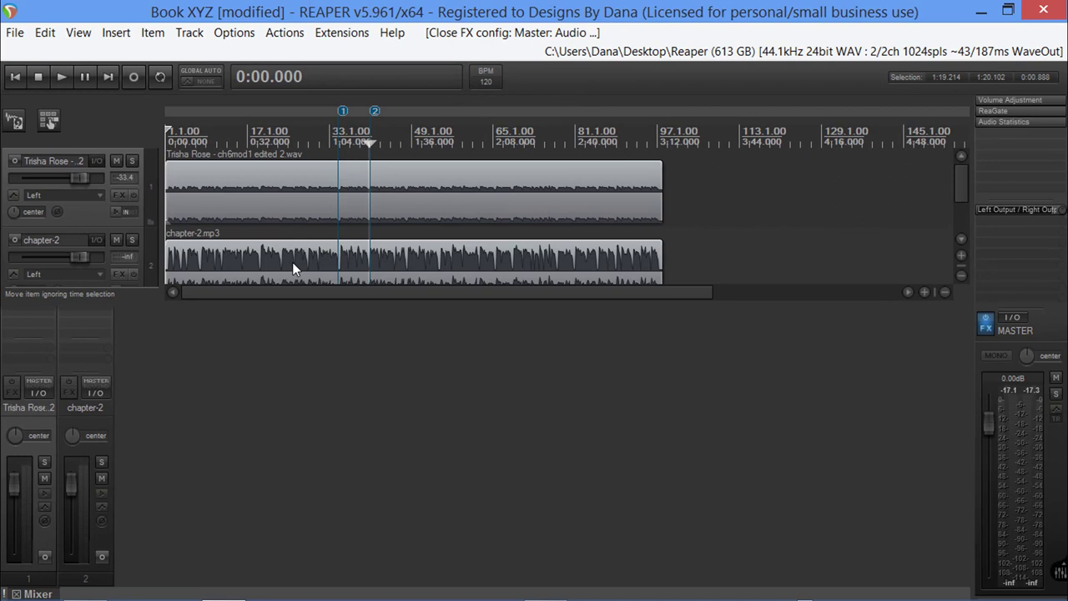
mouse_move(344, 274)
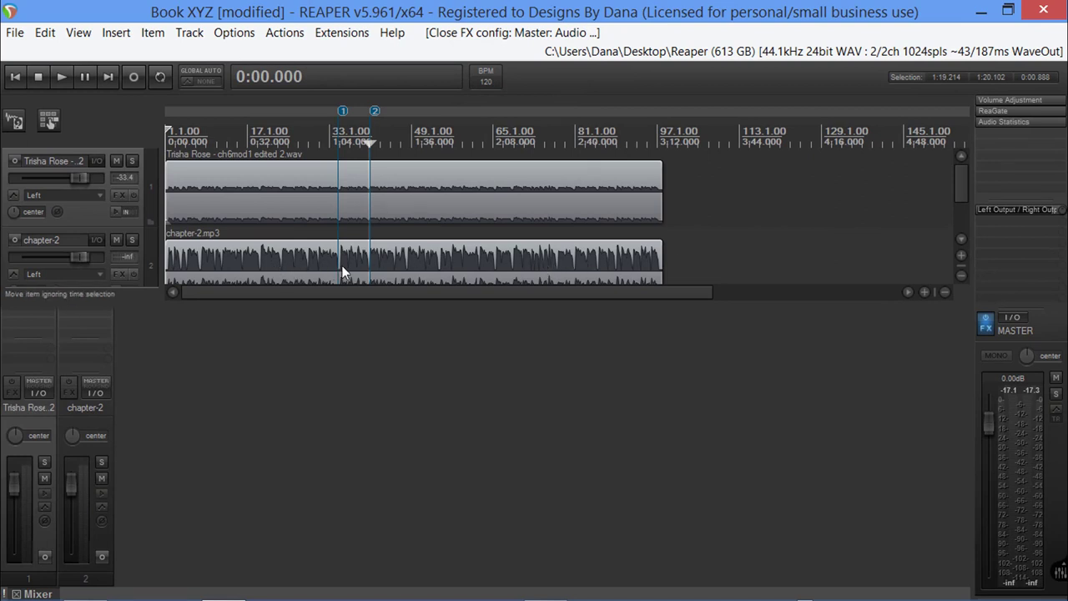
mouse_move(526, 192)
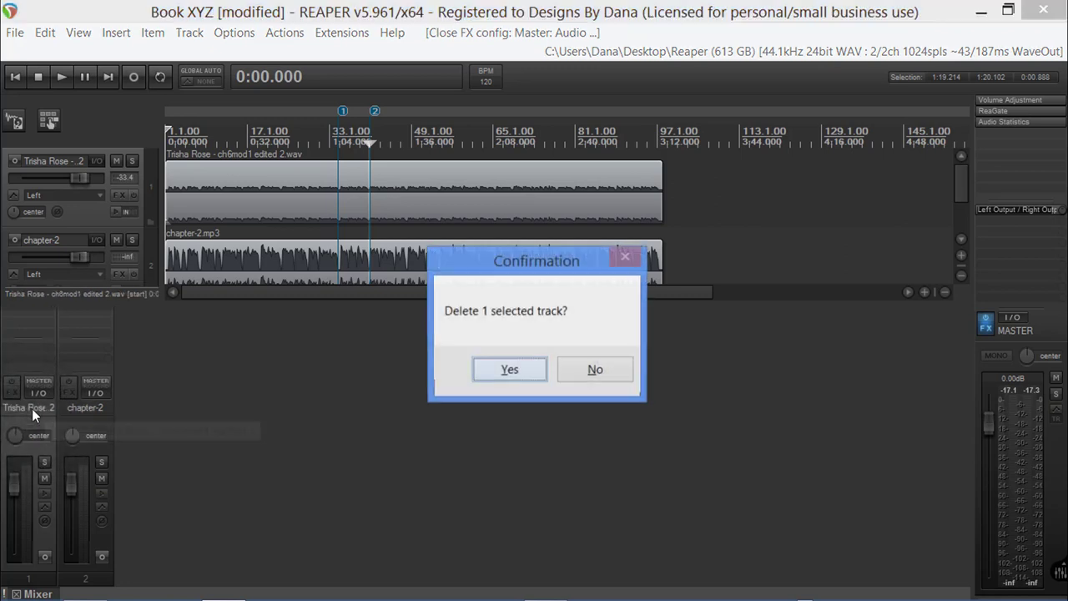
left_click(509, 369)
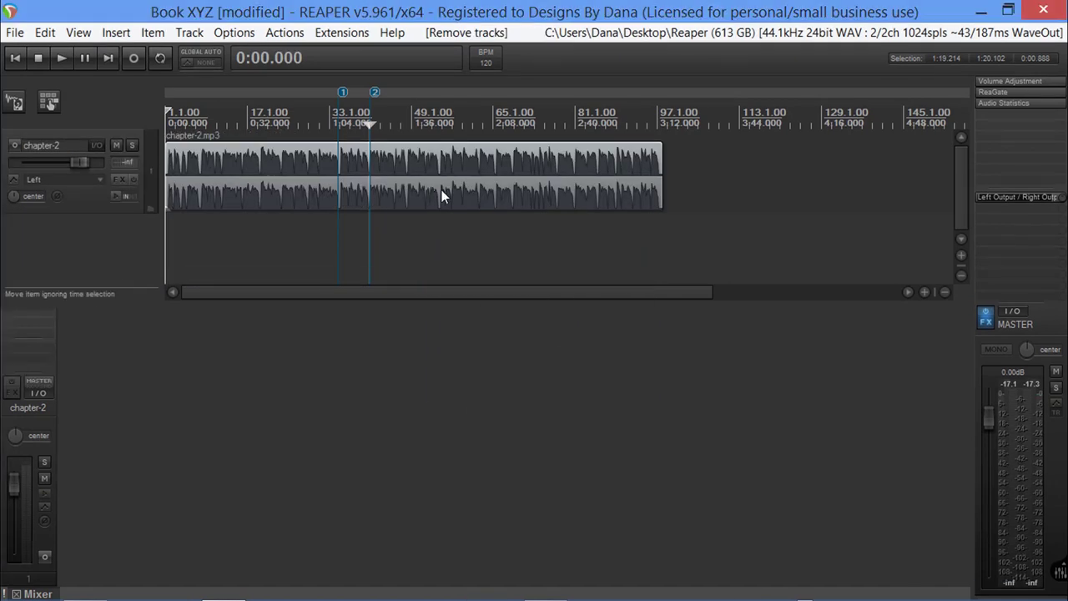
right_click(442, 197)
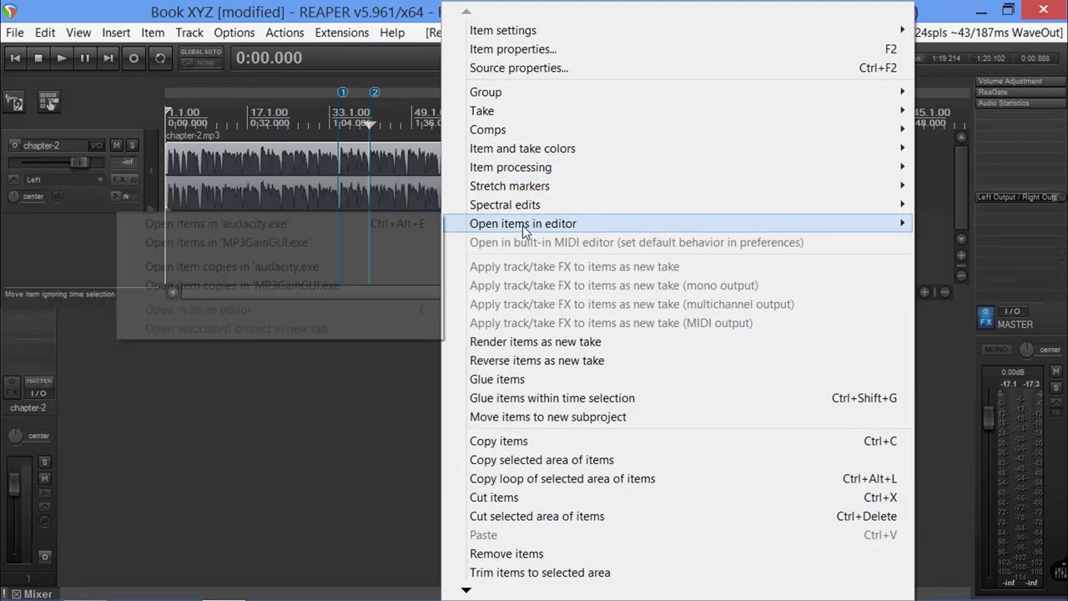
mouse_move(337, 252)
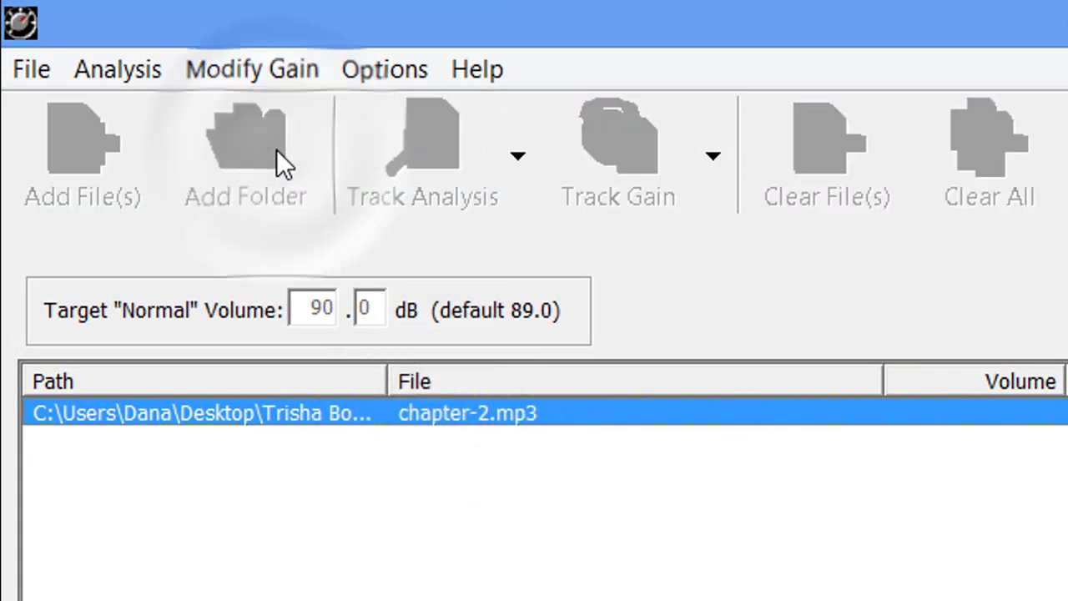
- Add the Trisha Book XYZ folder's MP3 files to the MP3Gain list
left_click(245, 154)
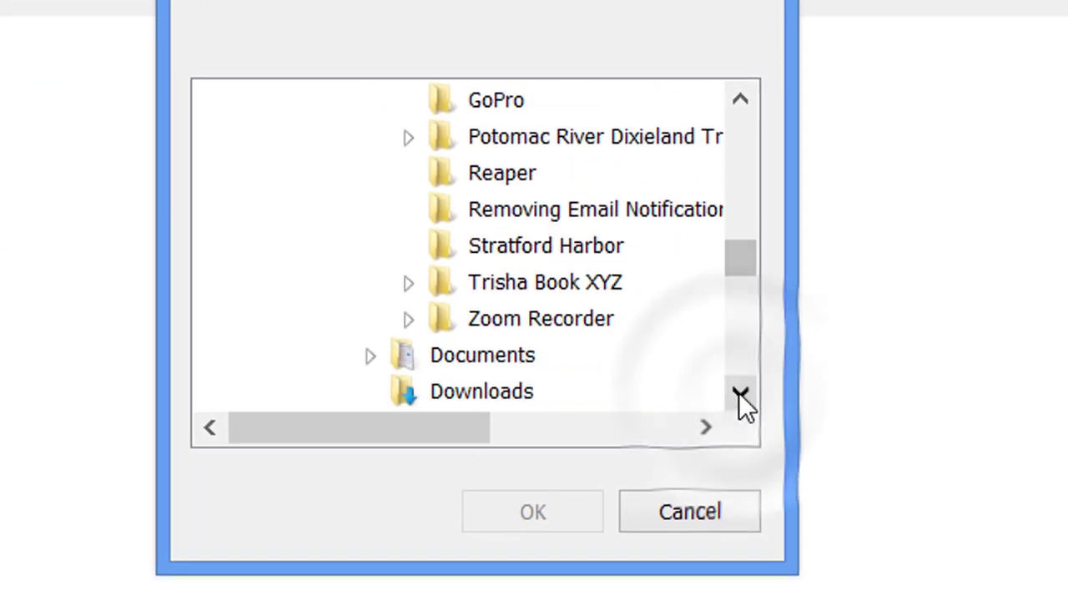
left_click(544, 281)
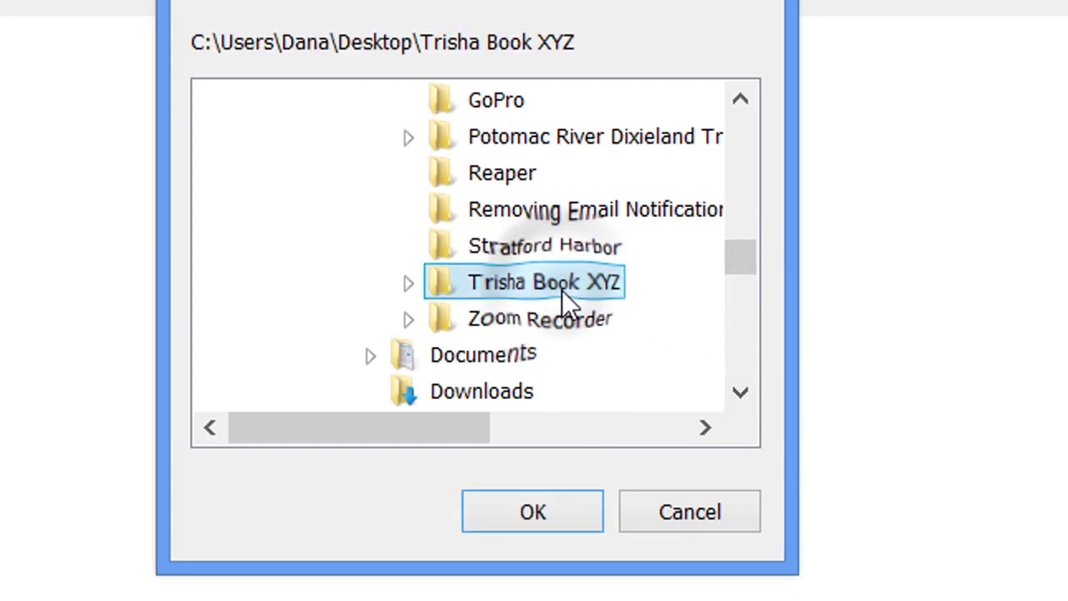
left_click(532, 511)
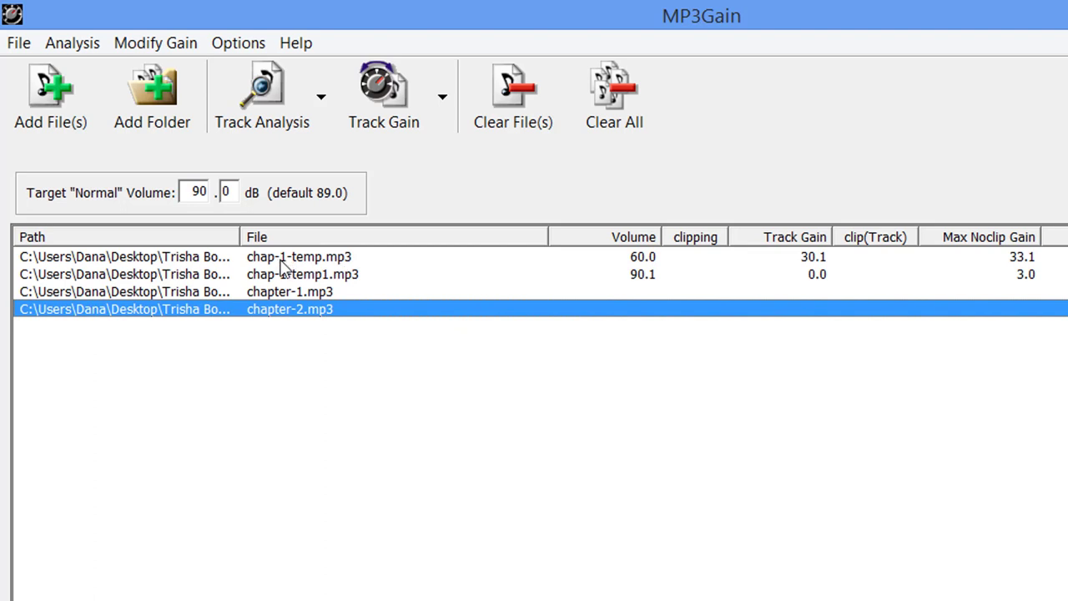
mouse_move(277, 291)
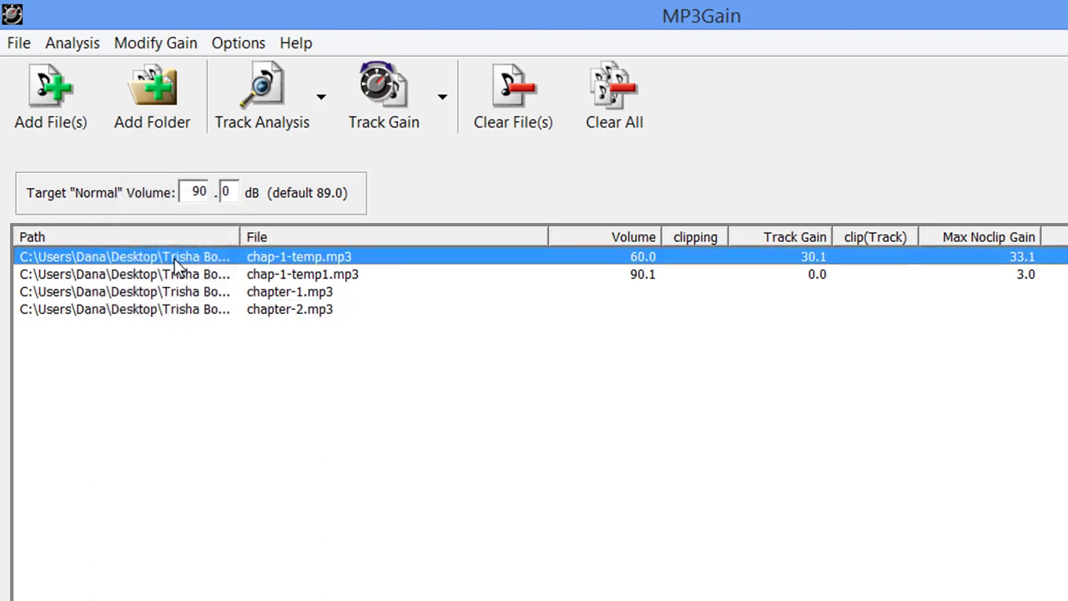
- Run Track Analysis on the listed files, reading chapter-2.mp3 at about 90.1 dB
left_click(300, 274)
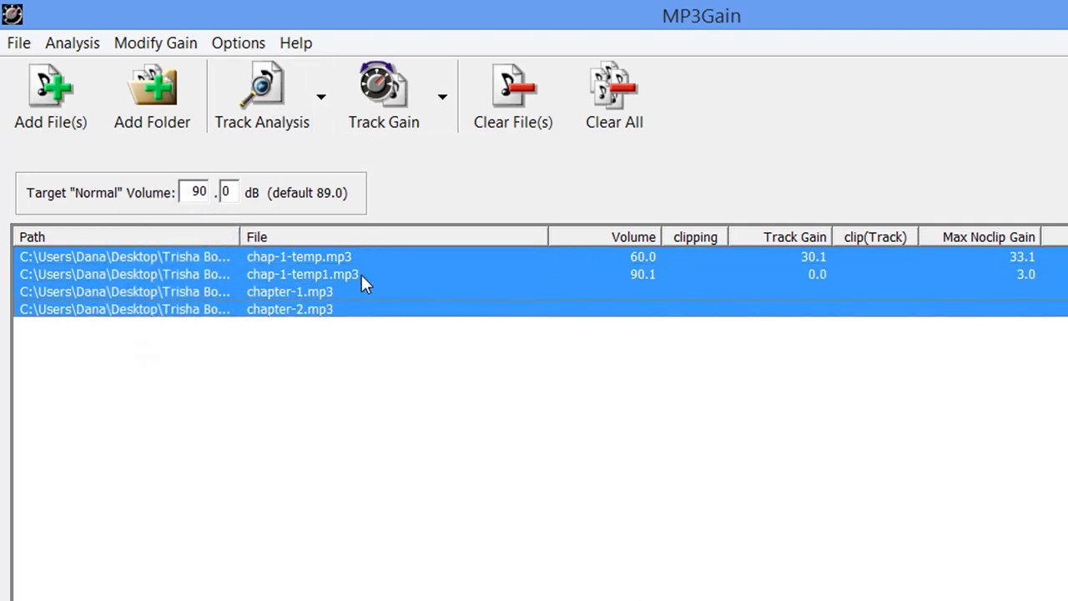
mouse_move(292, 300)
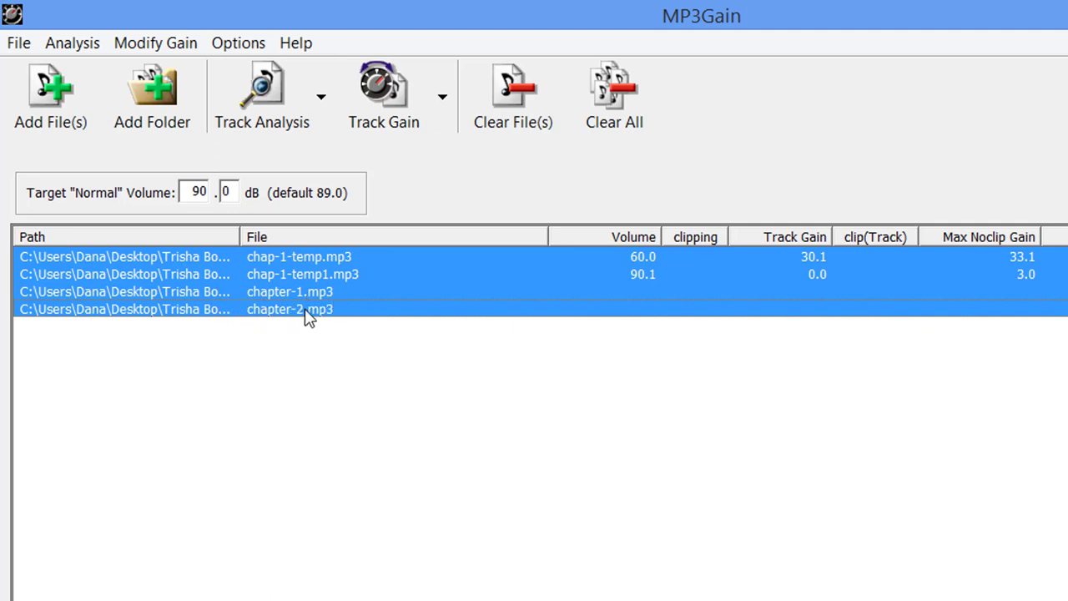
left_click(262, 84)
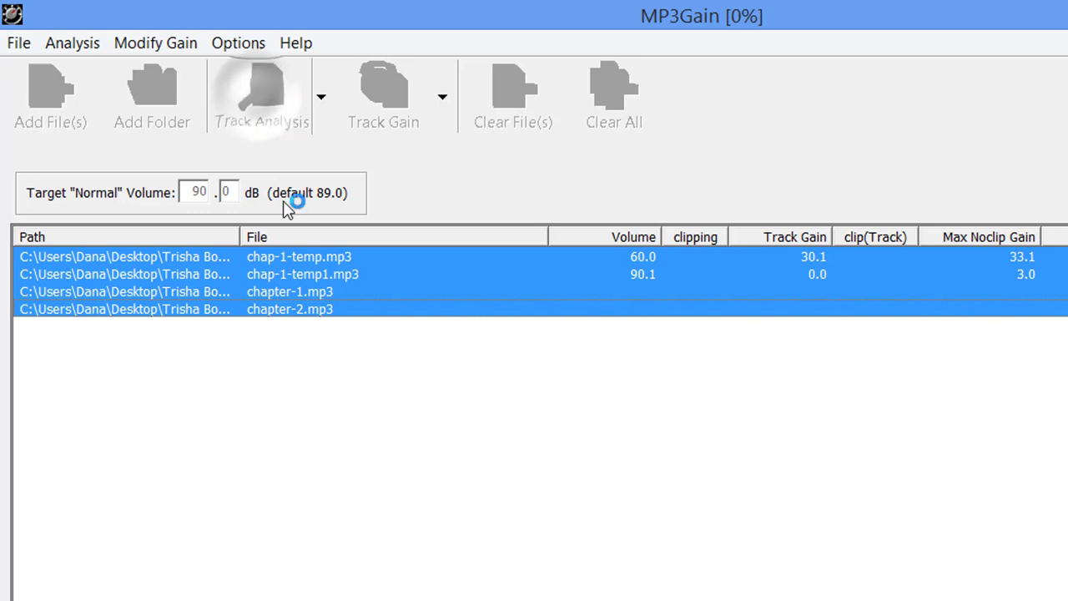
left_click(260, 94)
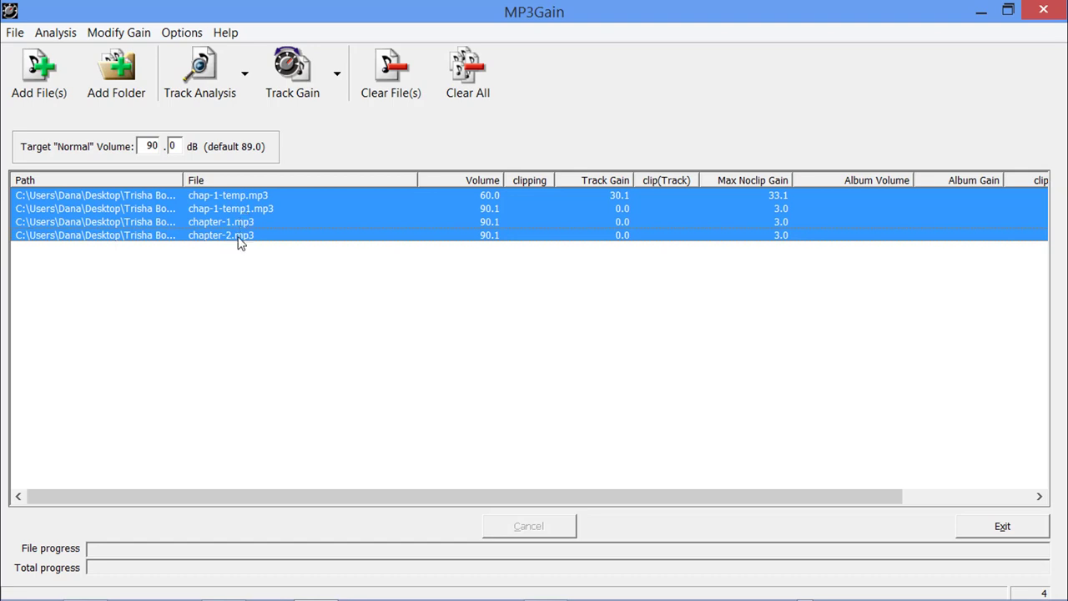
mouse_move(511, 242)
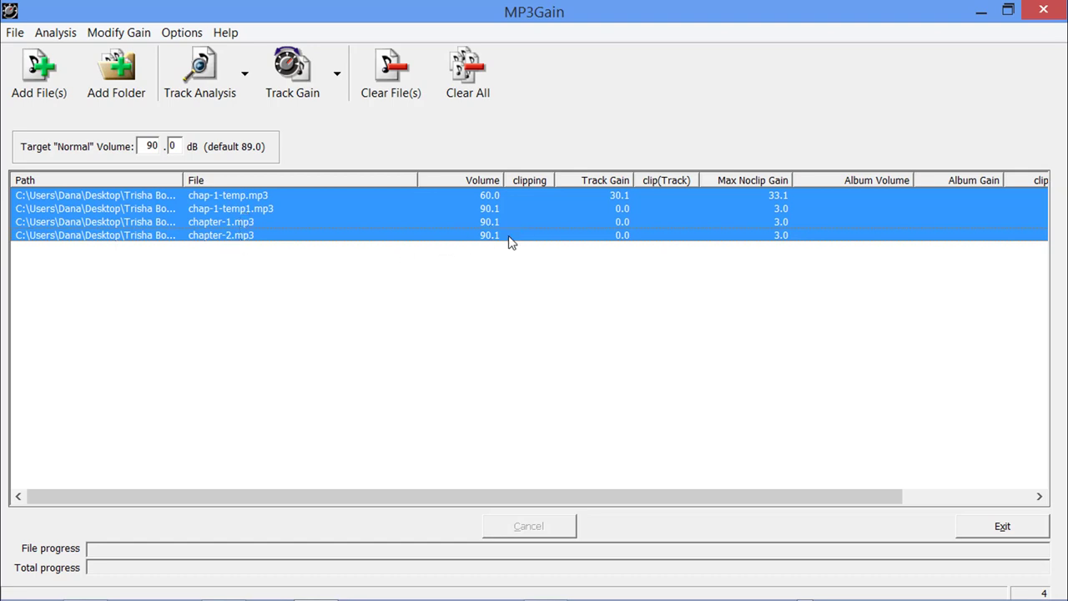
mouse_move(170, 163)
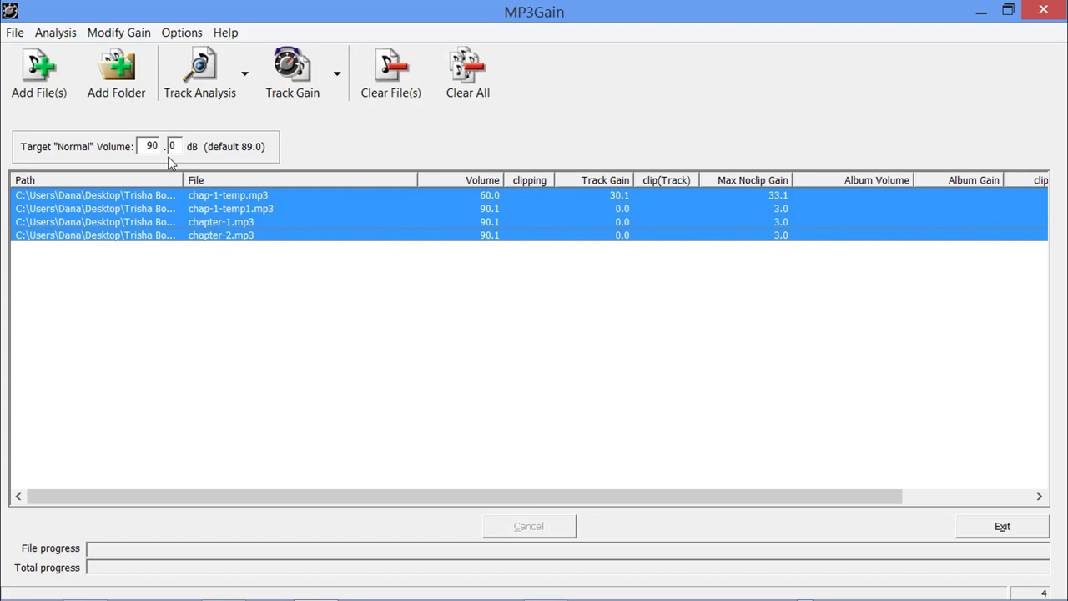
mouse_move(351, 159)
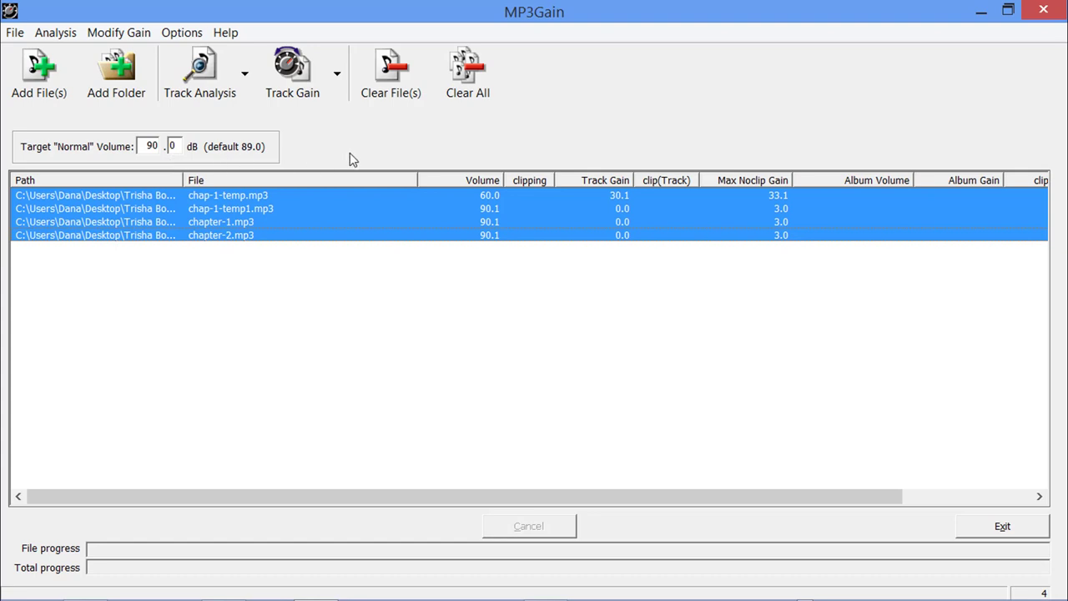
mouse_move(631, 263)
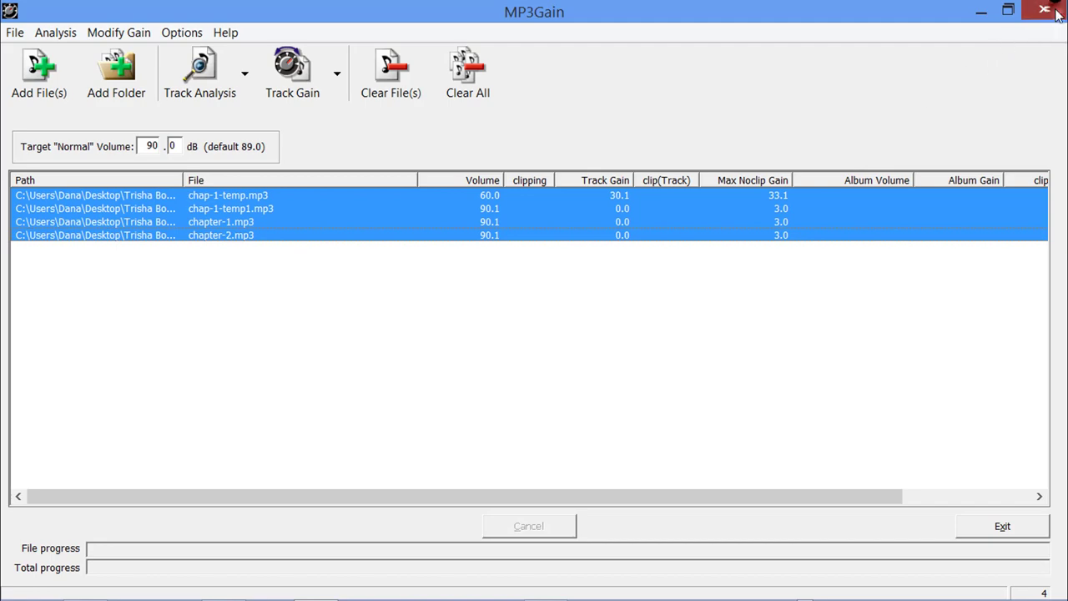
- Return to the chapter-2 project and review the master Volume Adjustment effect
left_click(1045, 10)
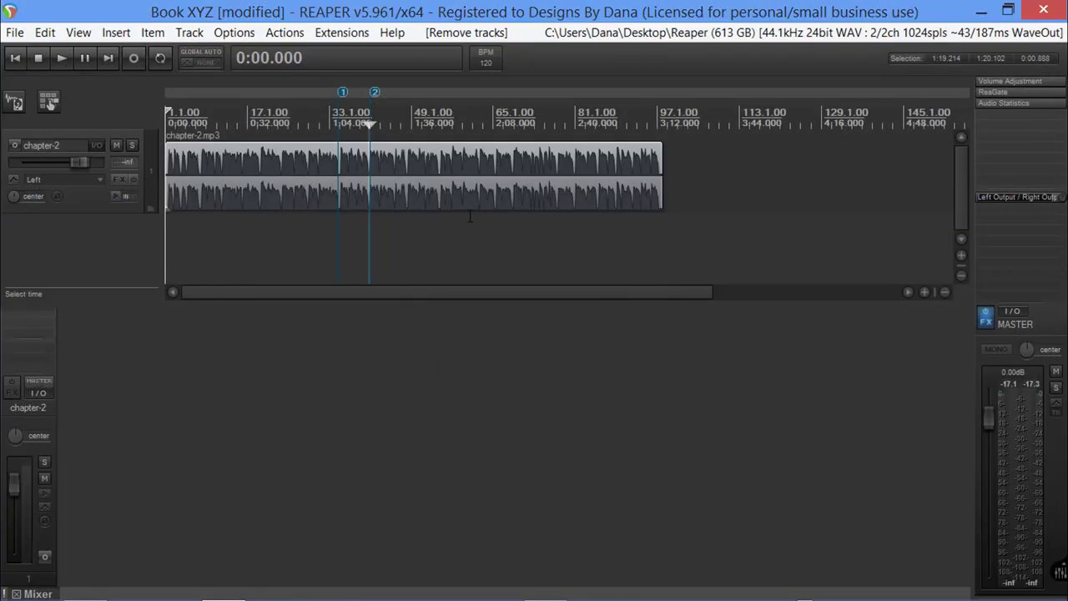
mouse_move(15, 57)
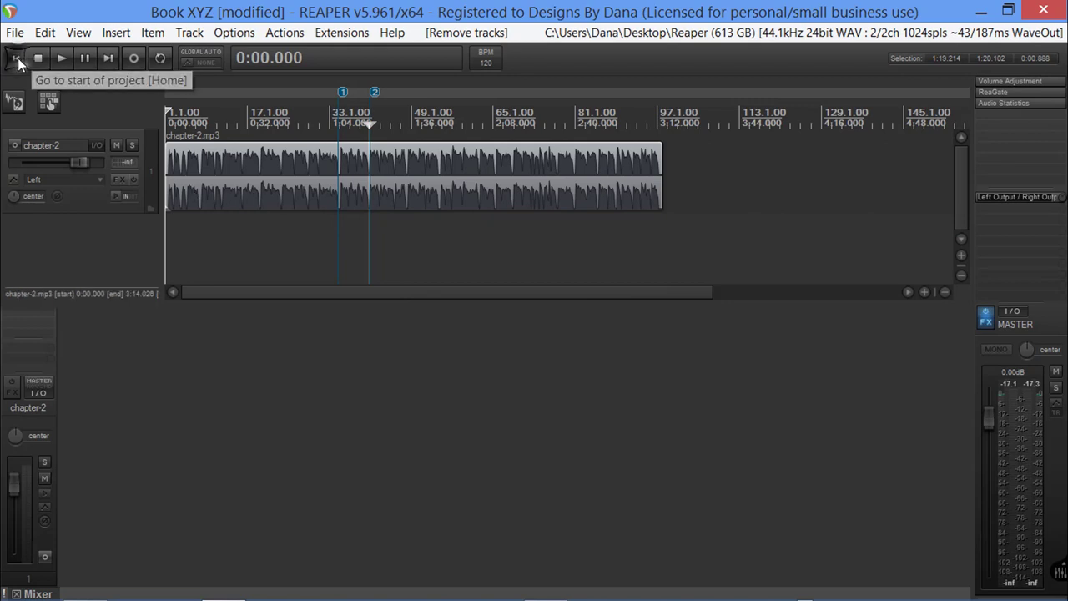
mouse_move(141, 67)
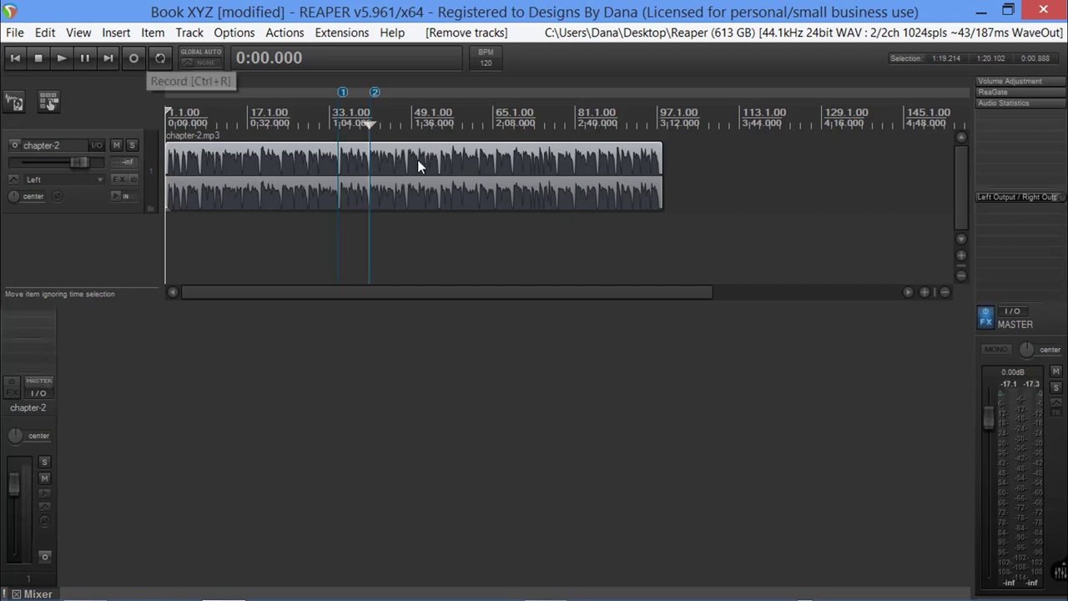
mouse_move(62, 56)
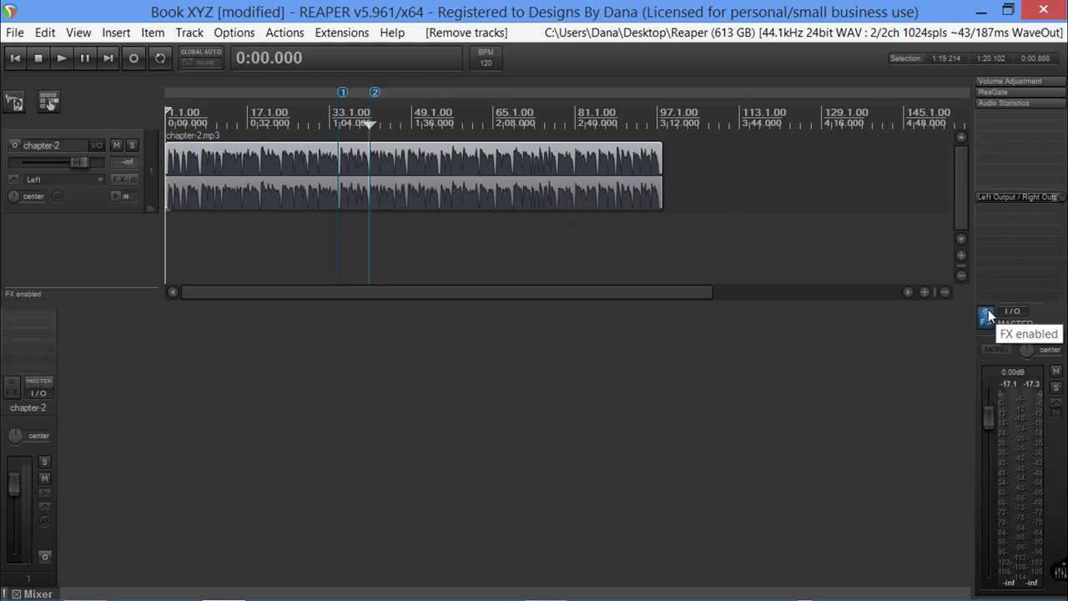
mouse_move(1002, 103)
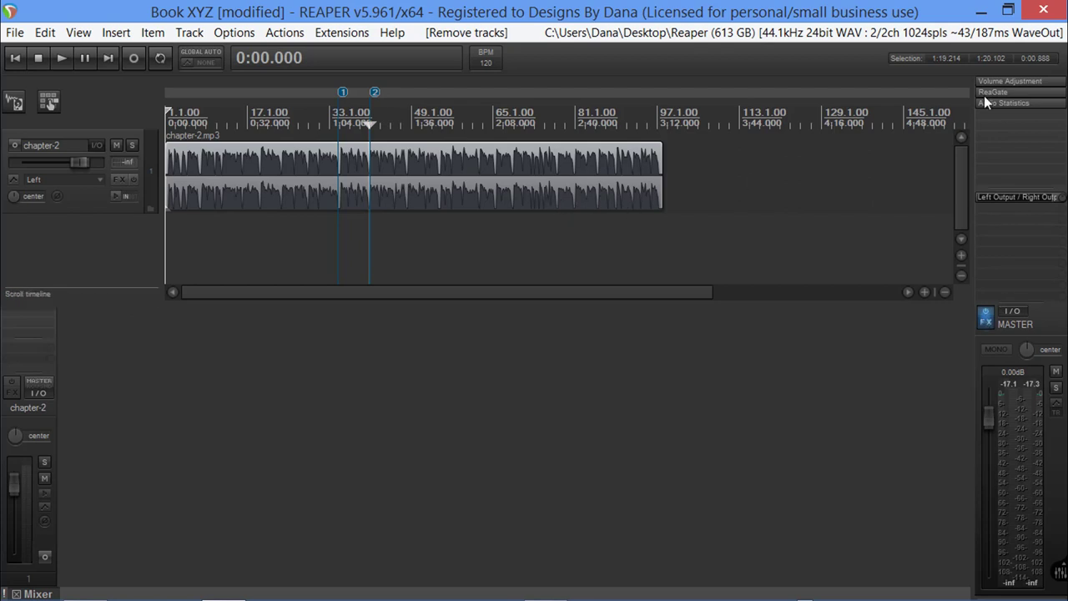
left_click(1010, 80)
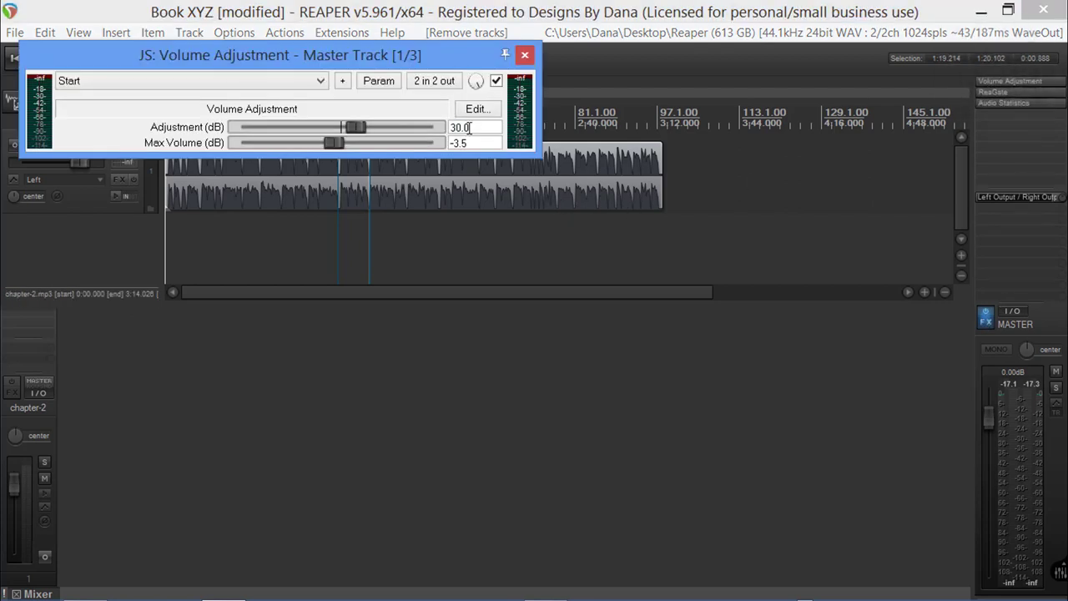
left_click(524, 55)
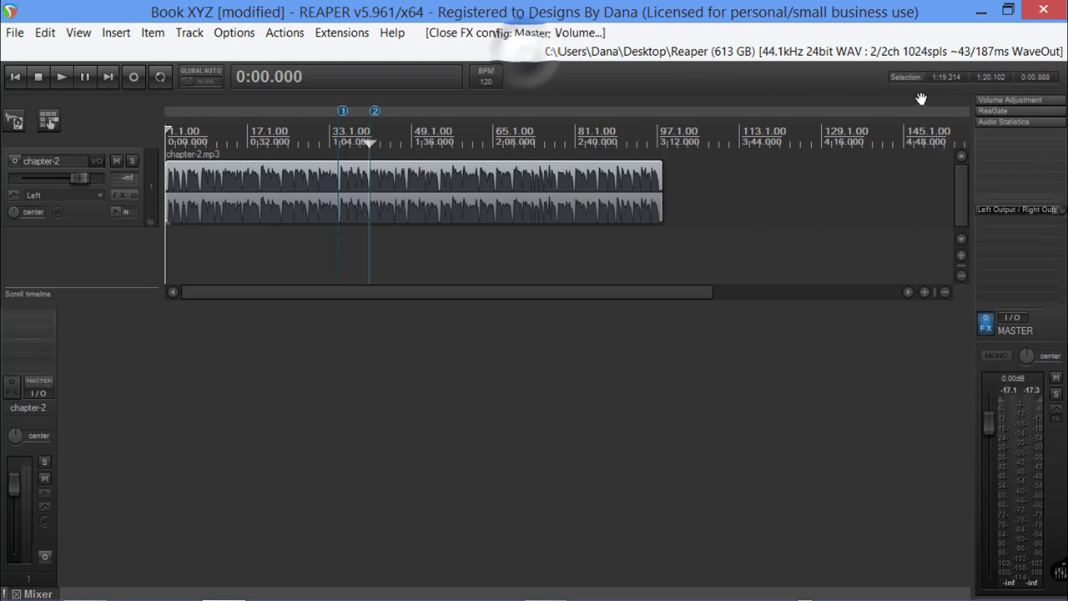
left_click(1009, 100)
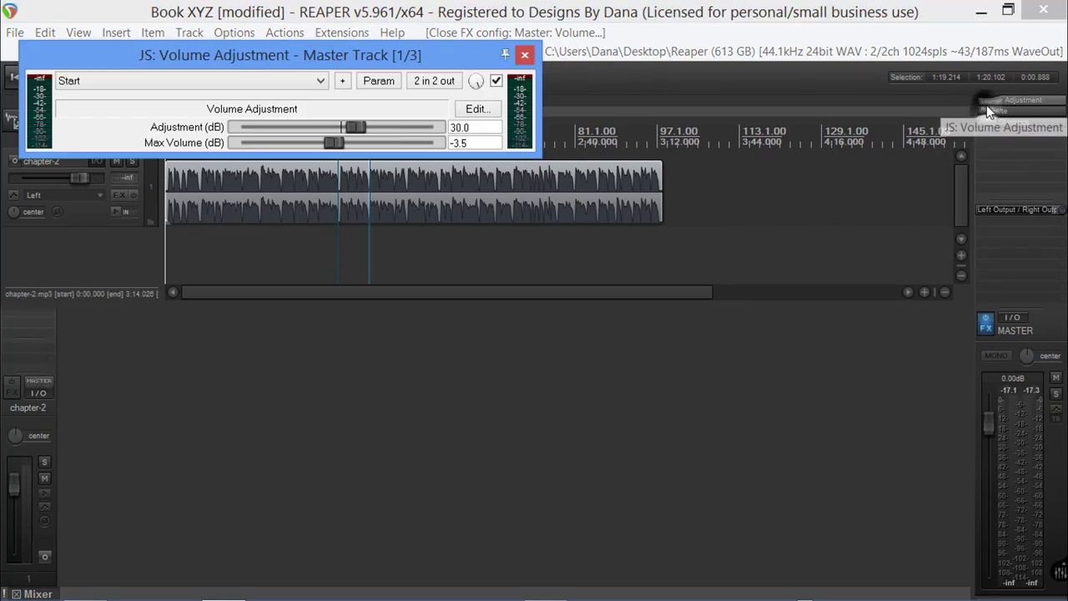
- Check the master ReaGate, then show Audio Statistics at -3.51 dB peaks, -21.7 dB RMS
left_click(497, 80)
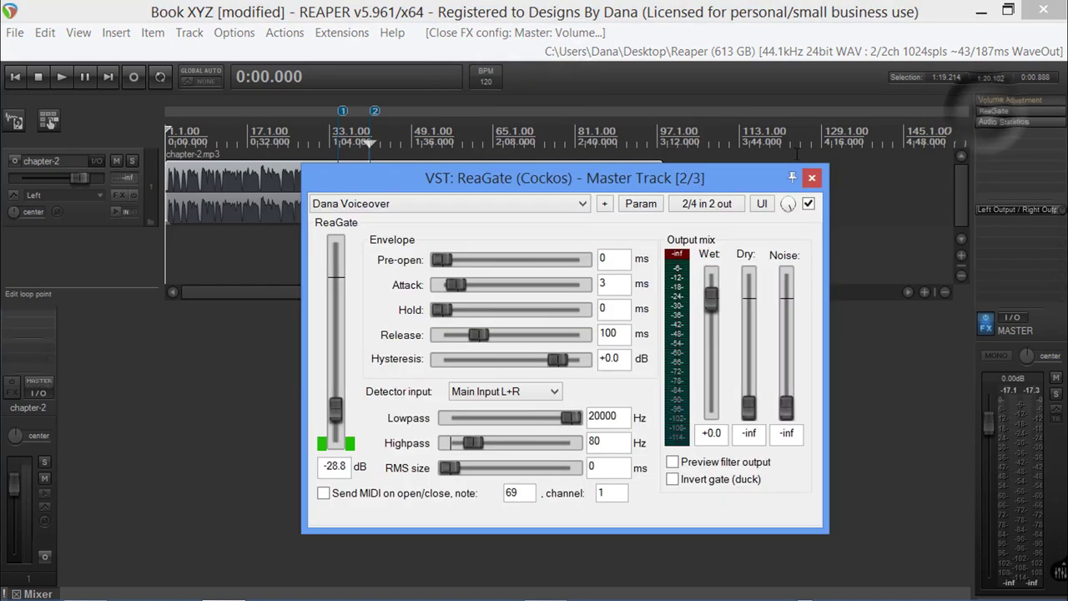
left_click(808, 204)
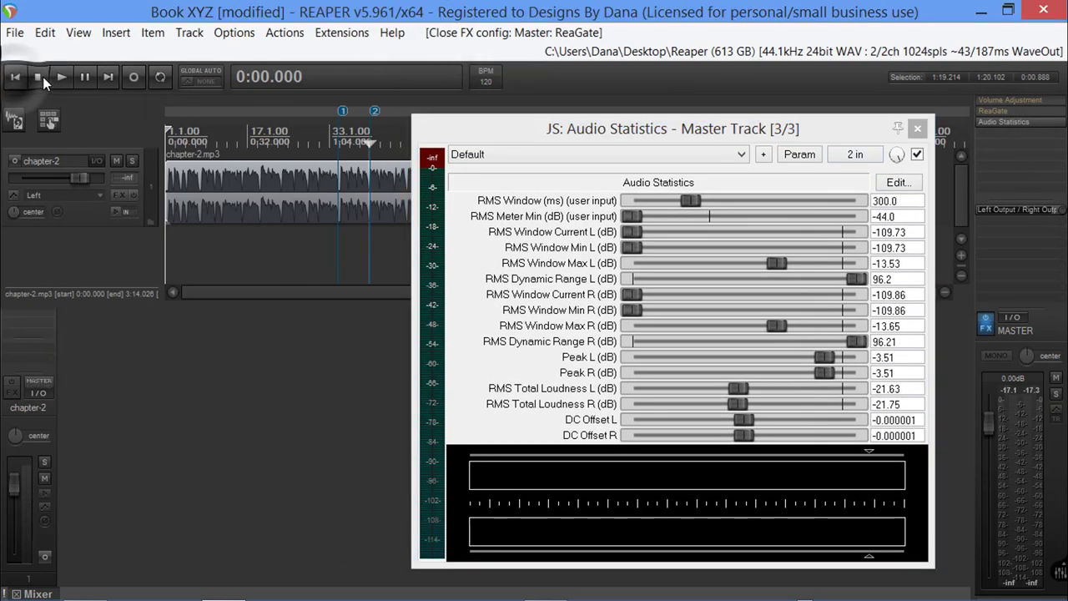
mouse_move(60, 77)
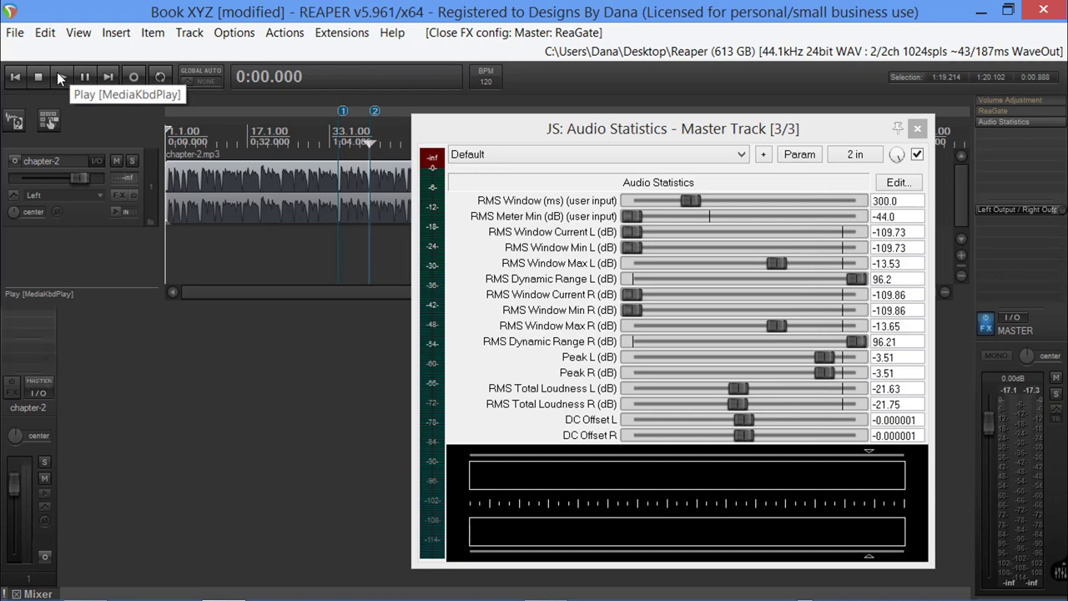